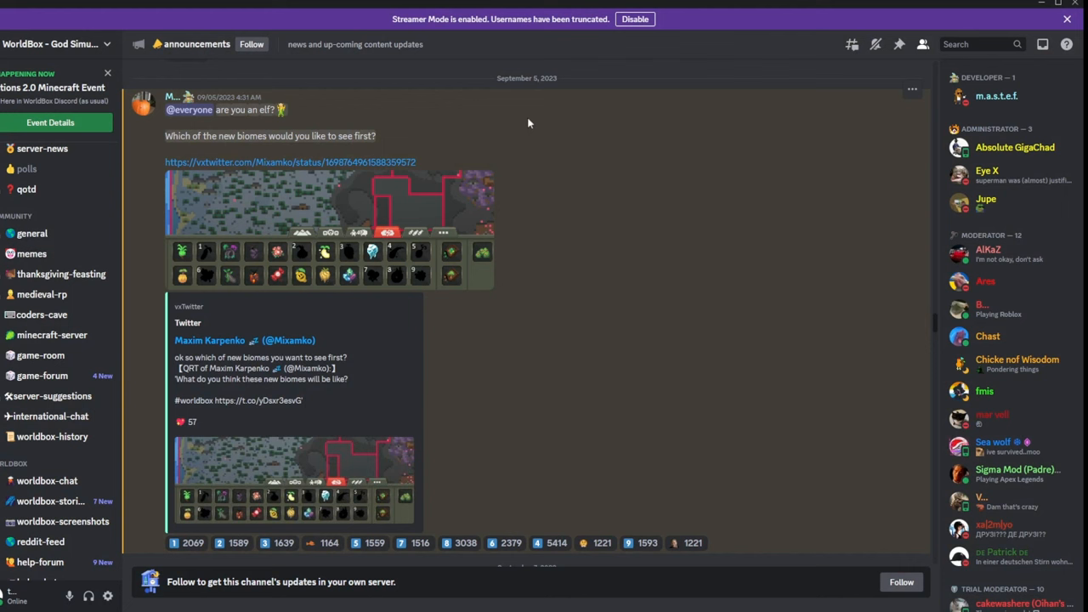
pyautogui.moveTo(509, 68)
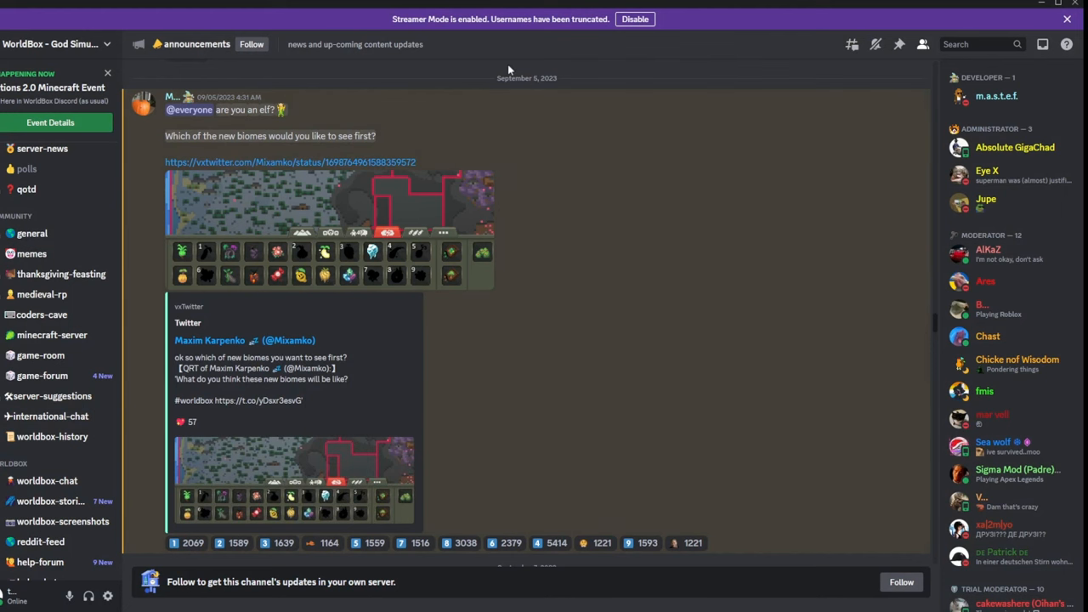
pyautogui.moveTo(326, 99)
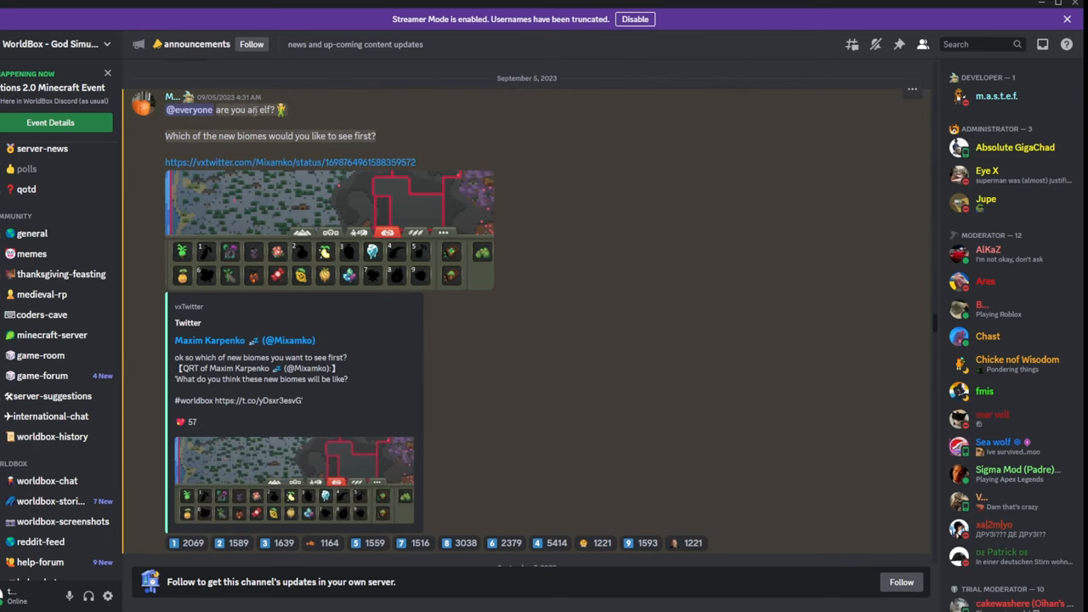
pyautogui.moveTo(280, 158)
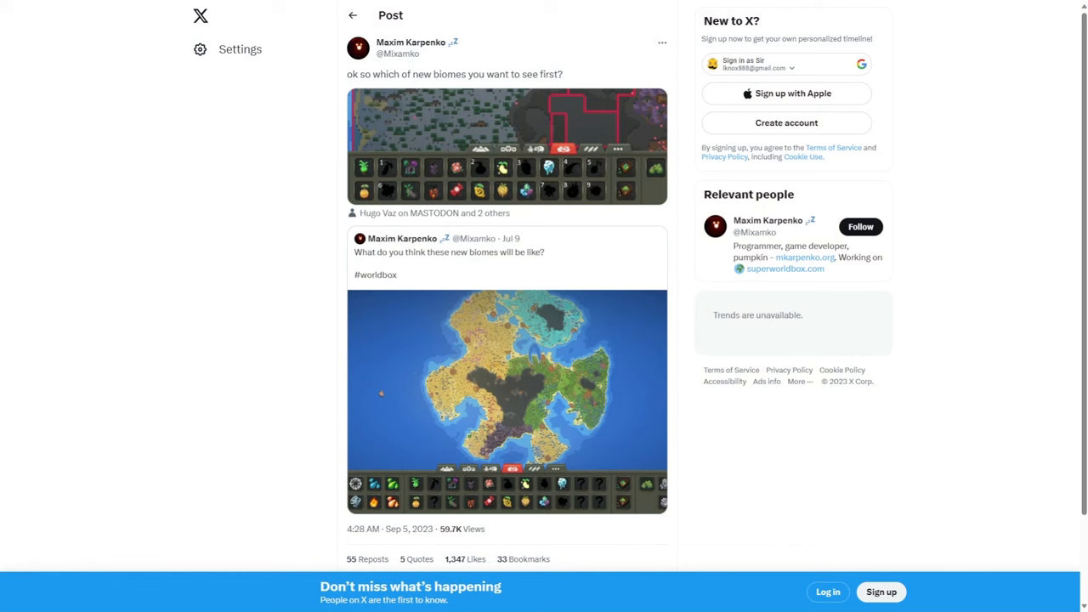
pyautogui.moveTo(982, 342)
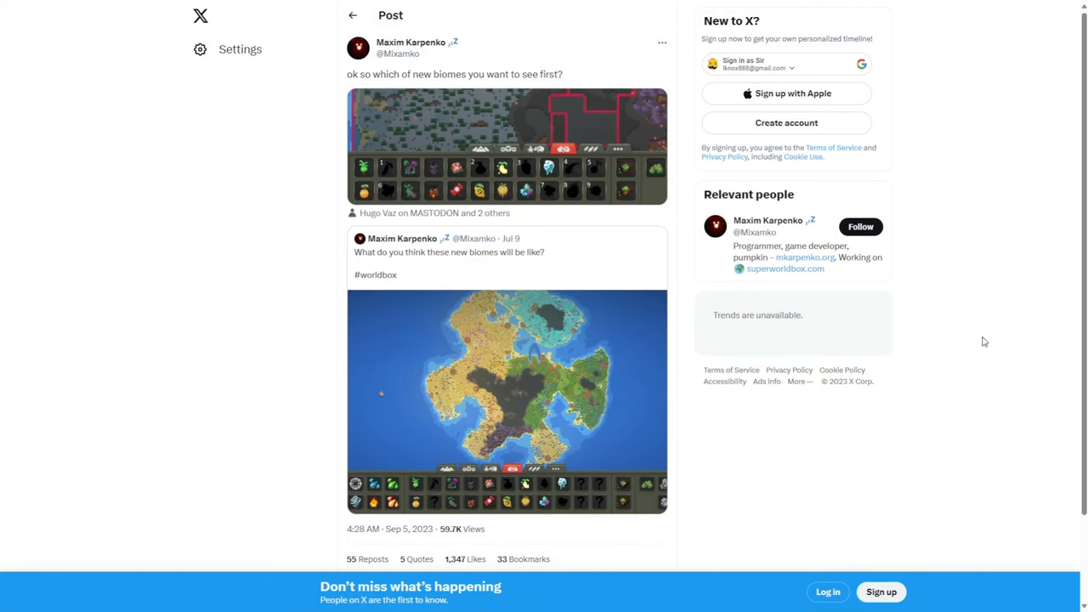
pyautogui.moveTo(471, 158)
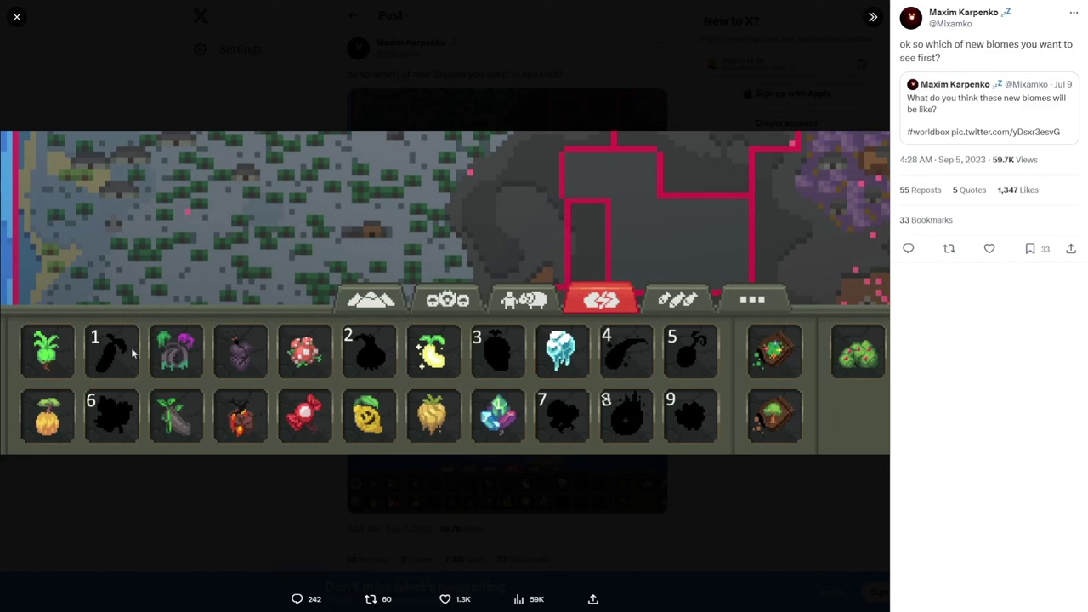
pyautogui.moveTo(602, 416)
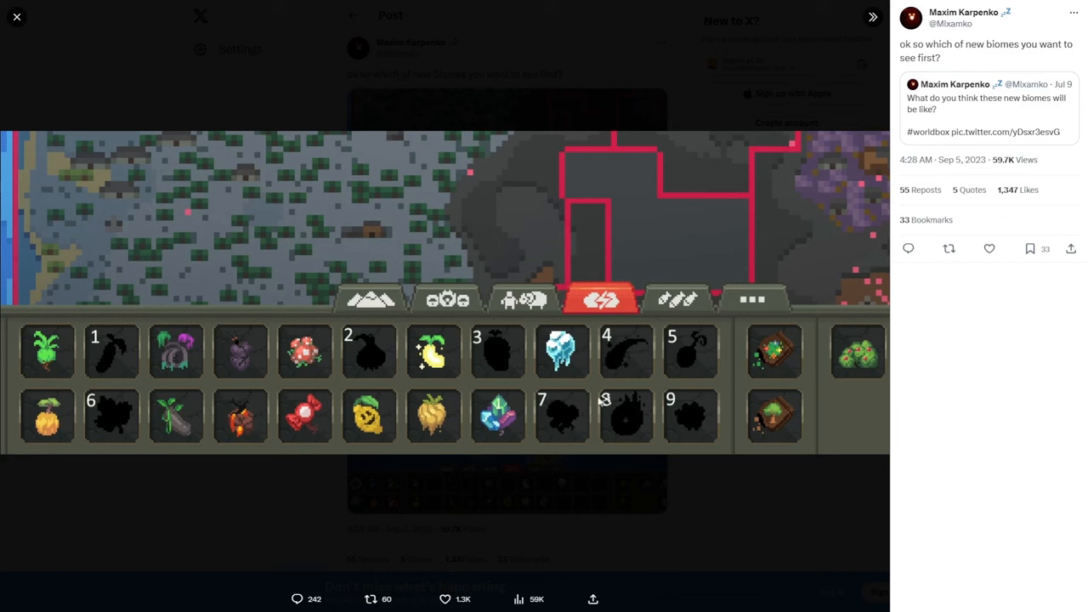
pyautogui.moveTo(750, 12)
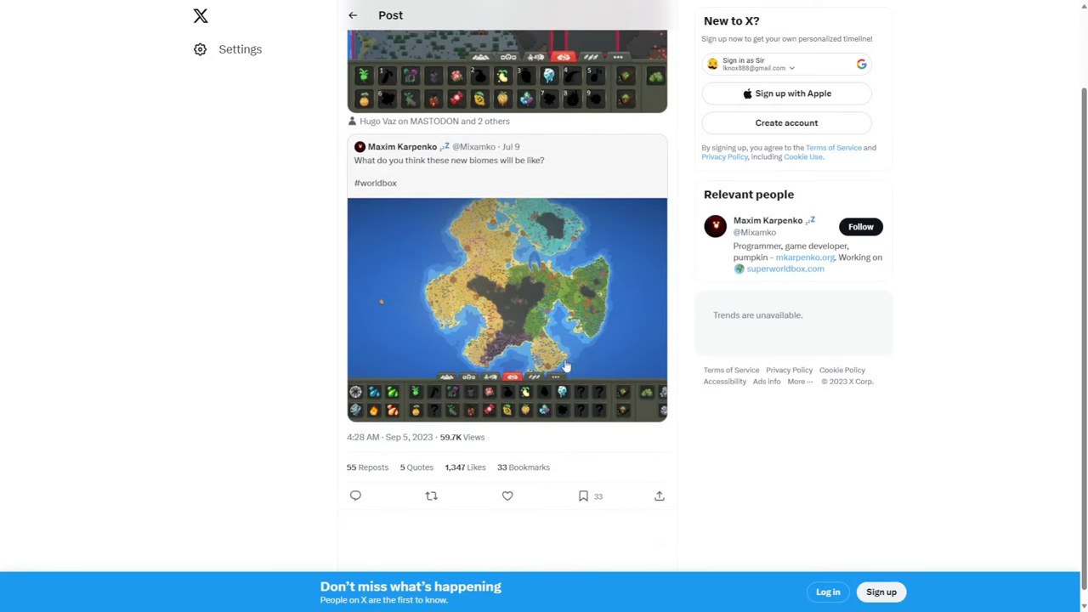
# Step: Scroll past the mobile update posts and open the September 10 outer-space biomes link
pyautogui.scroll(-3)
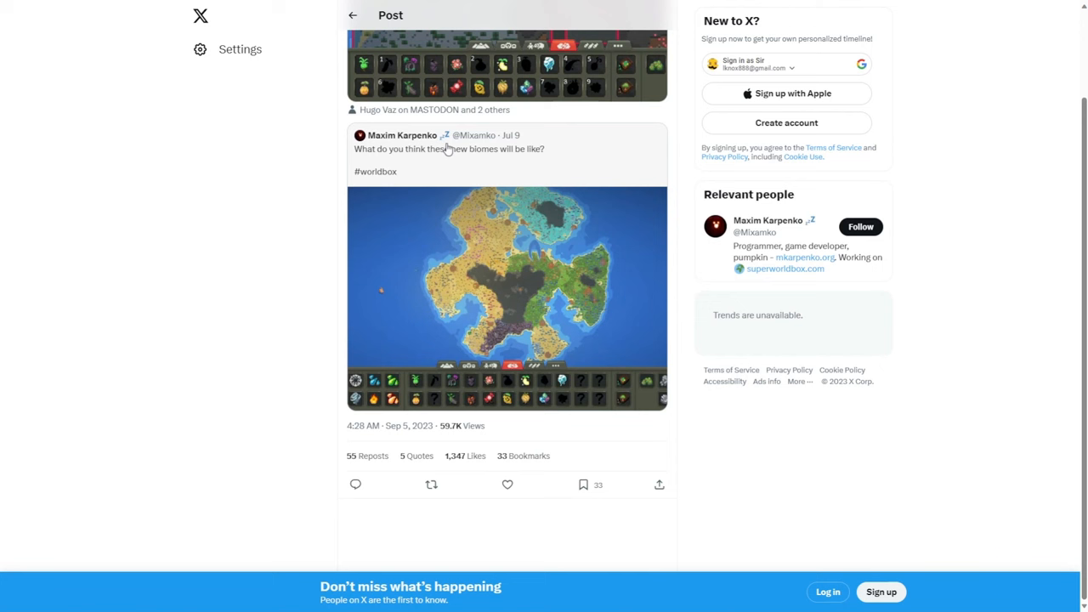
pyautogui.moveTo(529, 163)
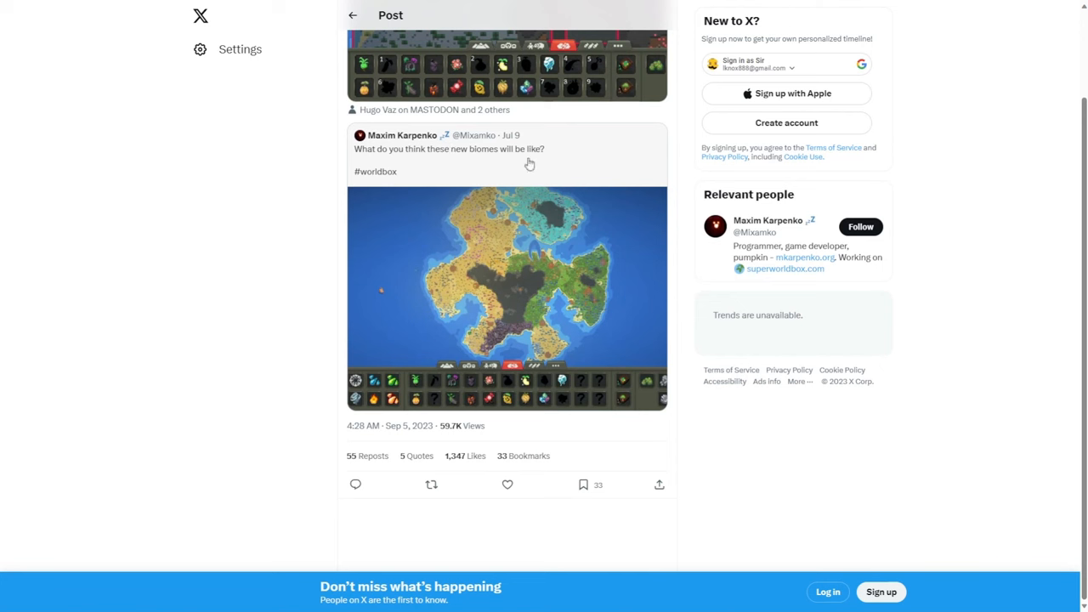
pyautogui.moveTo(619, 163)
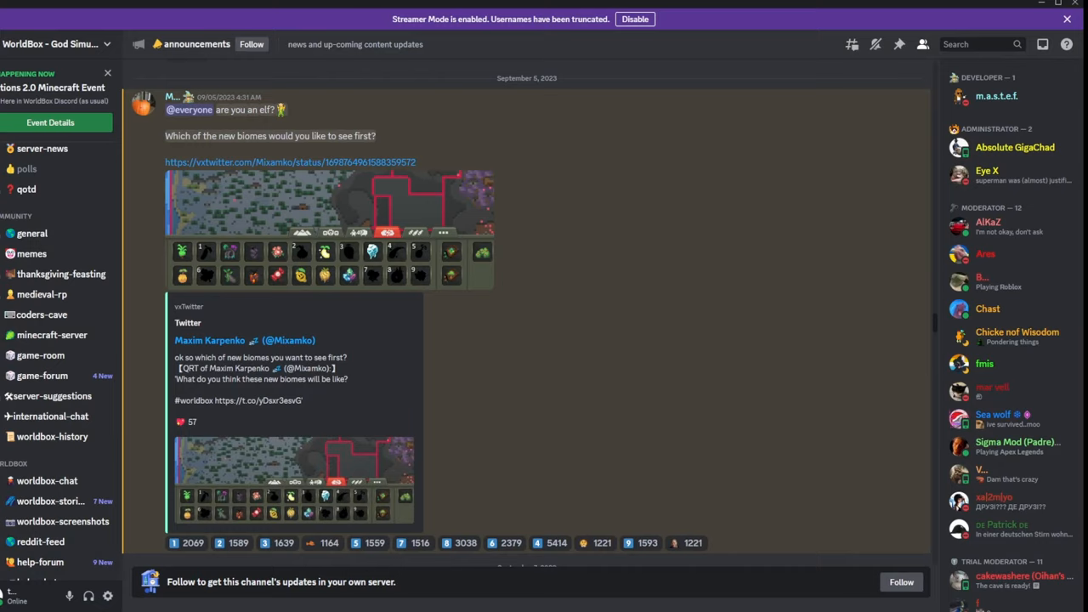
pyautogui.scroll(-3)
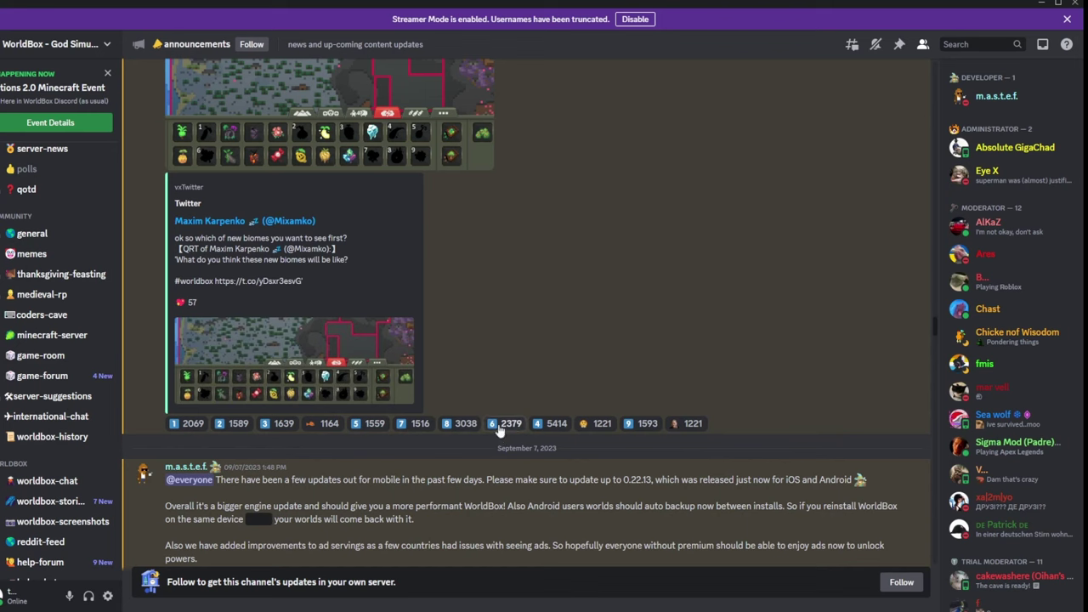
pyautogui.moveTo(641, 340)
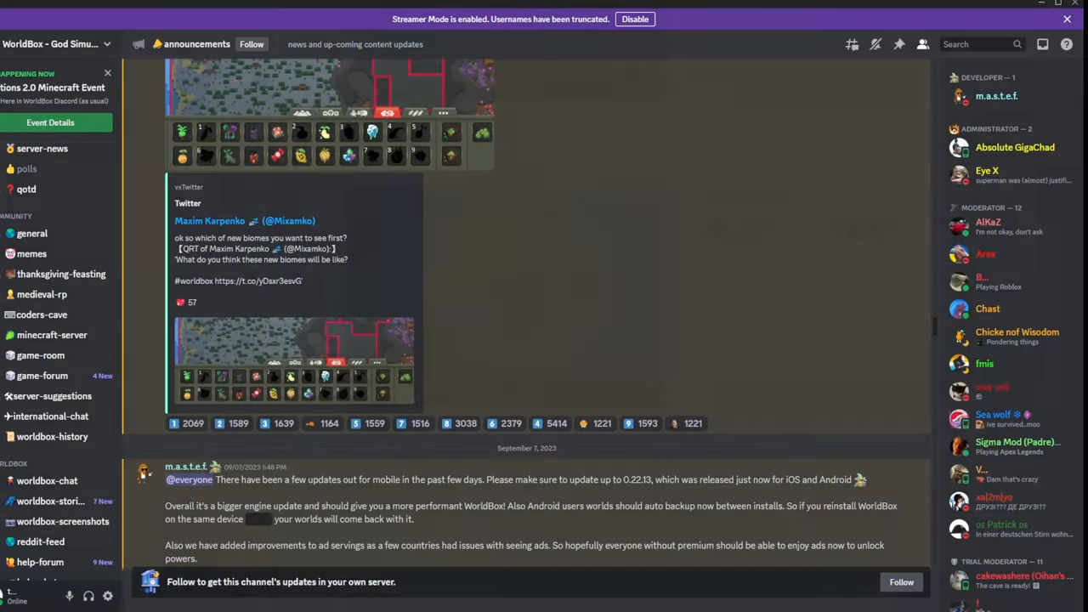
pyautogui.scroll(-3)
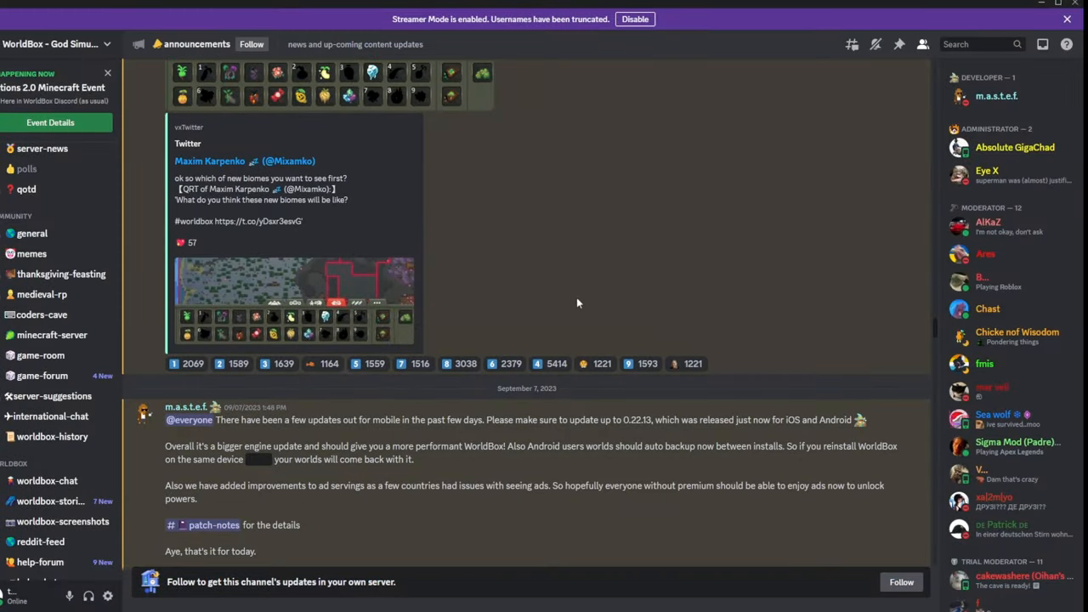
pyautogui.scroll(-3)
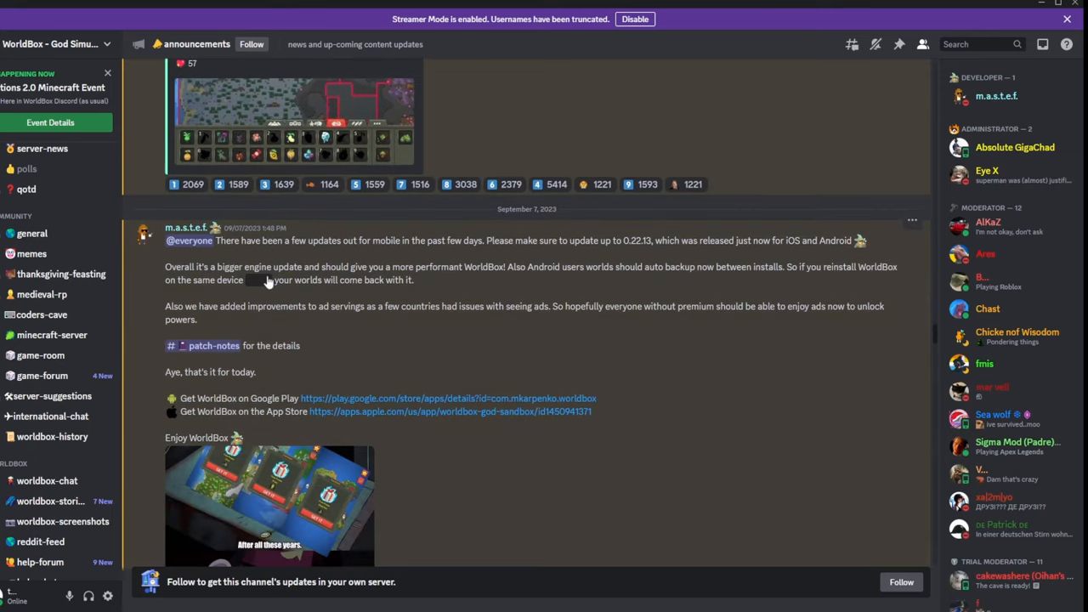
pyautogui.scroll(-3)
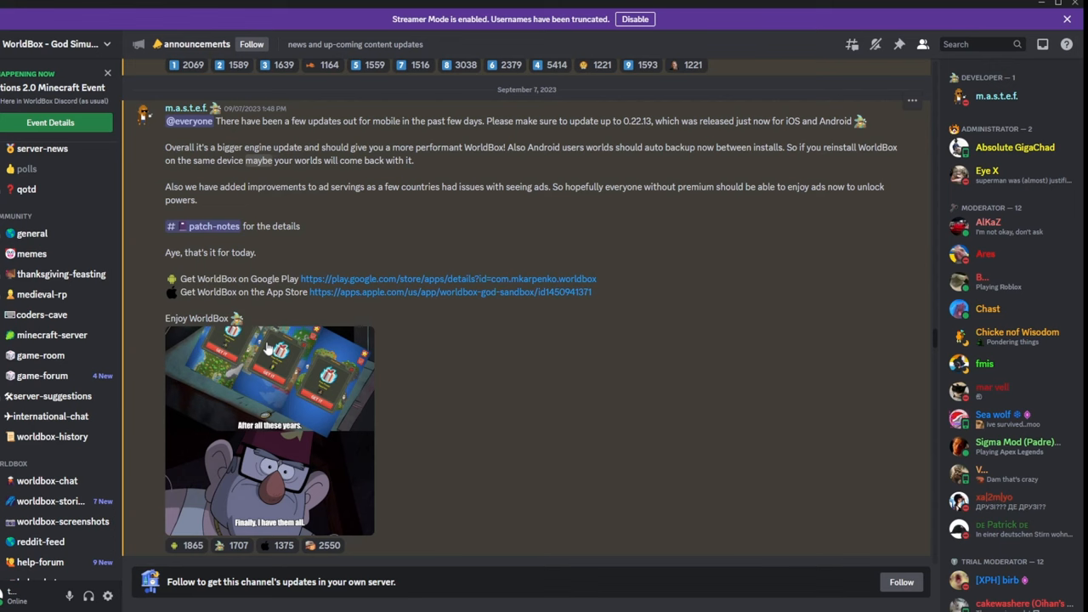
pyautogui.scroll(-3)
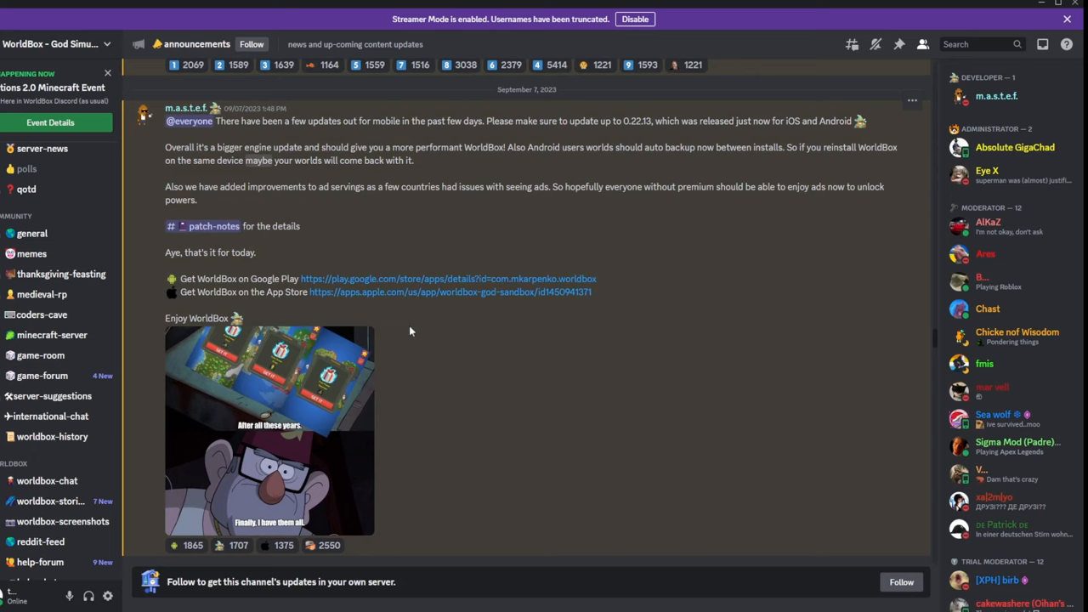
pyautogui.scroll(-3)
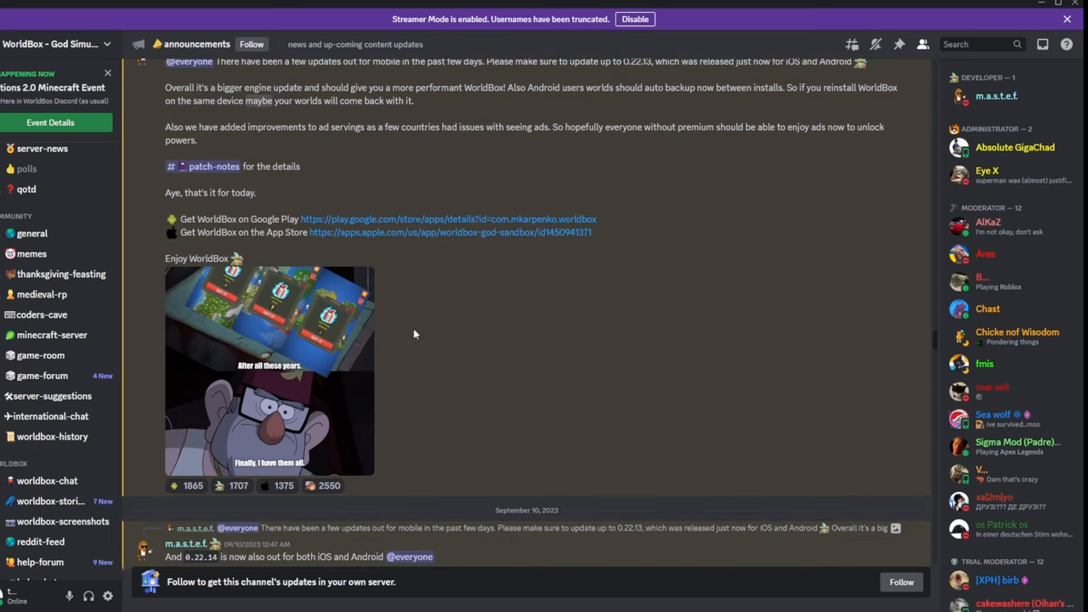
pyautogui.scroll(-3)
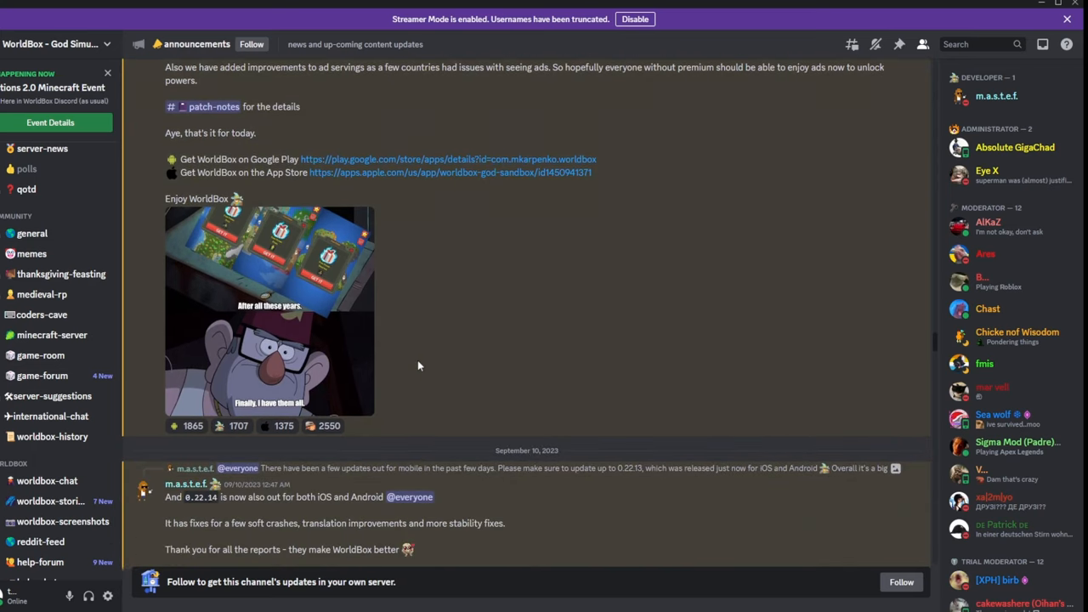
pyautogui.moveTo(453, 267)
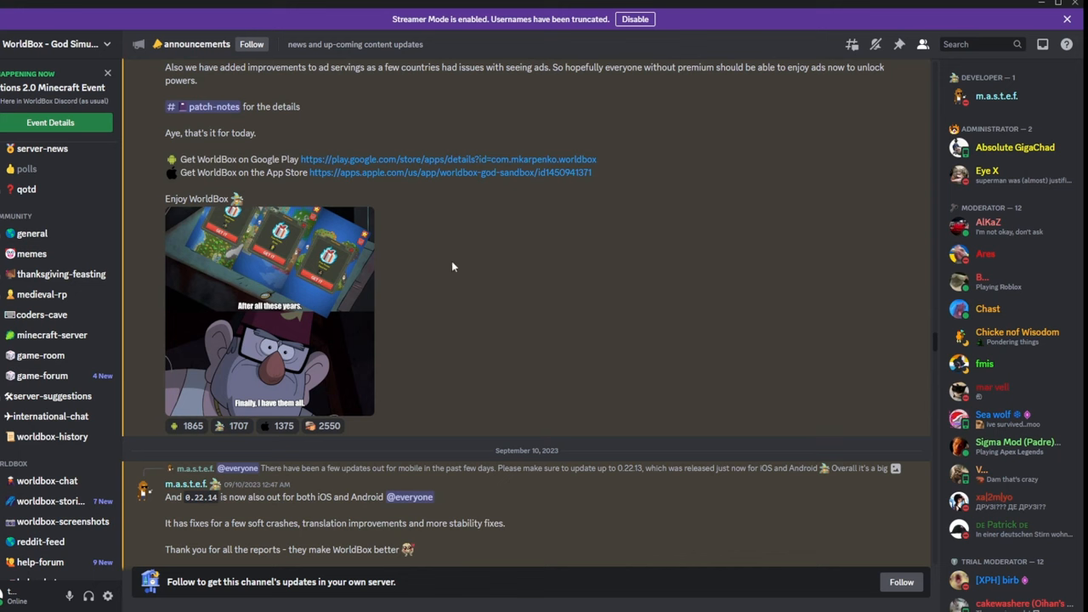
pyautogui.scroll(-3)
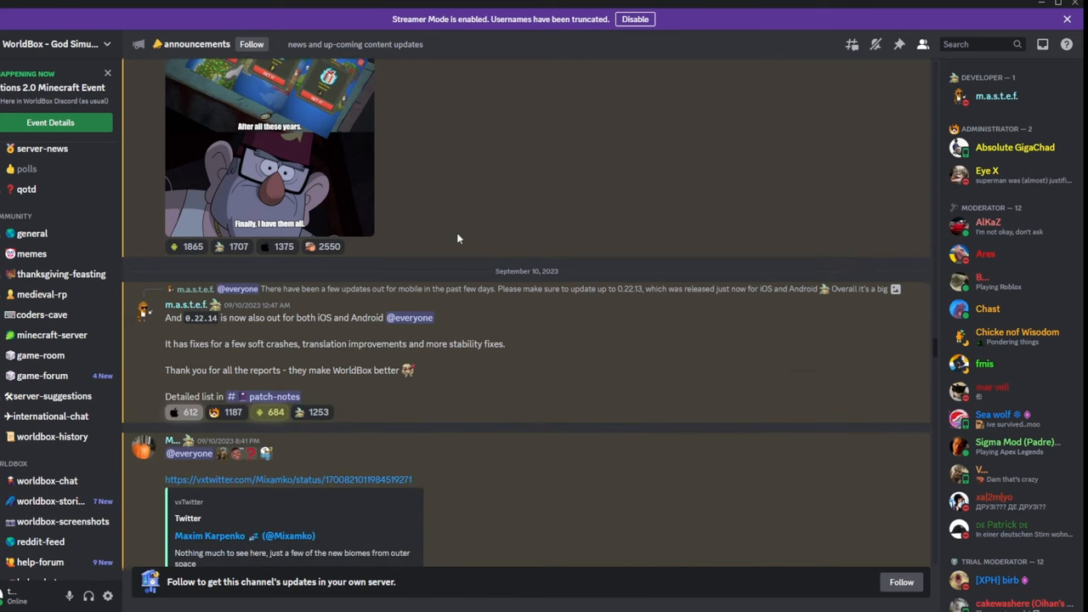
pyautogui.moveTo(303, 344)
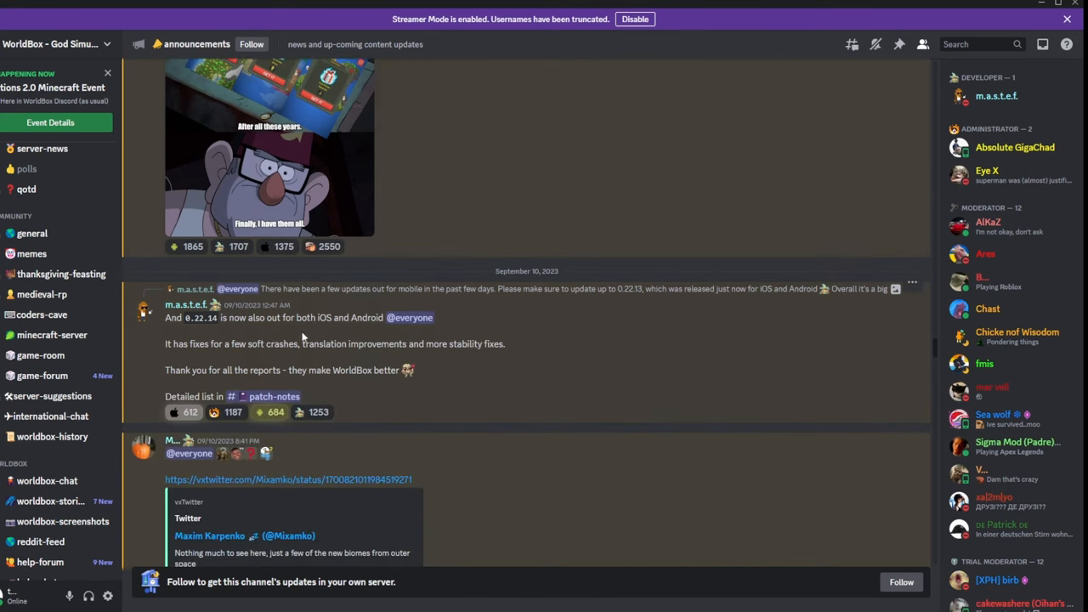
pyautogui.scroll(-3)
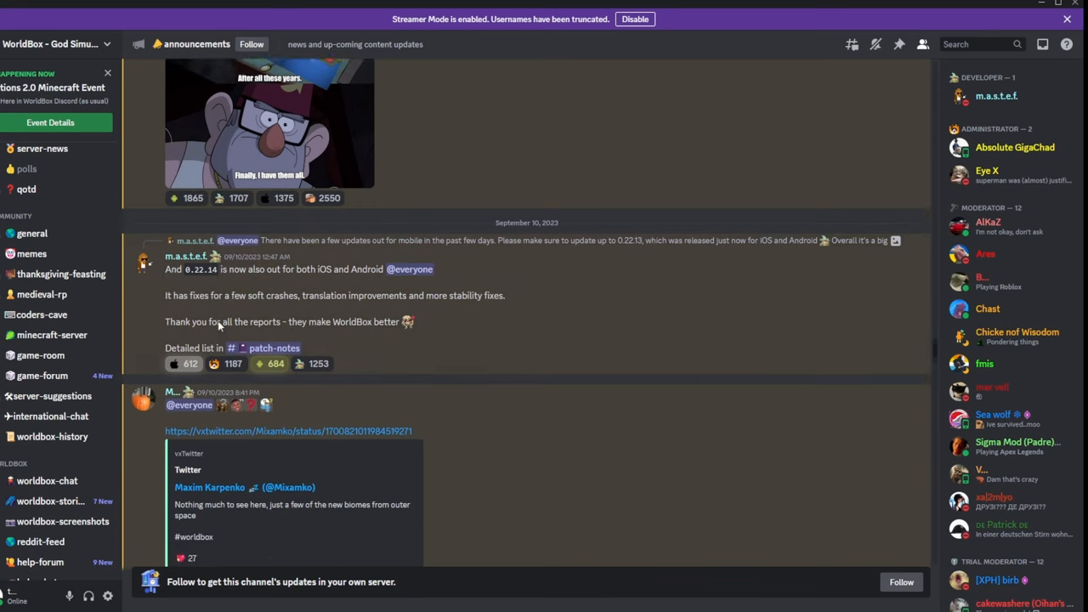
pyautogui.scroll(-3)
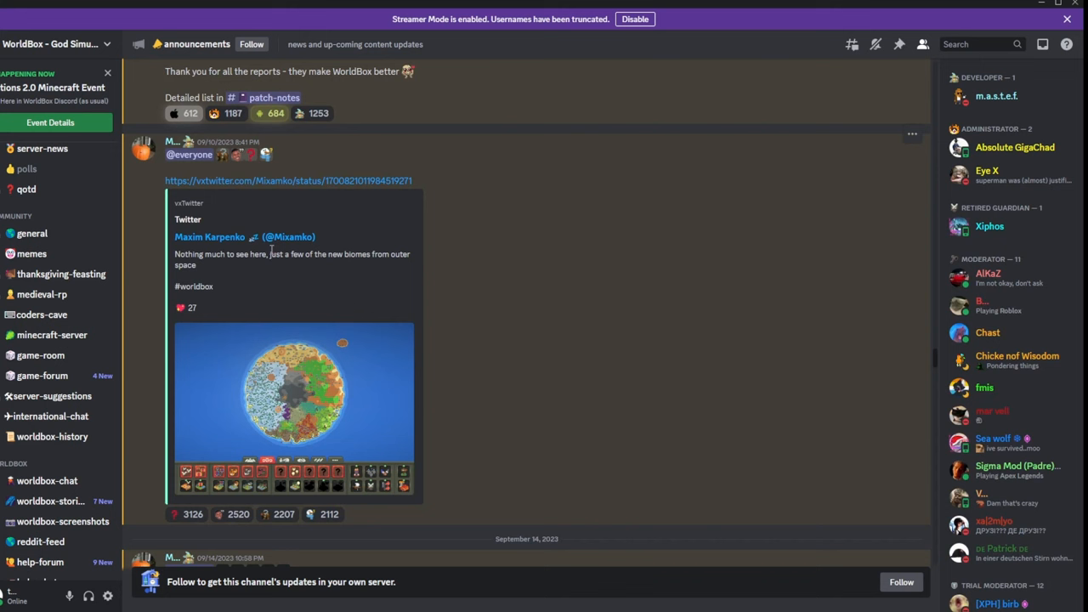
pyautogui.moveTo(246, 261)
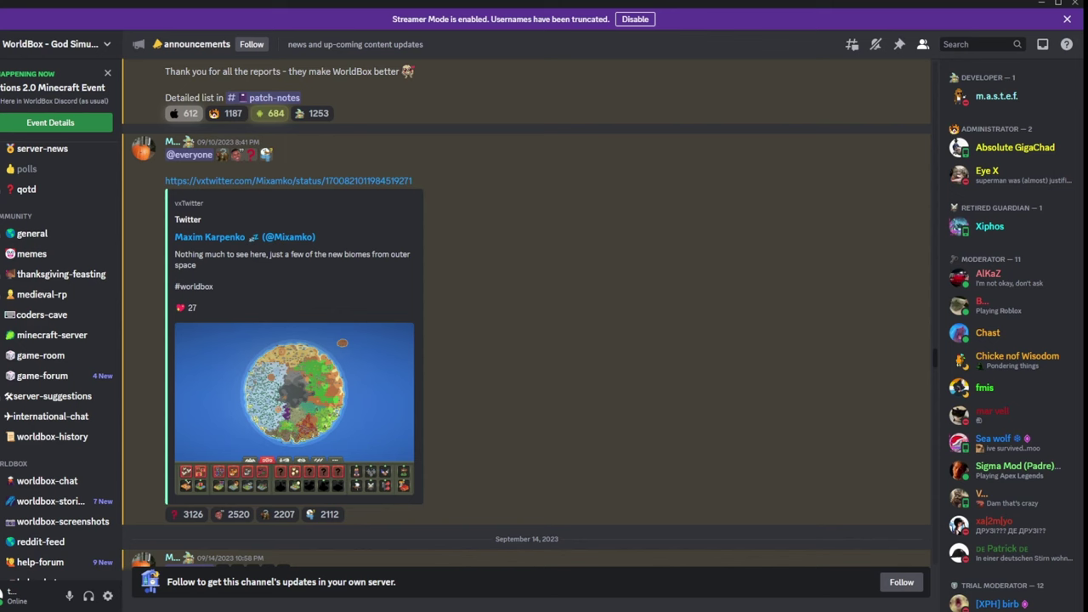
pyautogui.click(287, 181)
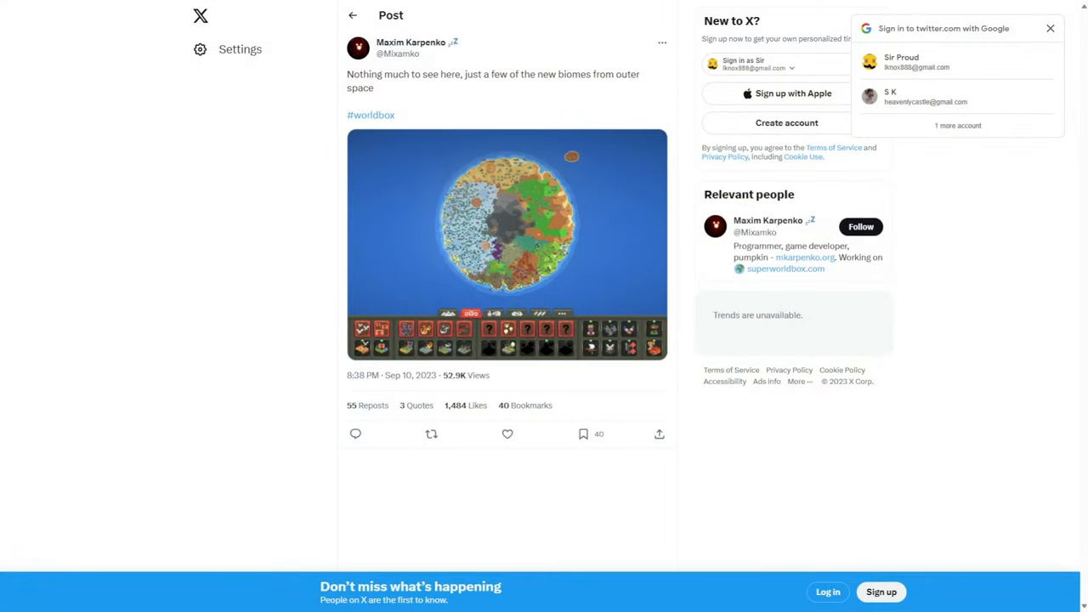
# Step: Enlarge the round planet map image in the outer-space biomes post
pyautogui.click(1047, 27)
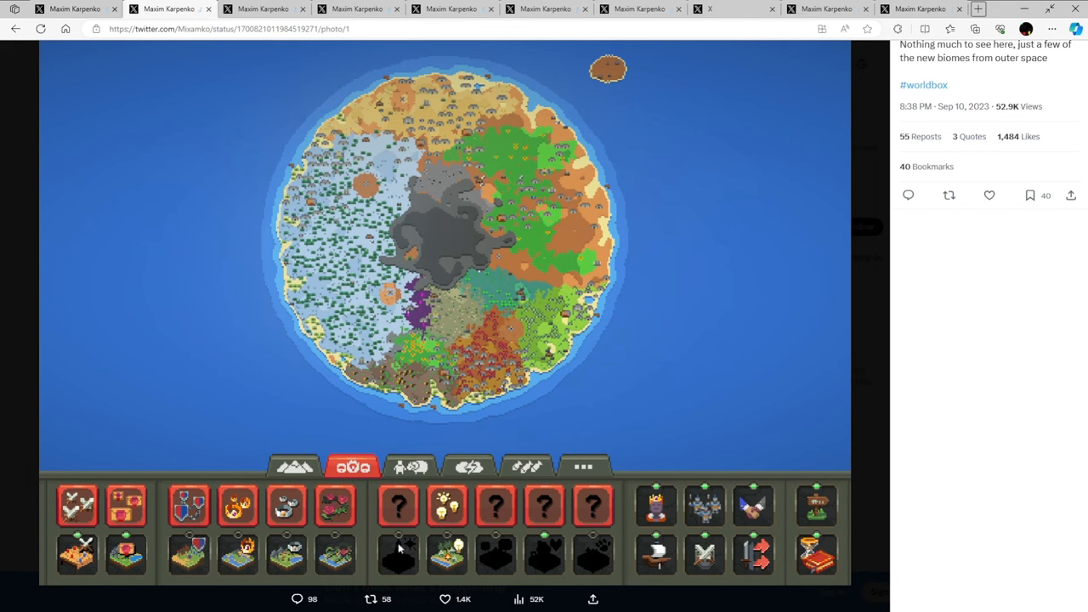
pyautogui.moveTo(398, 558)
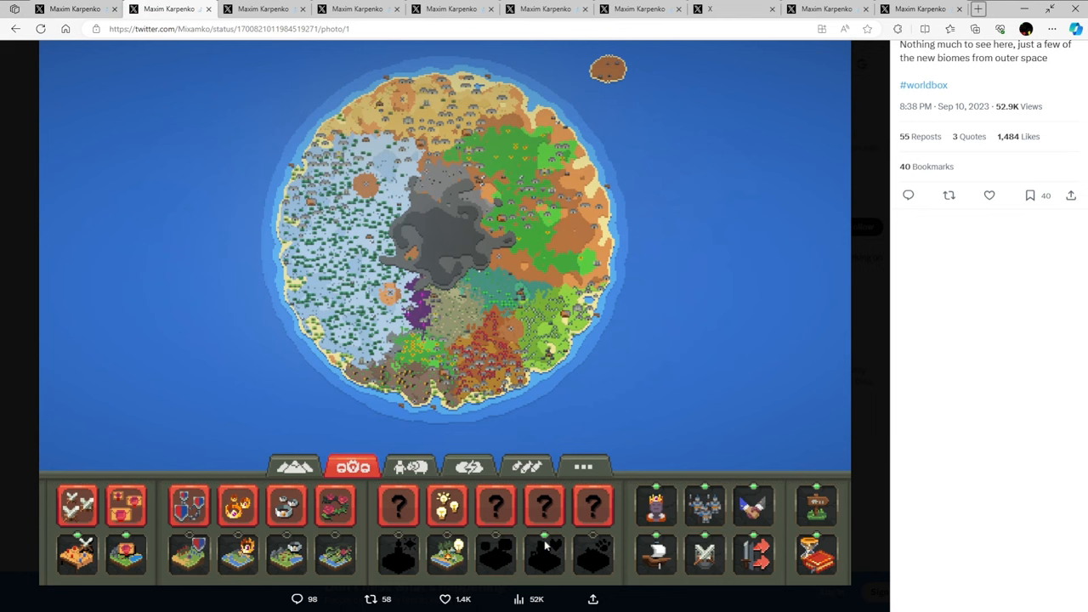
pyautogui.moveTo(560, 530)
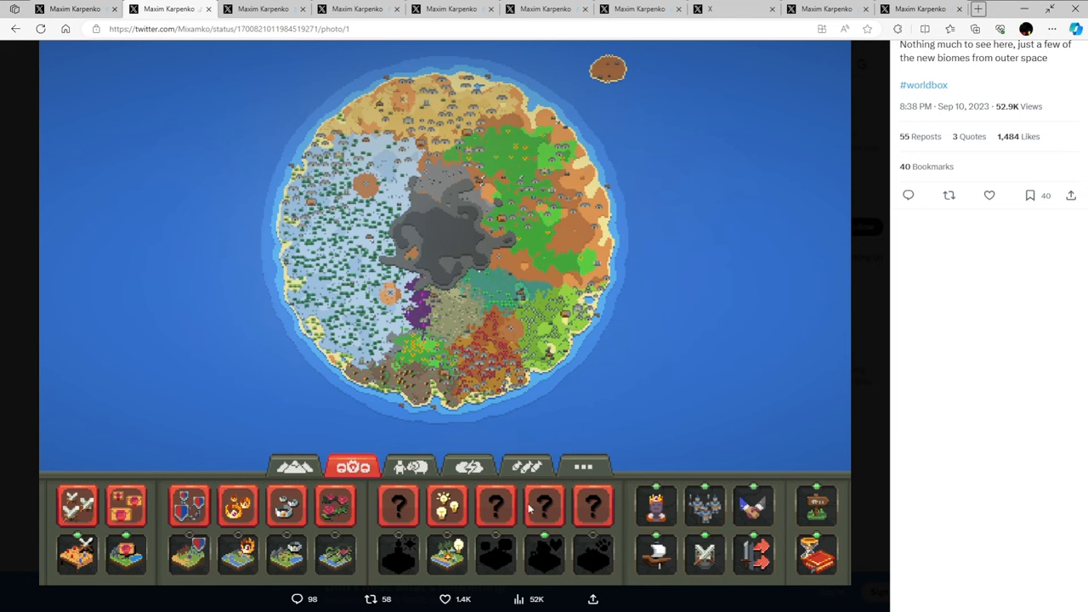
pyautogui.moveTo(516, 513)
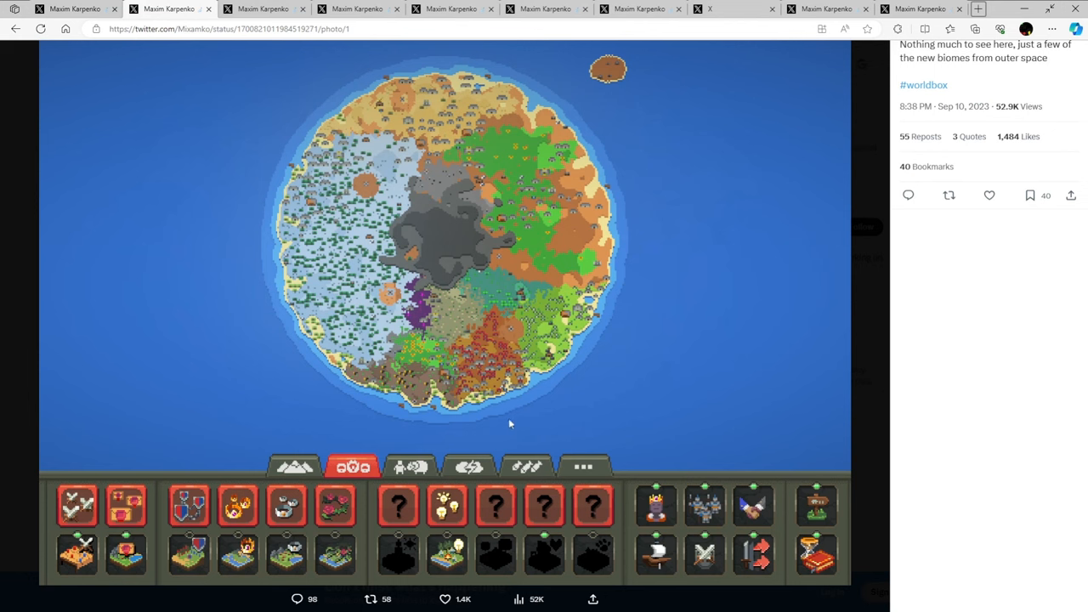
pyautogui.moveTo(478, 527)
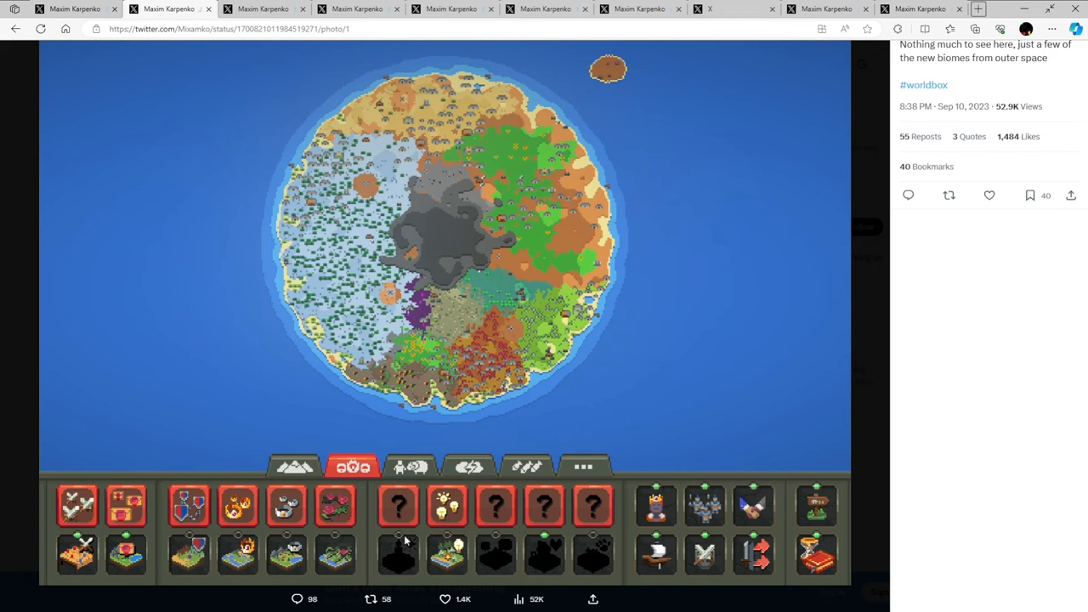
pyautogui.moveTo(558, 551)
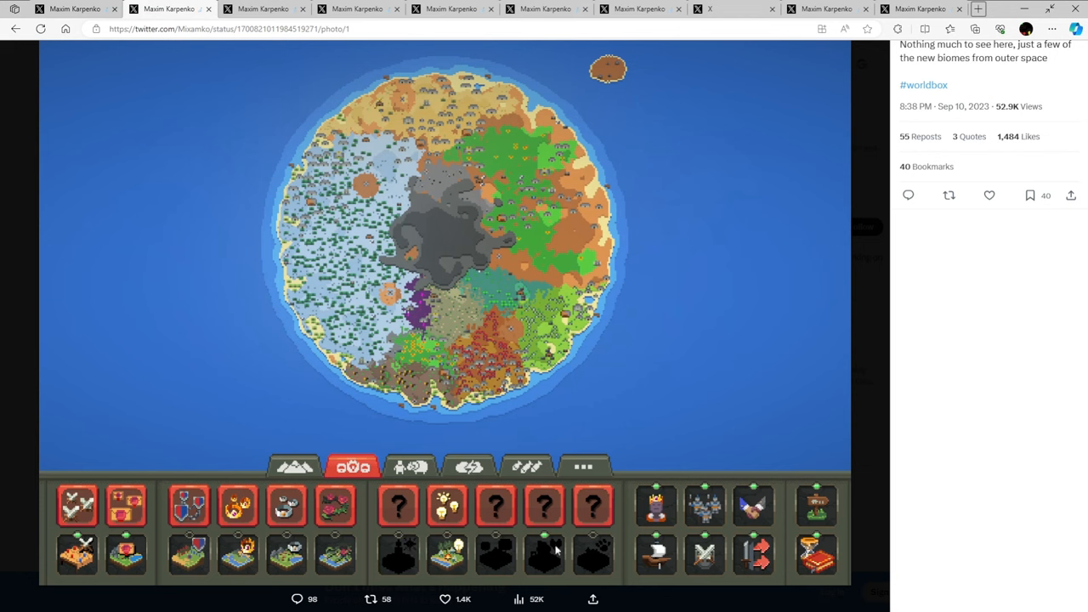
pyautogui.moveTo(562, 553)
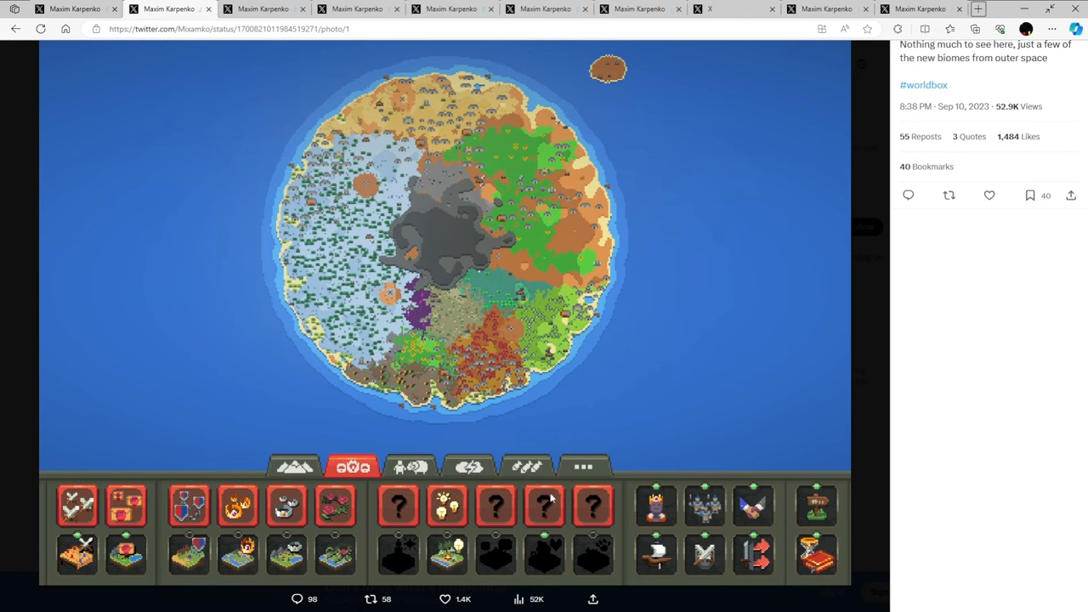
pyautogui.moveTo(610, 305)
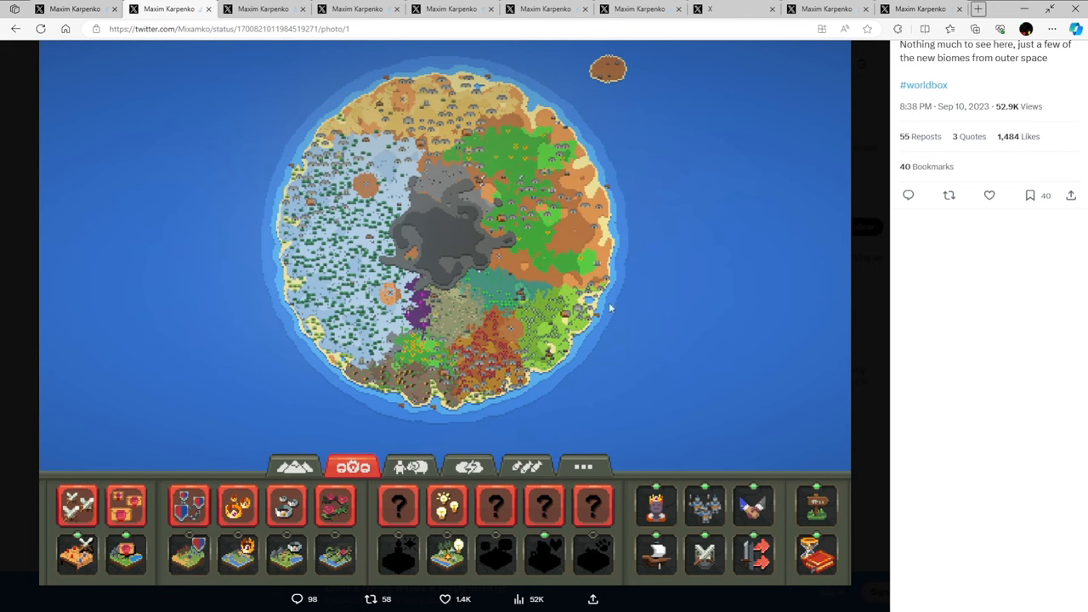
pyautogui.moveTo(868, 284)
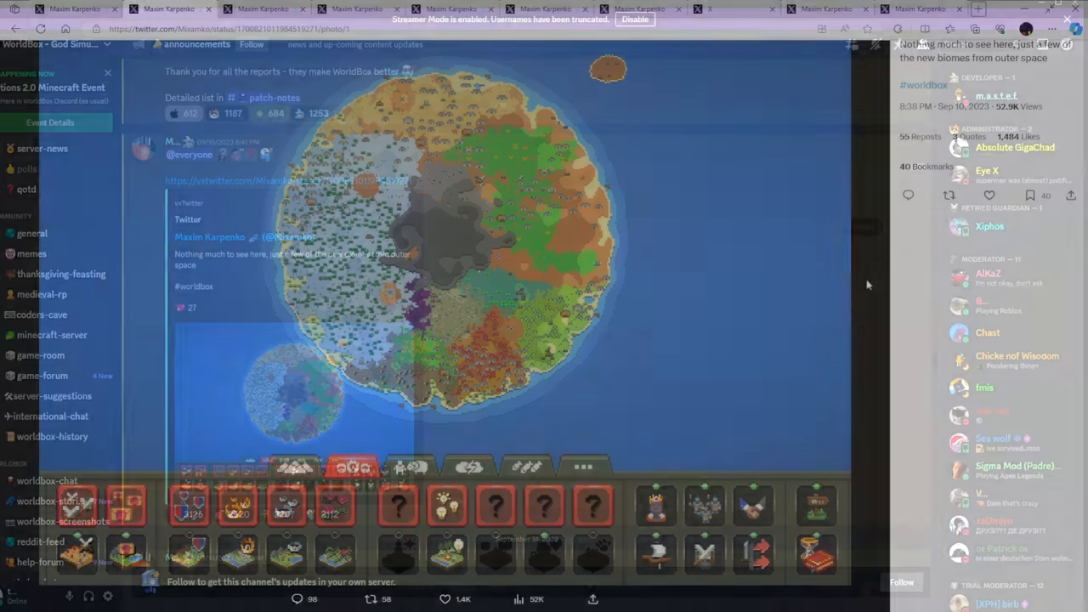
# Step: Scroll the announcements down to the September 14 post with the onion image
pyautogui.scroll(-3)
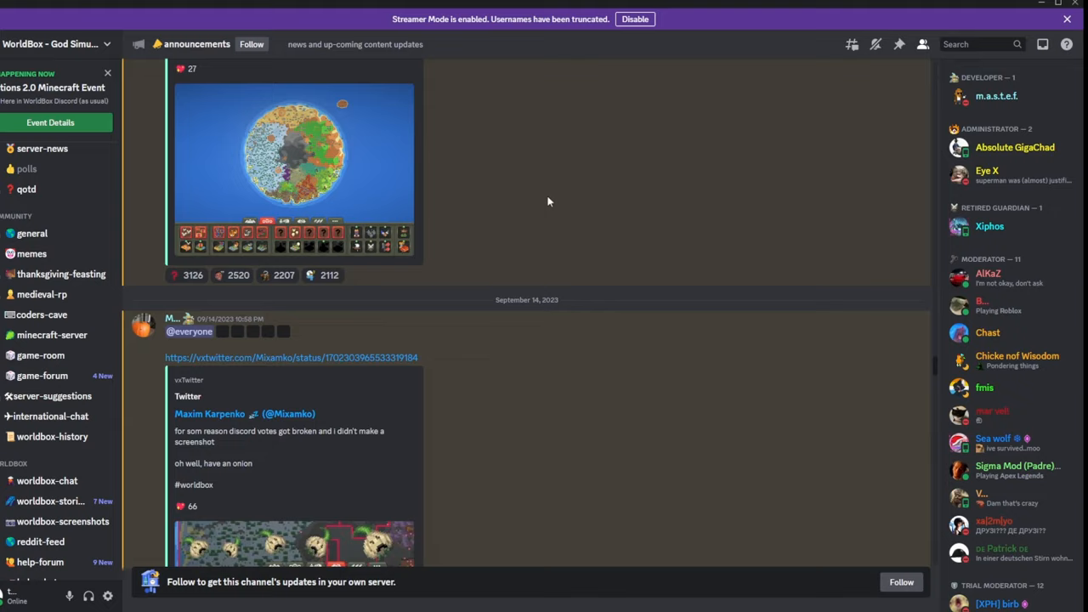
pyautogui.scroll(-3)
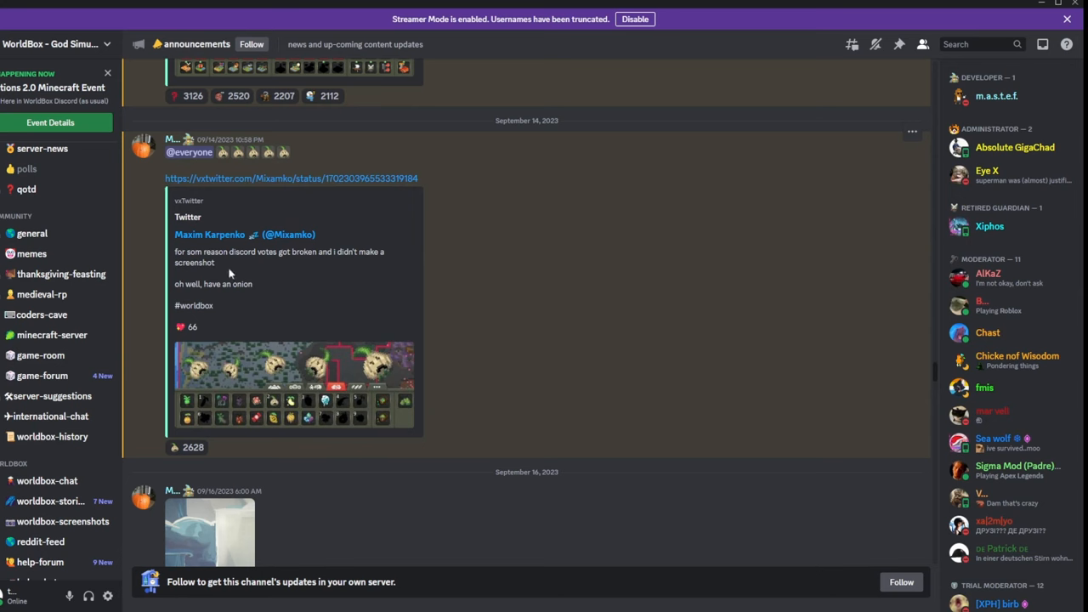
pyautogui.moveTo(308, 272)
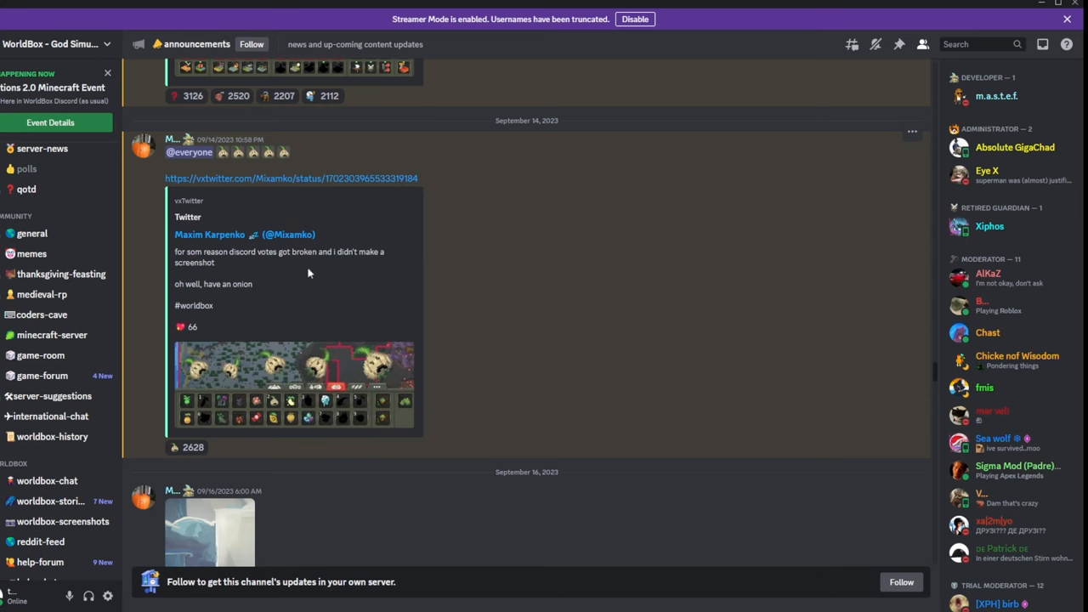
pyautogui.moveTo(272, 387)
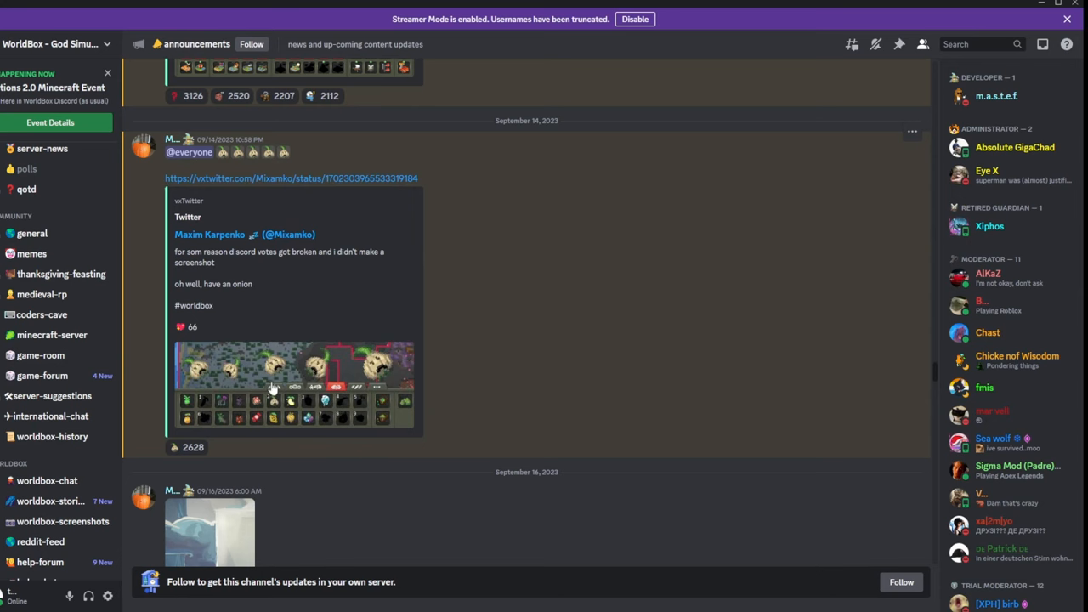
pyautogui.click(293, 383)
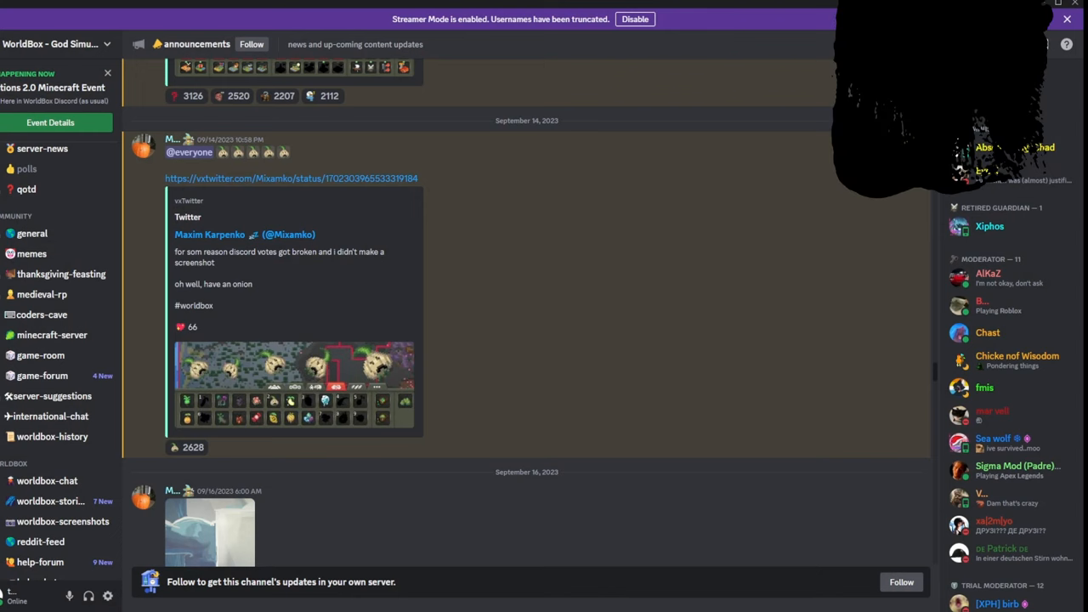
# Step: Open the September 14 message's vxtwitter link to the onion post on X
pyautogui.click(292, 178)
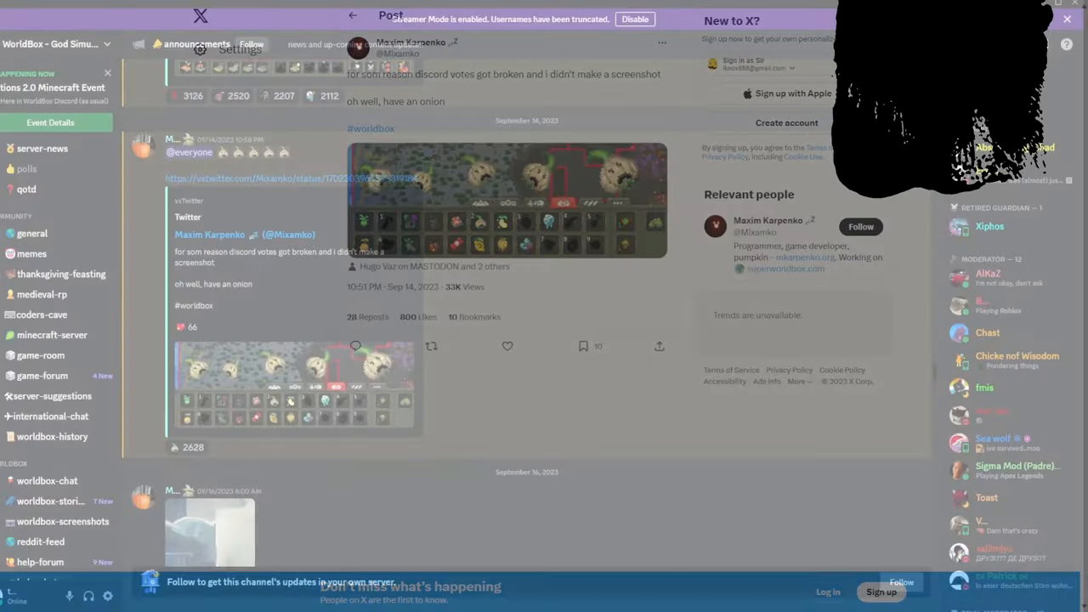
# Step: Return to Discord and open the September 22 Steam 'Update Status' news link
pyautogui.click(1065, 18)
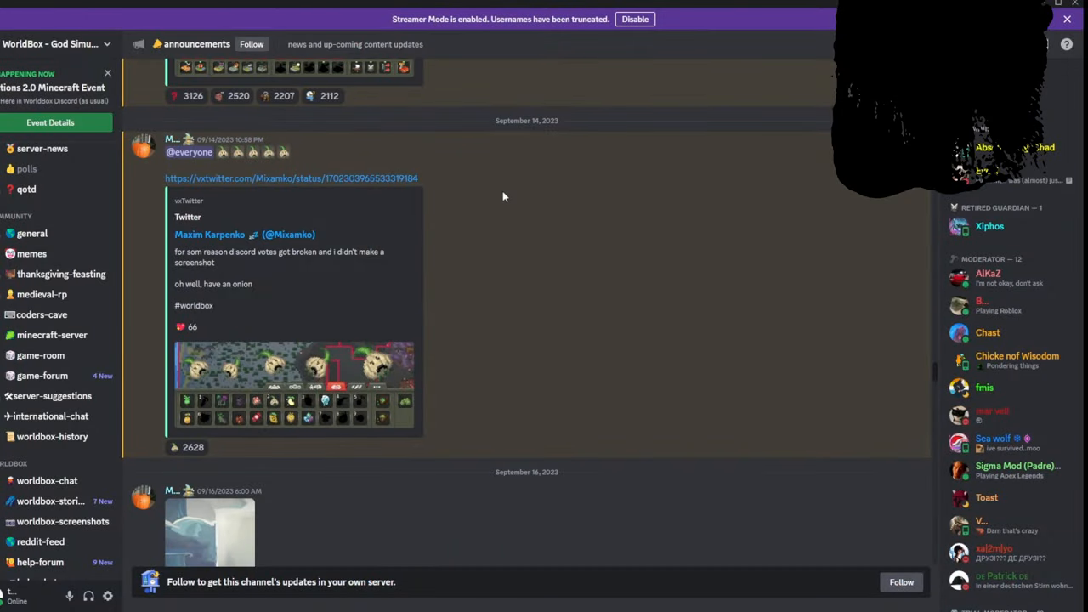
pyautogui.scroll(-3)
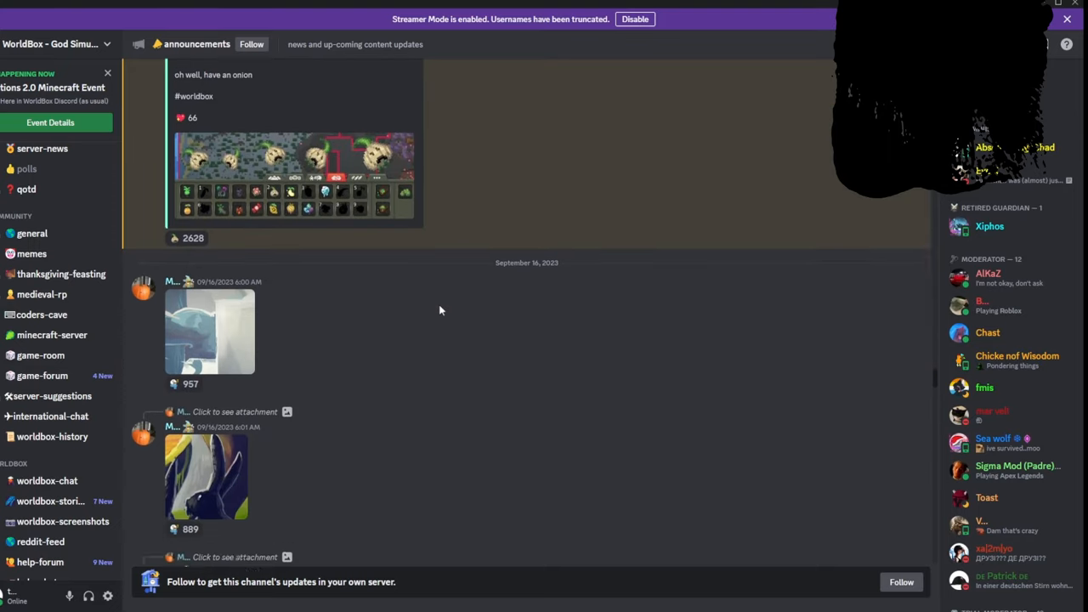
pyautogui.scroll(-3)
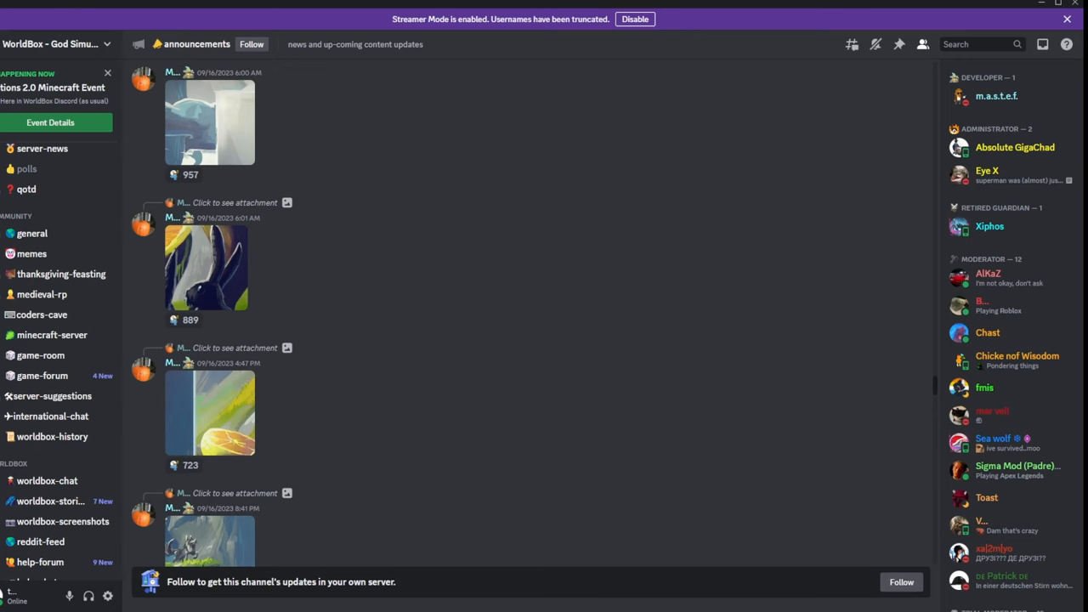
pyautogui.scroll(-3)
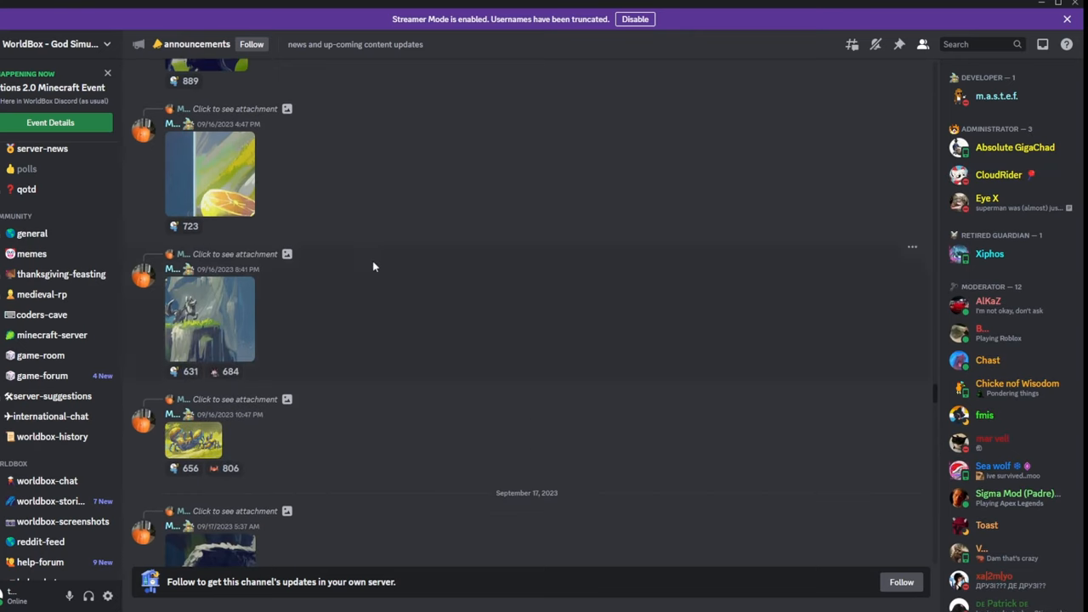
pyautogui.scroll(-3)
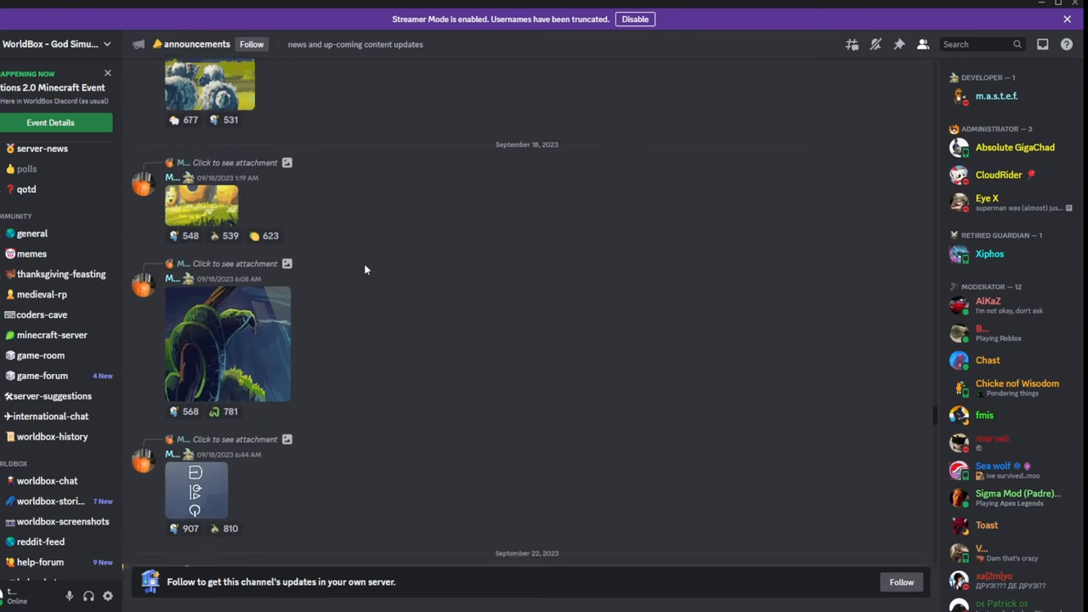
pyautogui.scroll(-3)
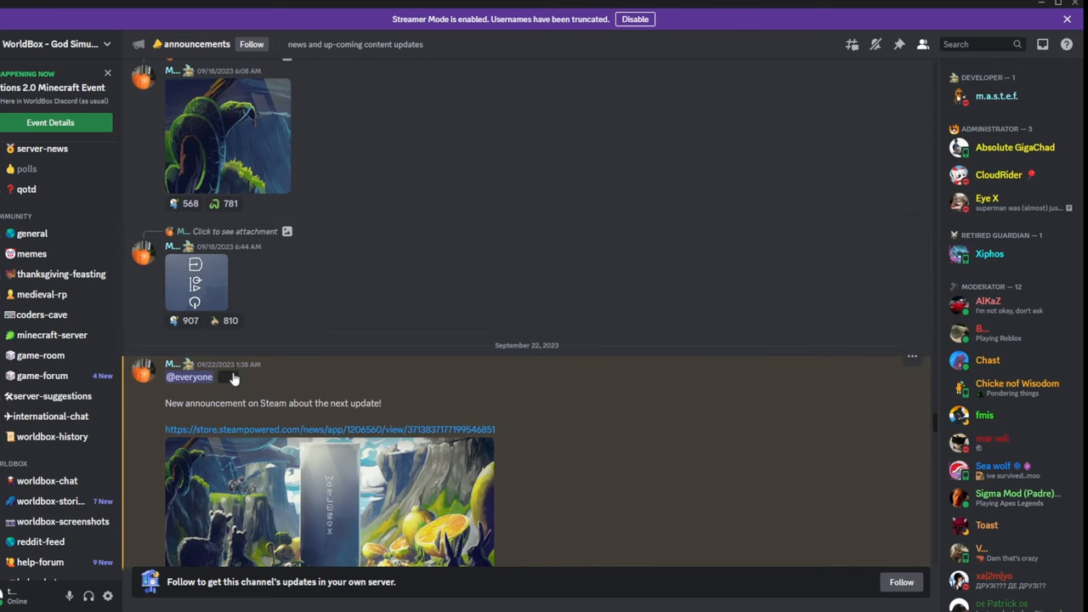
pyautogui.click(329, 501)
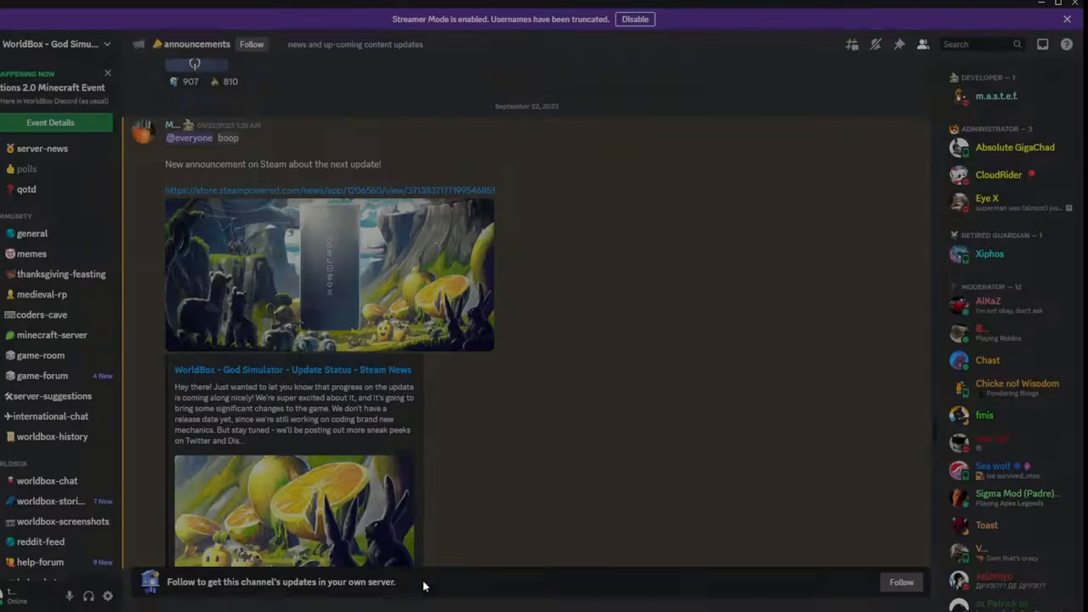
pyautogui.scroll(-3)
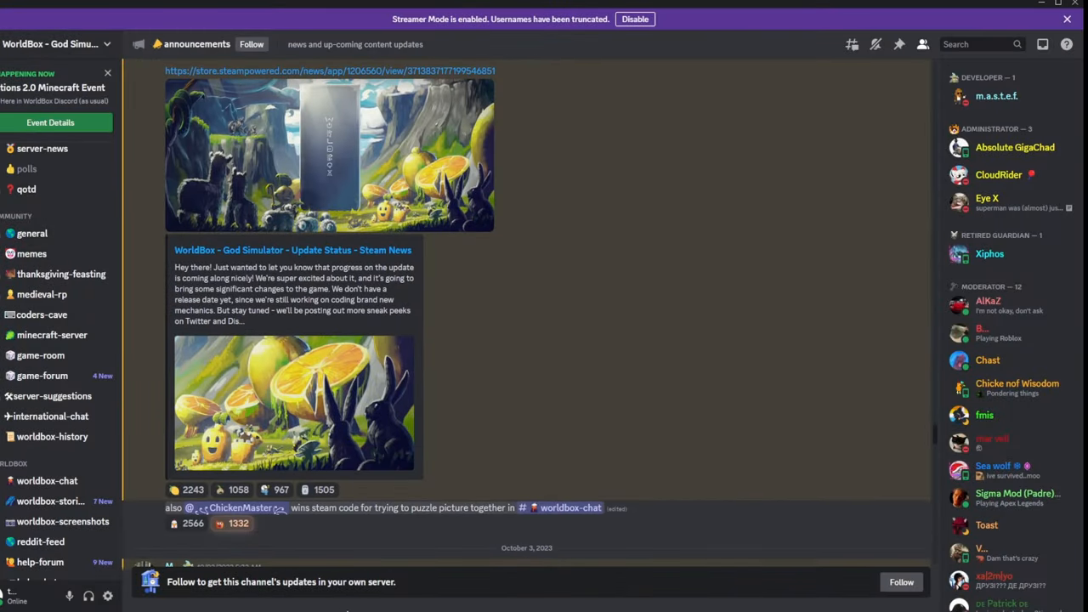
pyautogui.scroll(3)
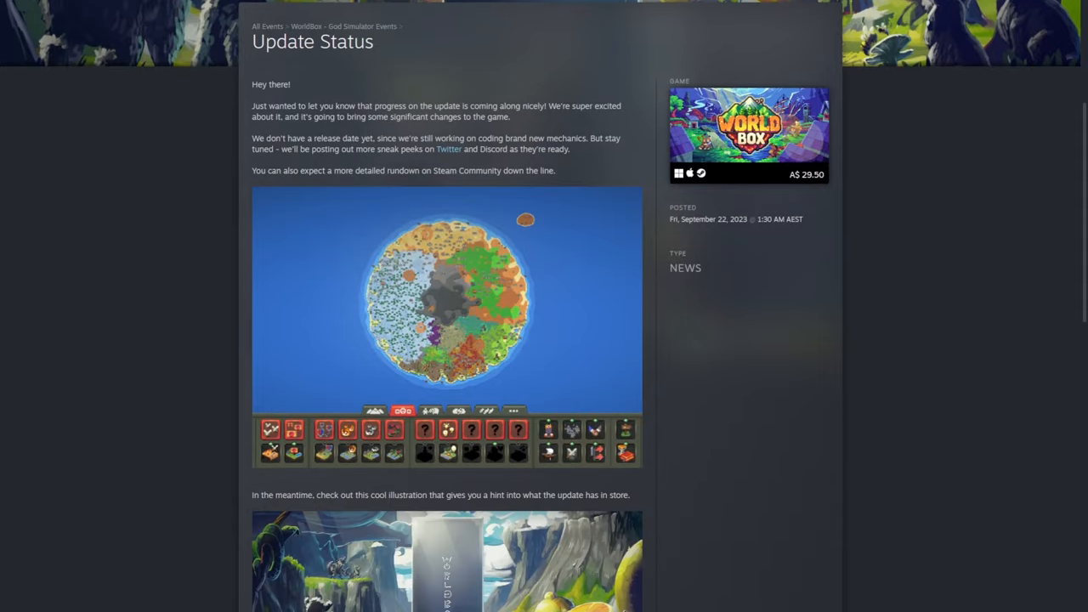
# Step: Scroll through the Steam 'Update Status' page with its biome map and illustration
pyautogui.scroll(-3)
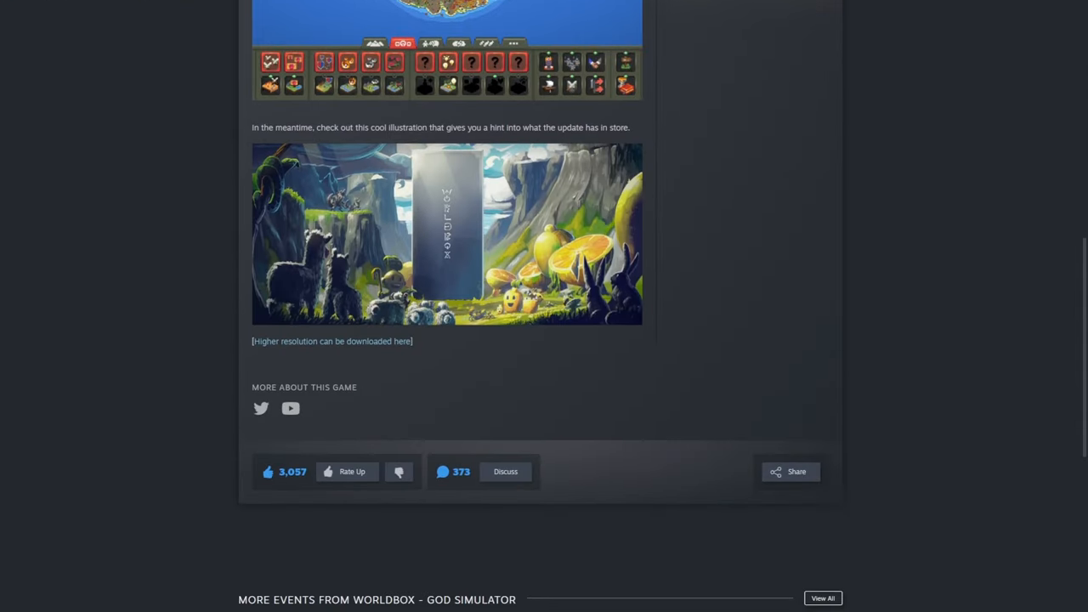
pyautogui.scroll(3)
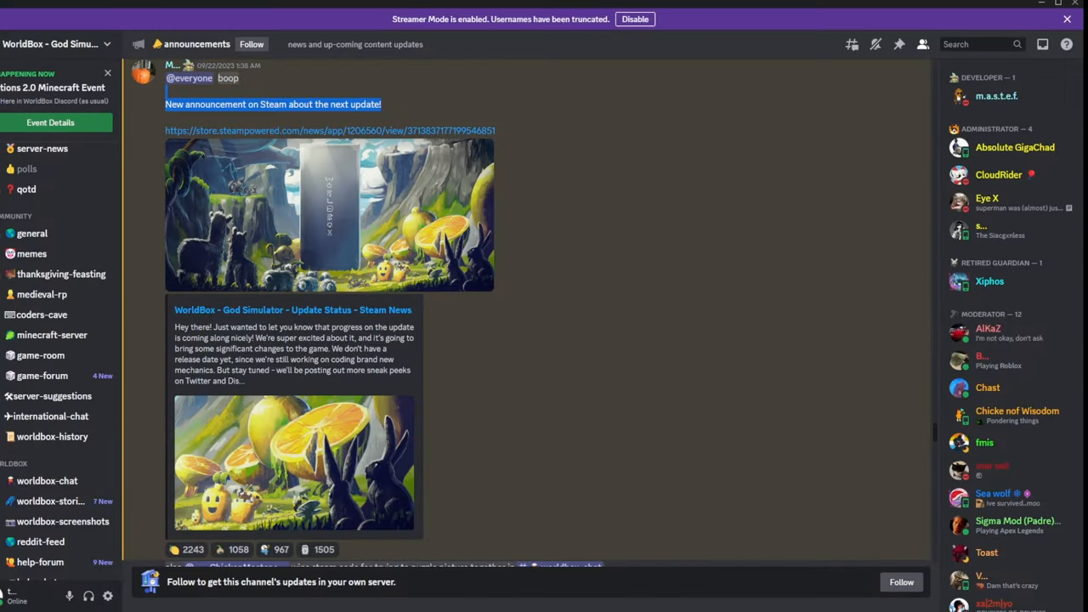
# Step: Scroll to the October 3 'nothing but trees' message and open its Birches post
pyautogui.scroll(-3)
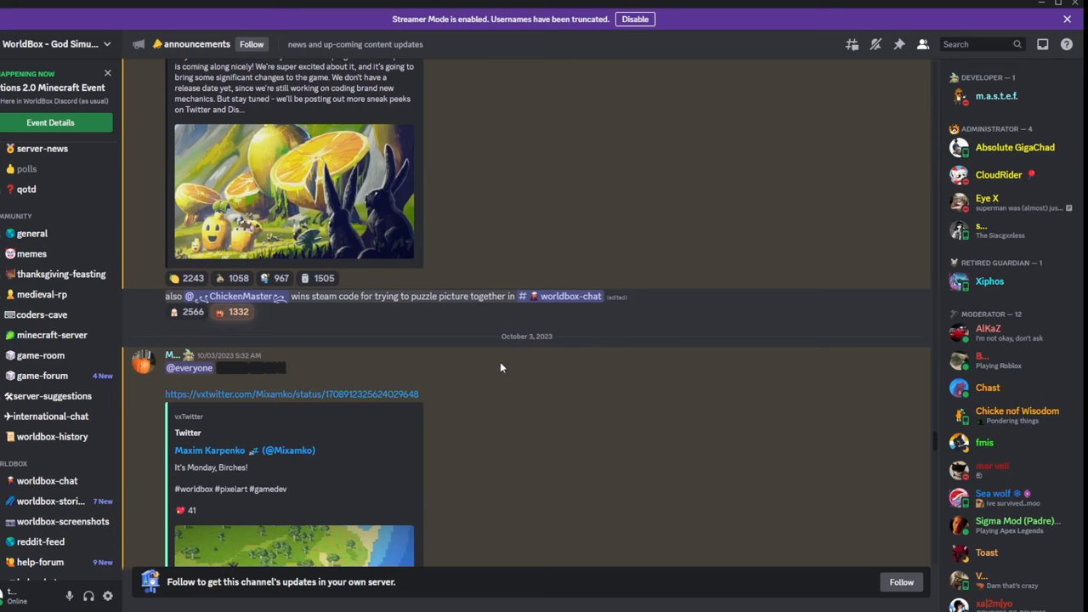
pyautogui.scroll(-3)
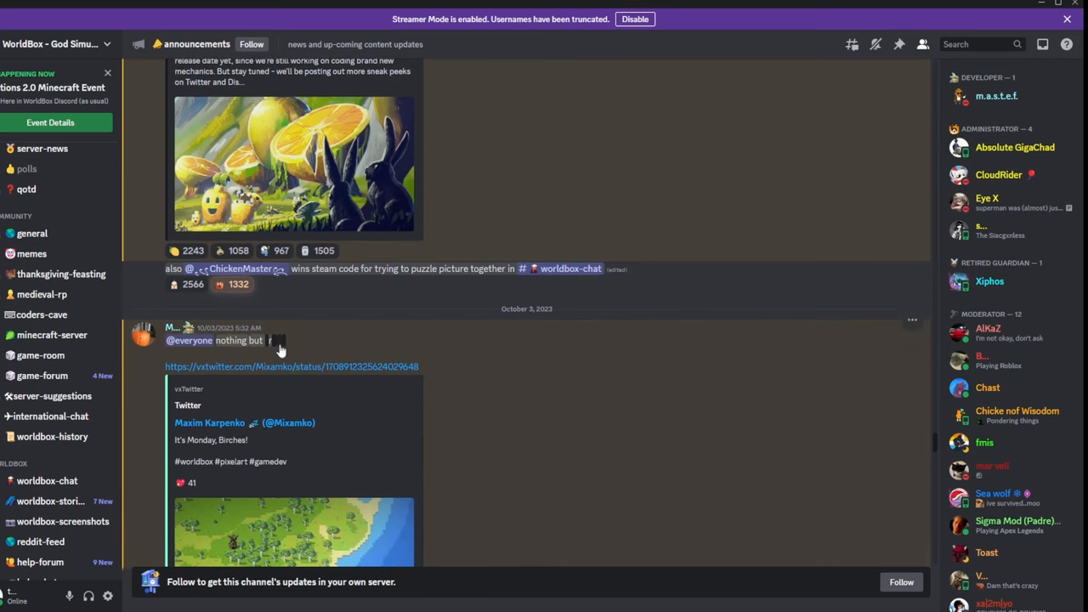
pyautogui.moveTo(270, 344)
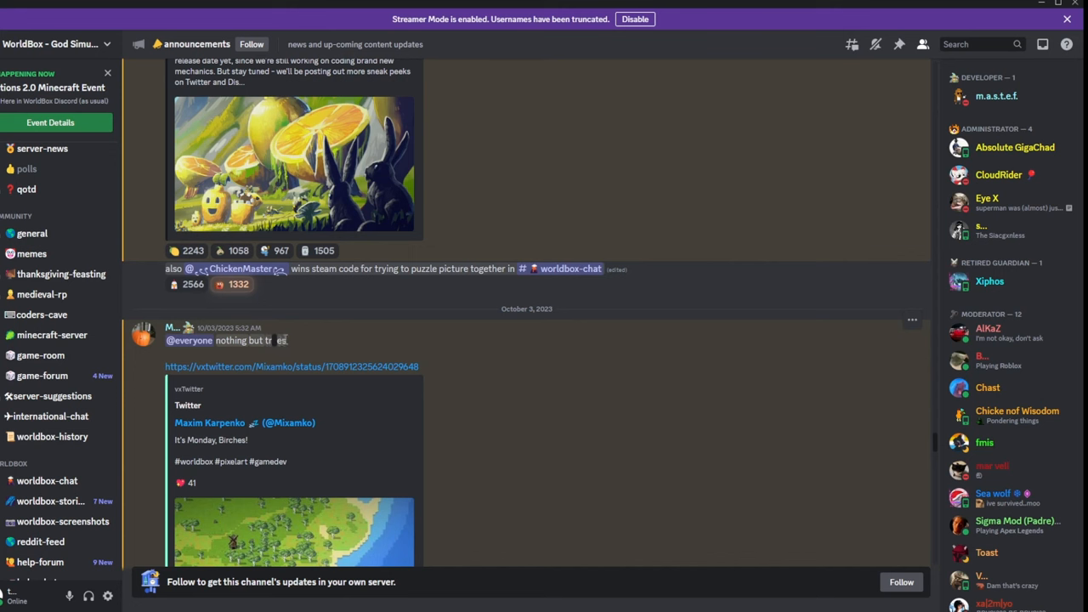
pyautogui.scroll(-3)
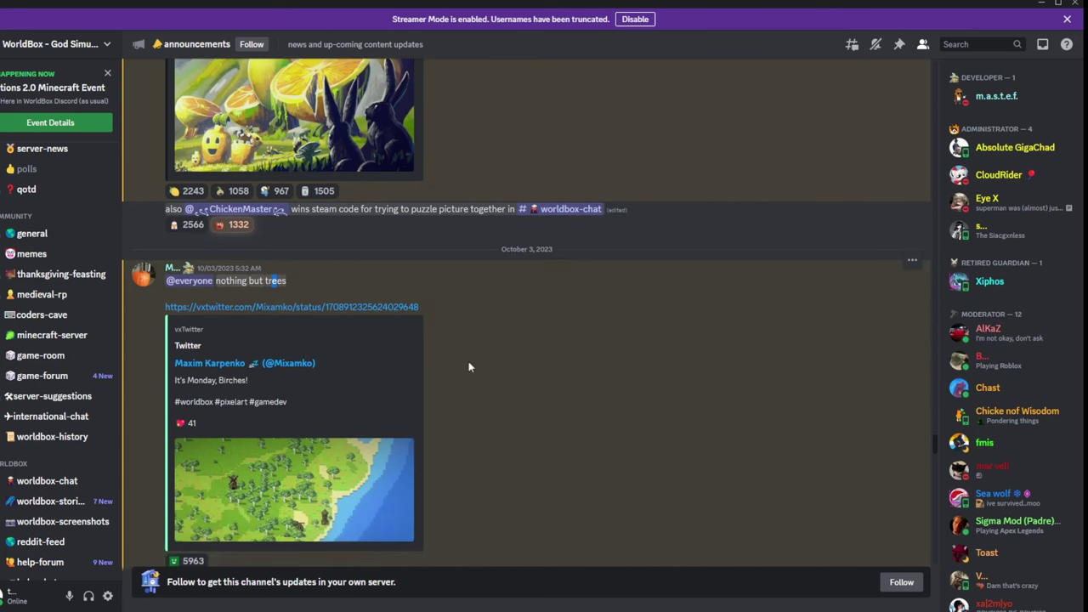
pyautogui.scroll(-3)
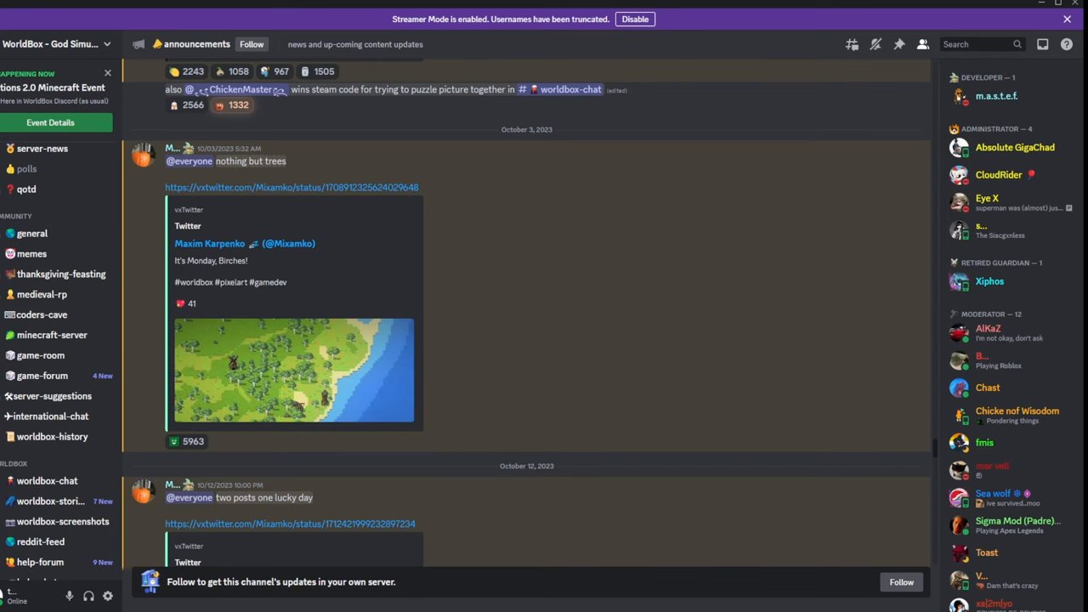
pyautogui.click(290, 187)
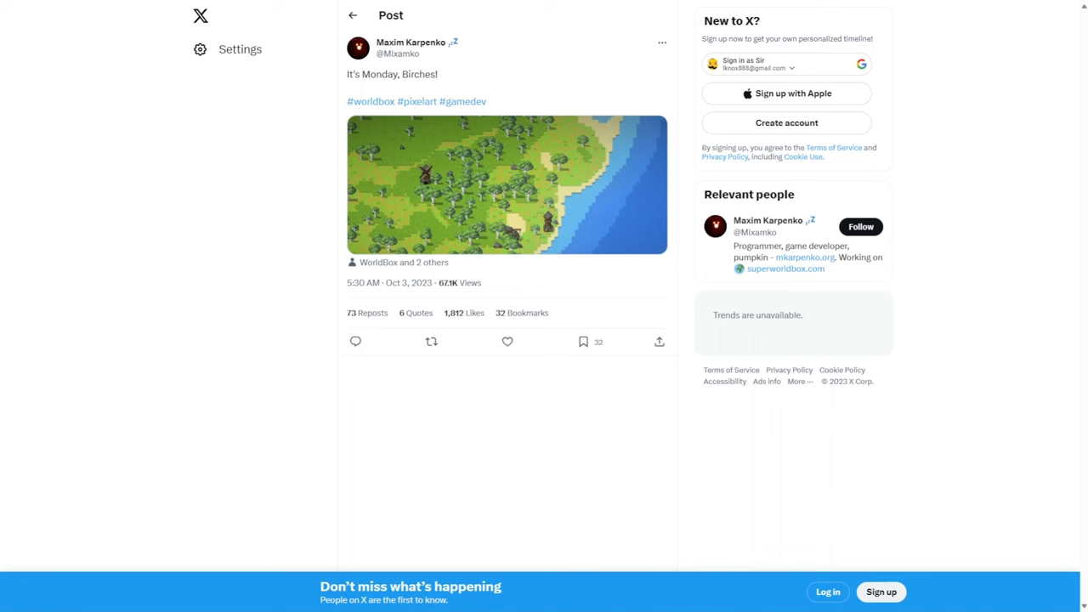
pyautogui.moveTo(547, 219)
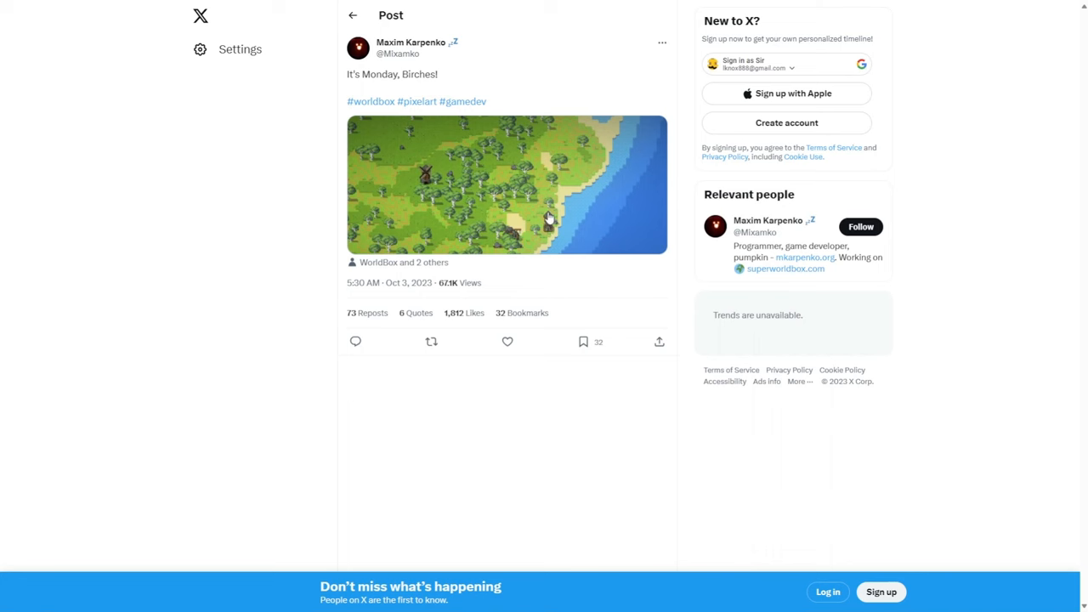
# Step: Enlarge the pixel-art birch forest map in the 'It's Monday, Birches!' post
pyautogui.click(508, 184)
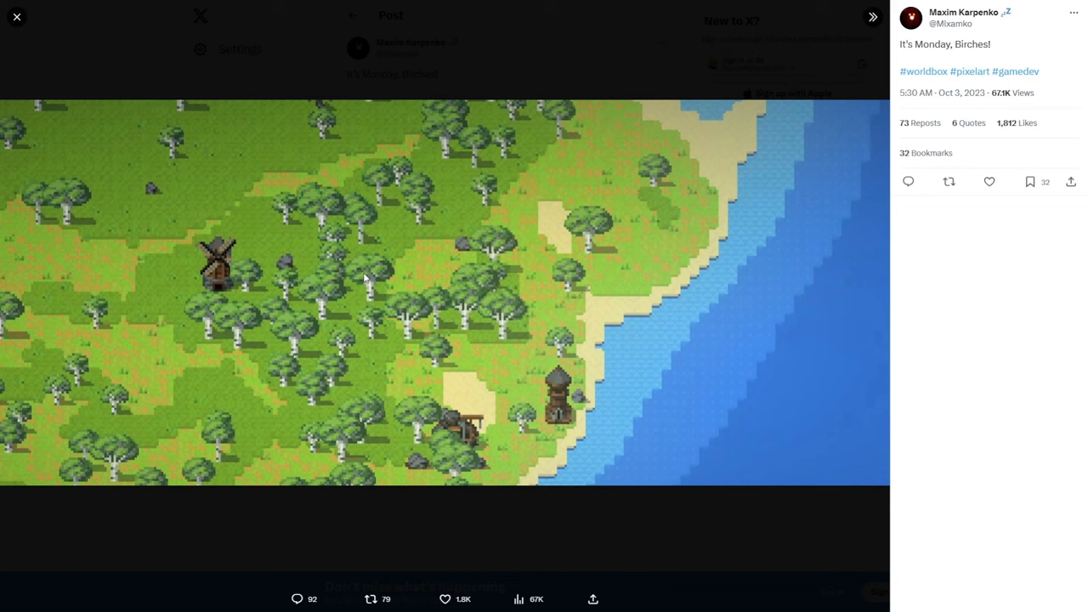
pyautogui.moveTo(527, 255)
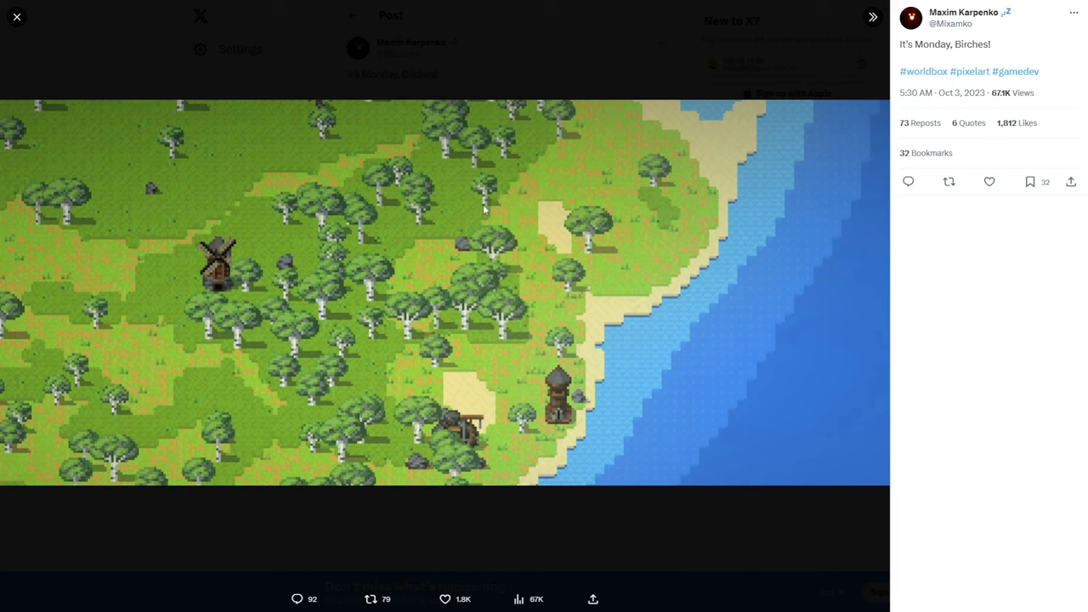
pyautogui.moveTo(594, 35)
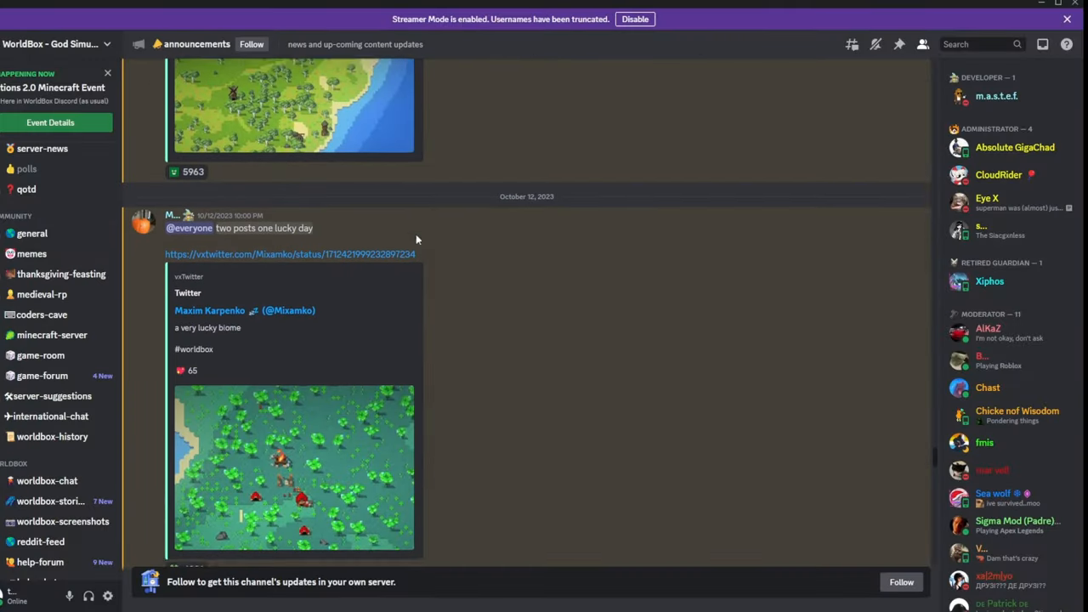
# Step: Open the October 12 'two posts one lucky day' link to the lucky biome post
pyautogui.scroll(-3)
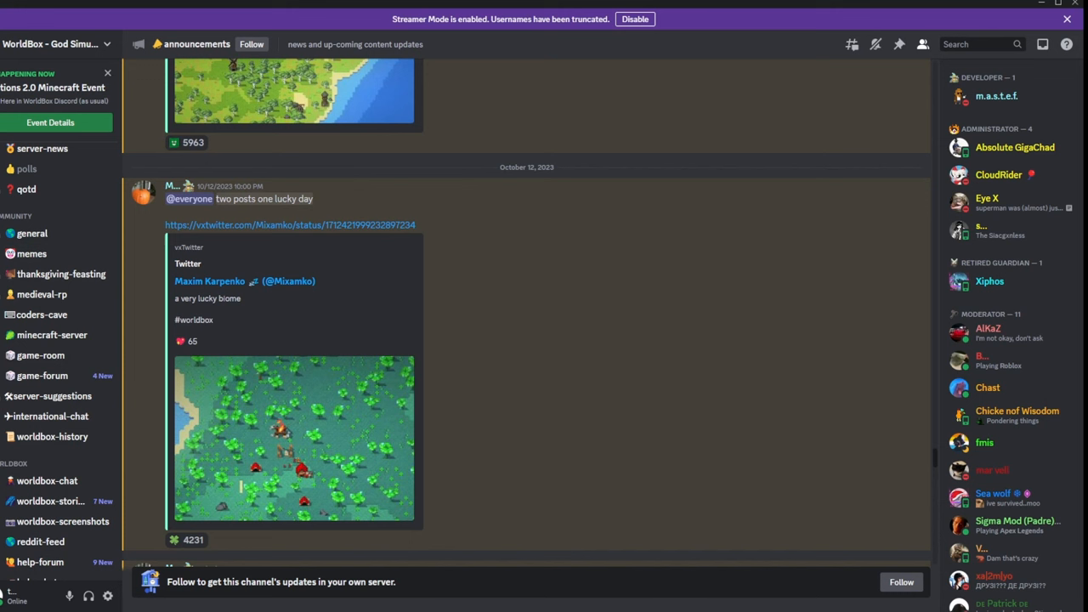
pyautogui.click(289, 225)
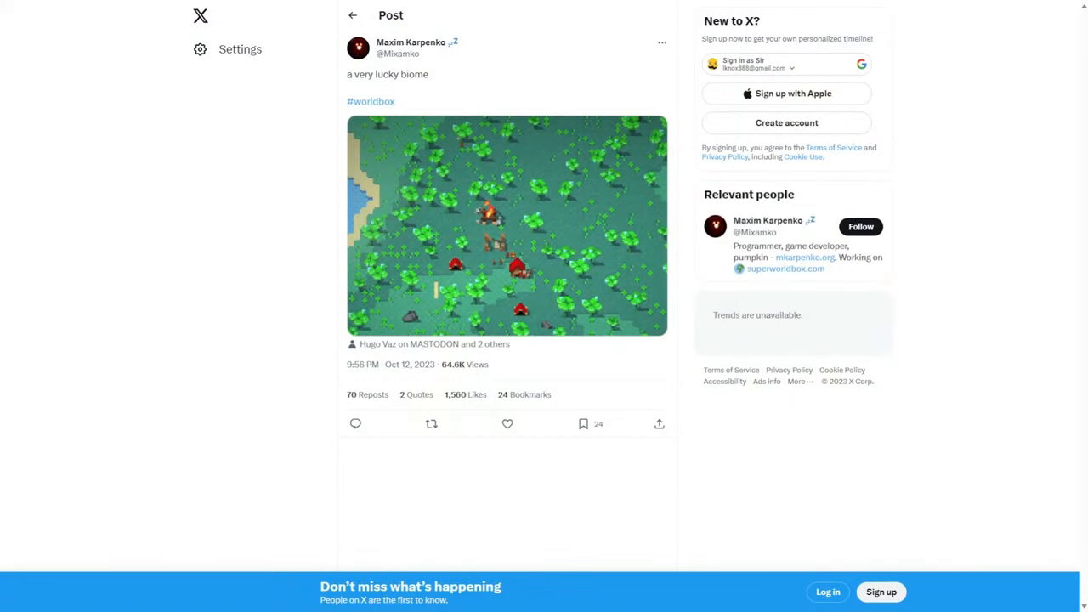
pyautogui.click(507, 225)
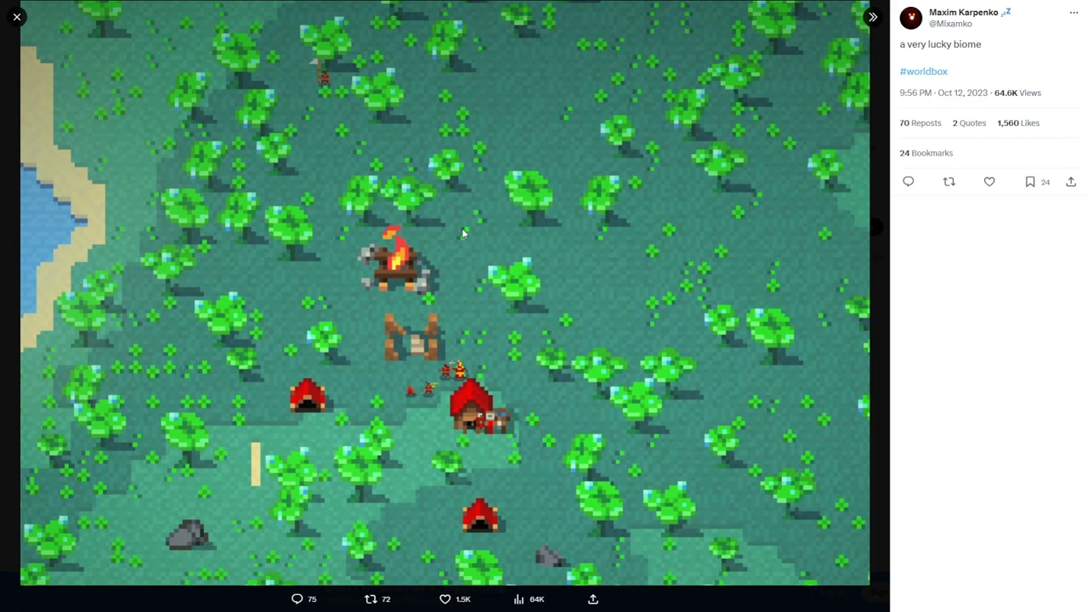
pyautogui.moveTo(466, 248)
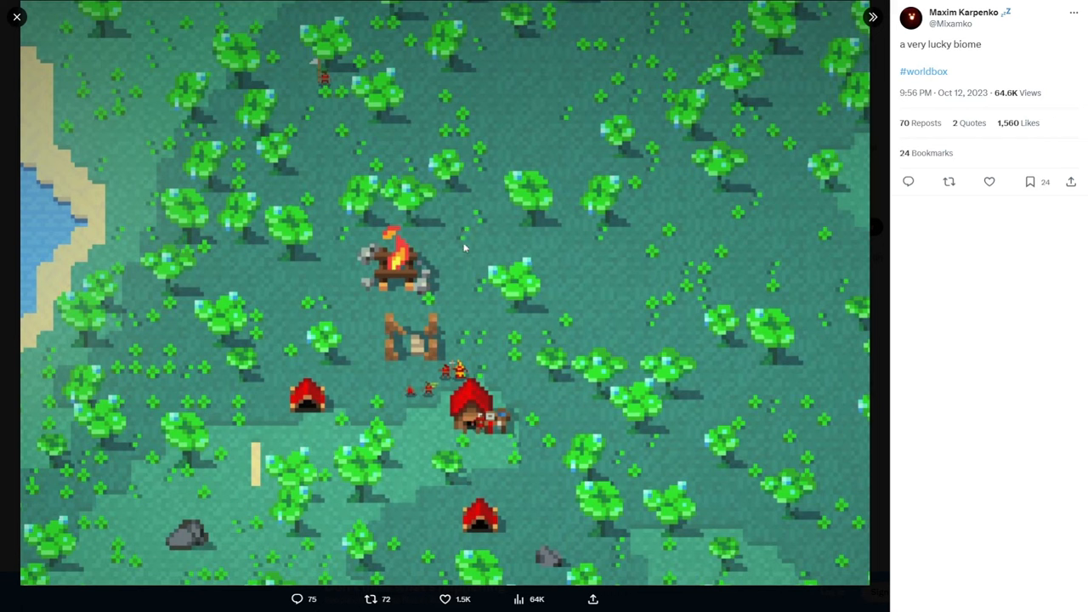
pyautogui.moveTo(452, 395)
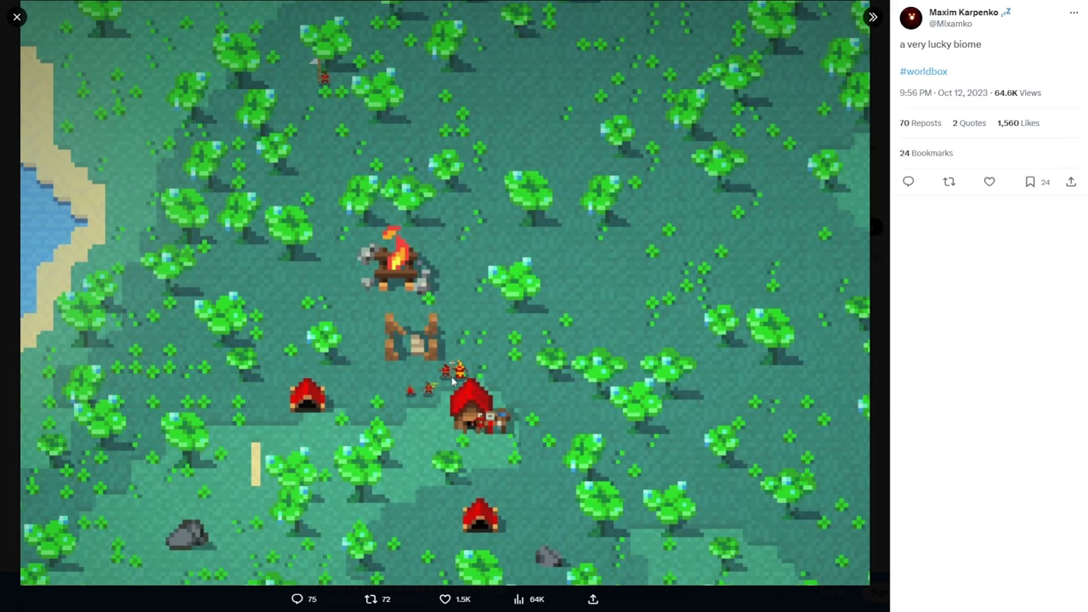
pyautogui.moveTo(378, 457)
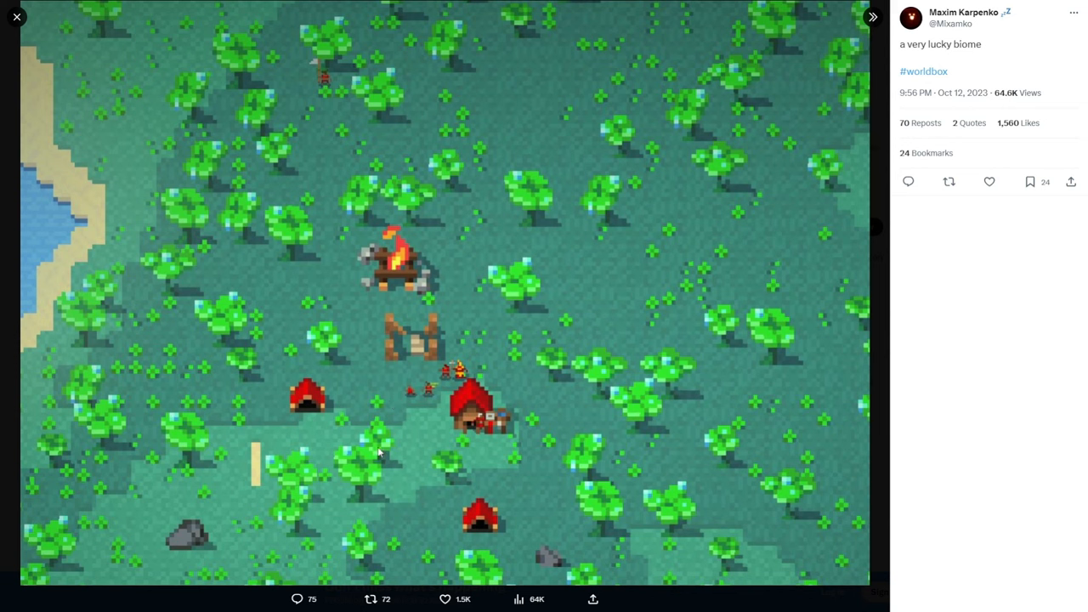
pyautogui.moveTo(293, 129)
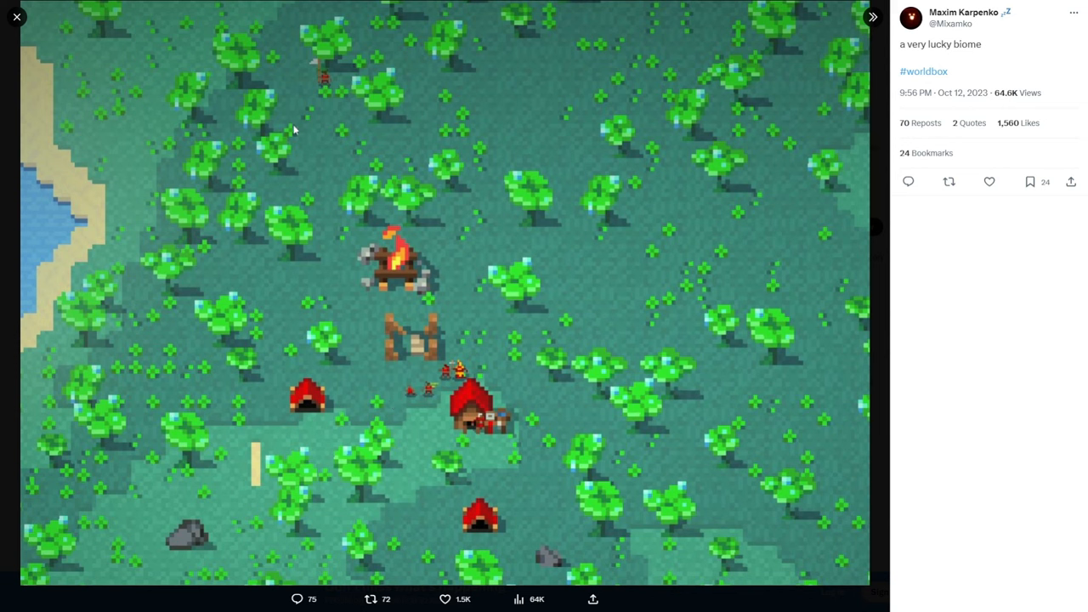
pyautogui.moveTo(378, 308)
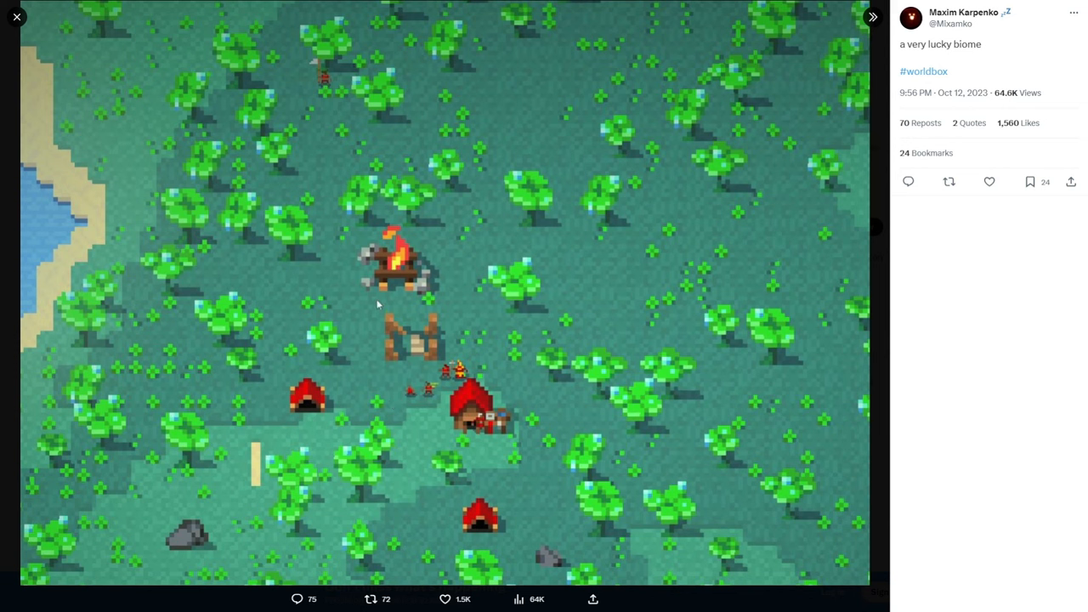
pyautogui.moveTo(333, 270)
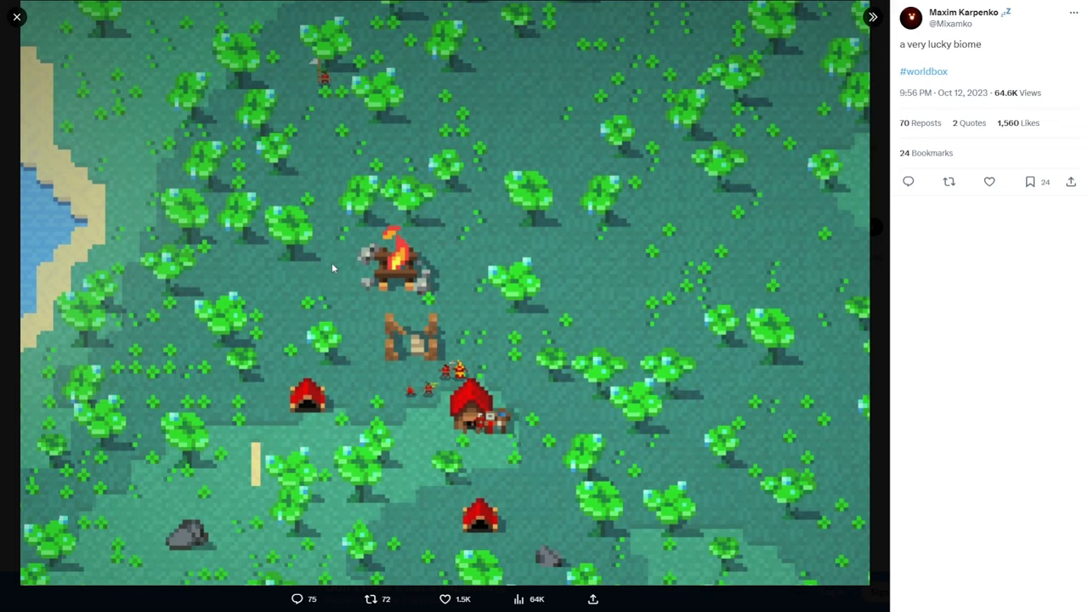
pyautogui.moveTo(343, 253)
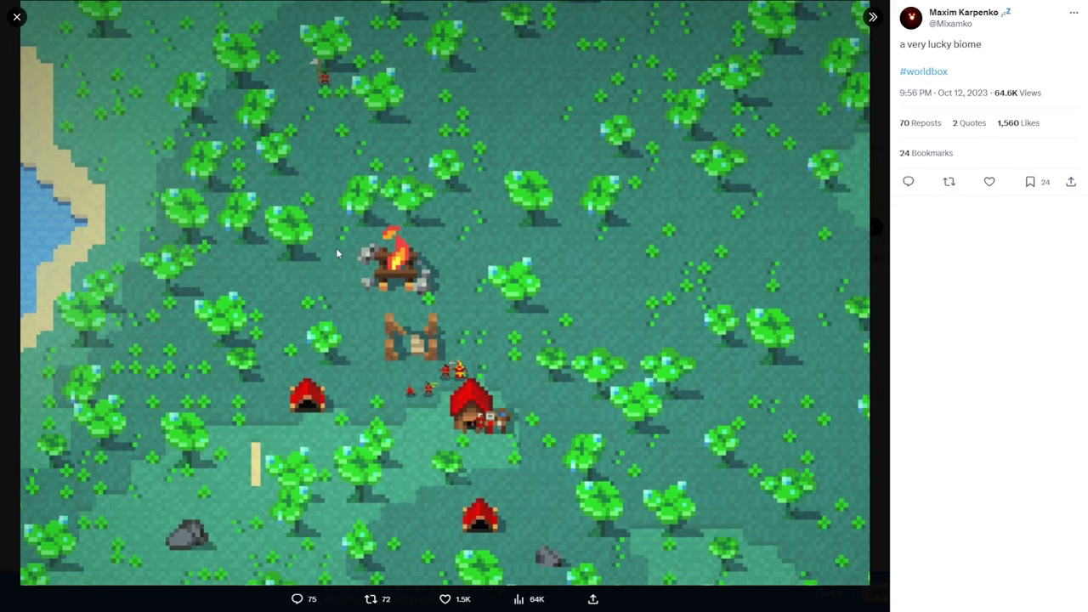
pyautogui.click(15, 15)
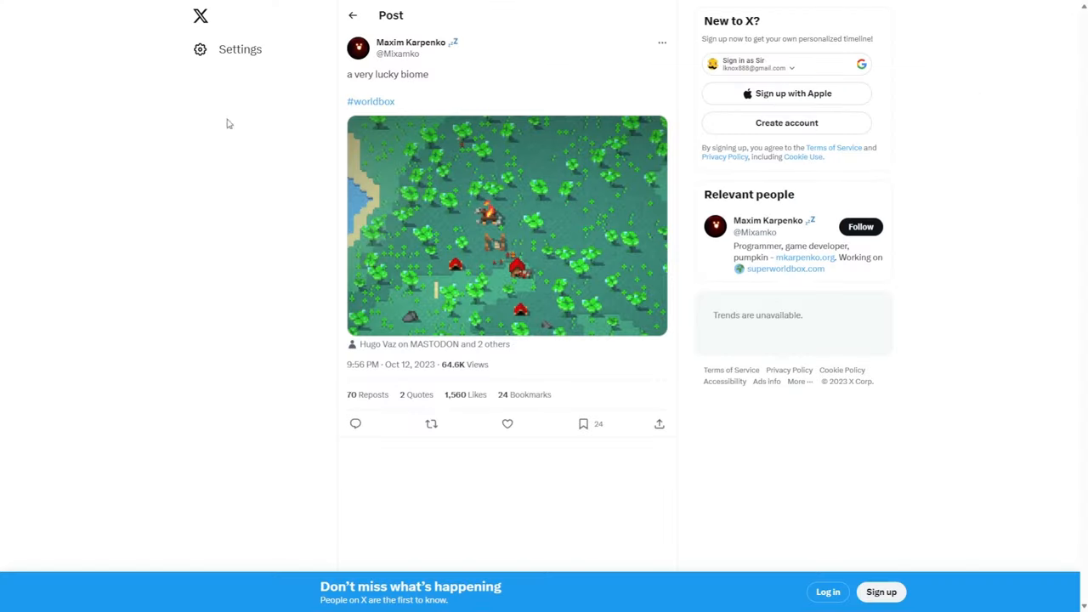
pyautogui.moveTo(962, 238)
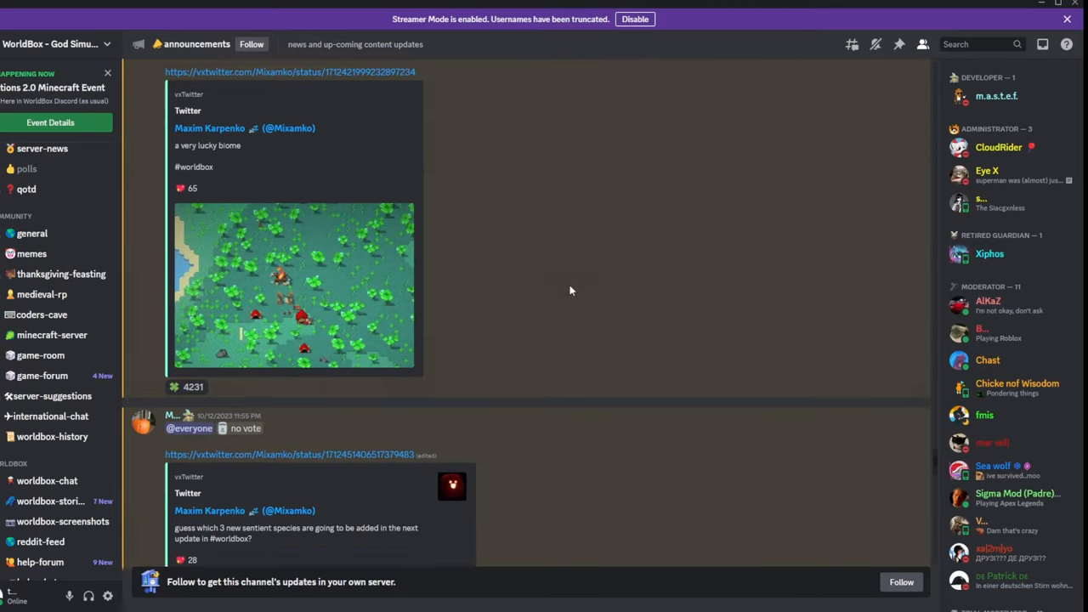
# Step: Scroll to the October 23 'not real holiday' message and open its Canada biome day post
pyautogui.scroll(-3)
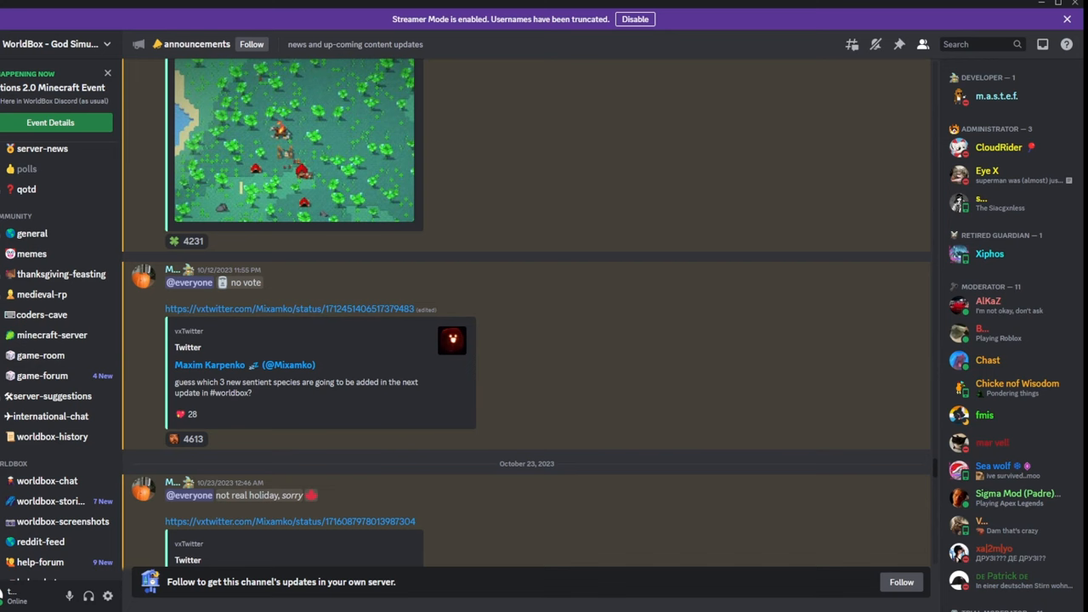
pyautogui.click(293, 309)
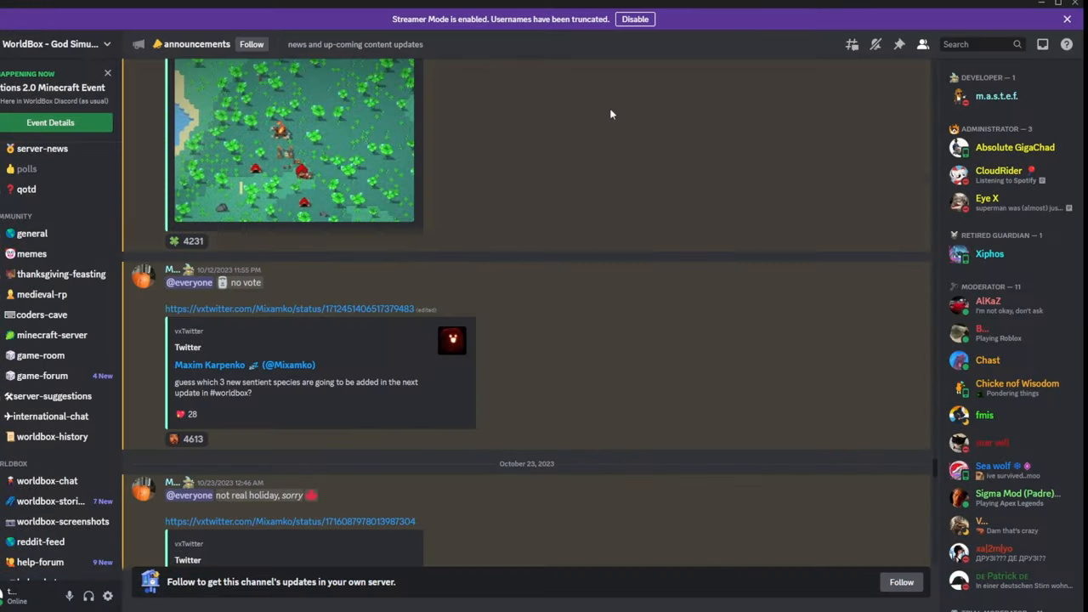
pyautogui.scroll(-3)
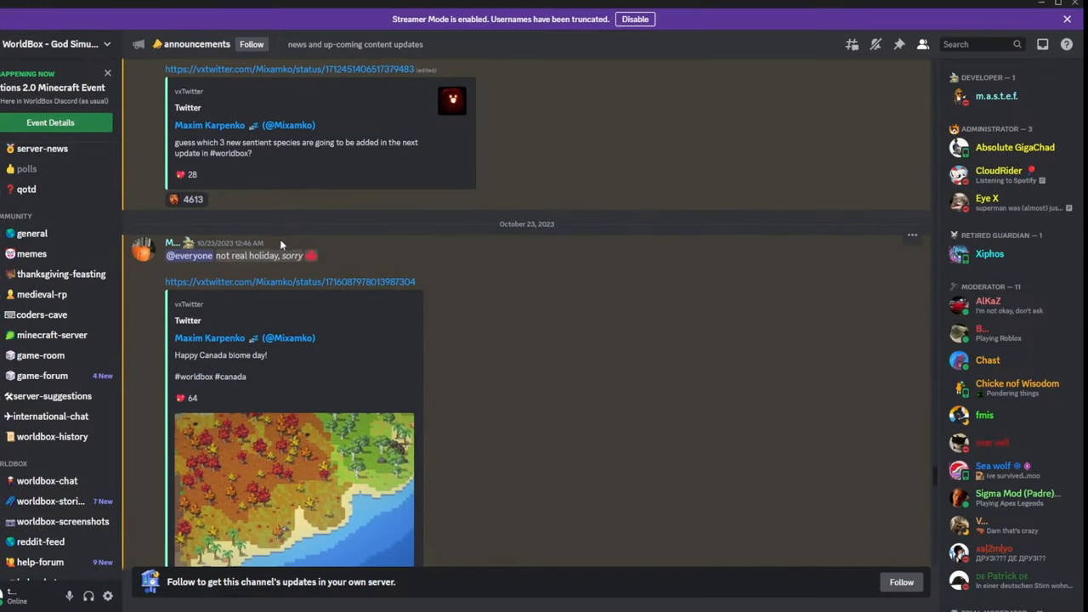
pyautogui.scroll(-3)
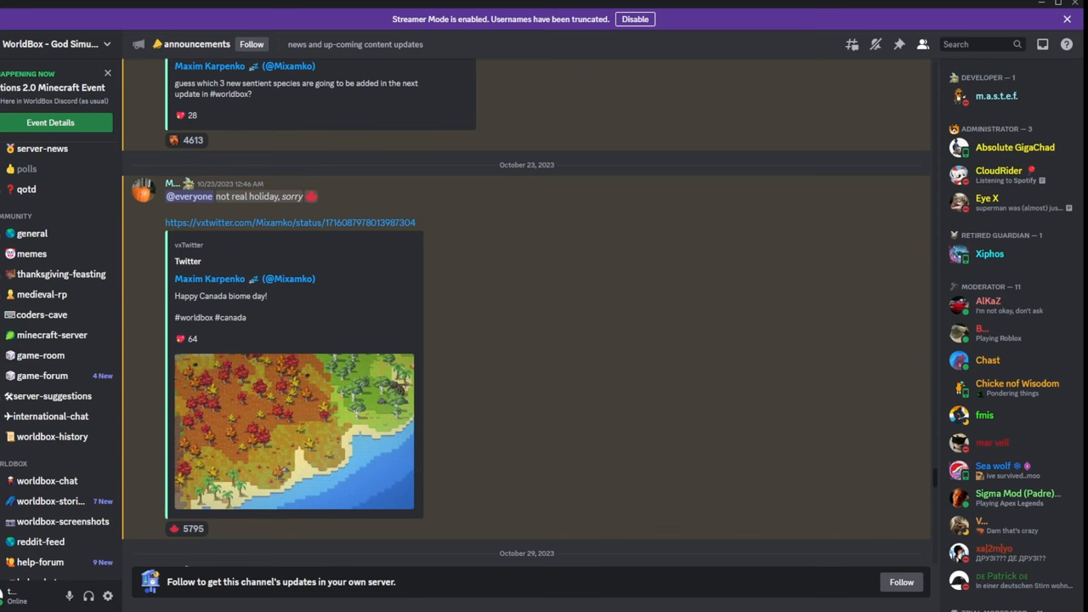
pyautogui.click(293, 222)
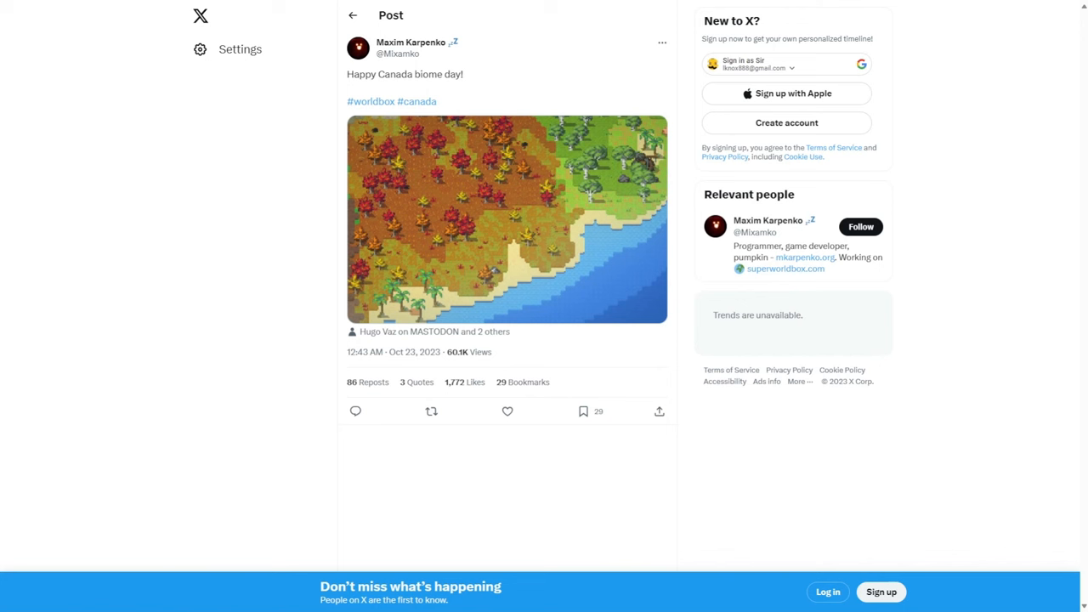
# Step: Enlarge the autumn WorldBox map from the 'Happy Canada biome day!' post
pyautogui.click(506, 229)
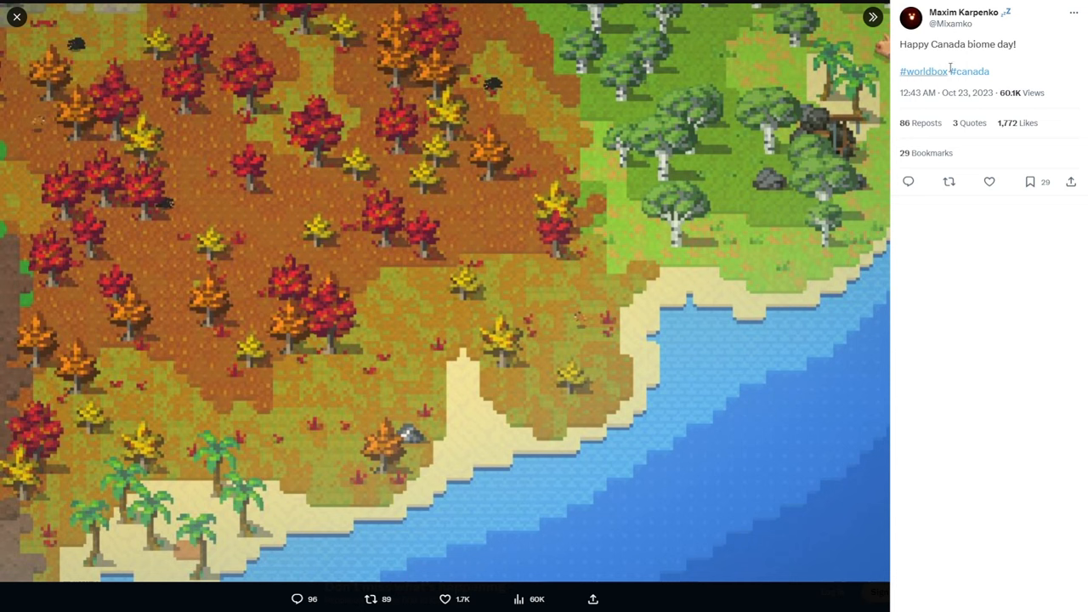
pyautogui.moveTo(106, 82)
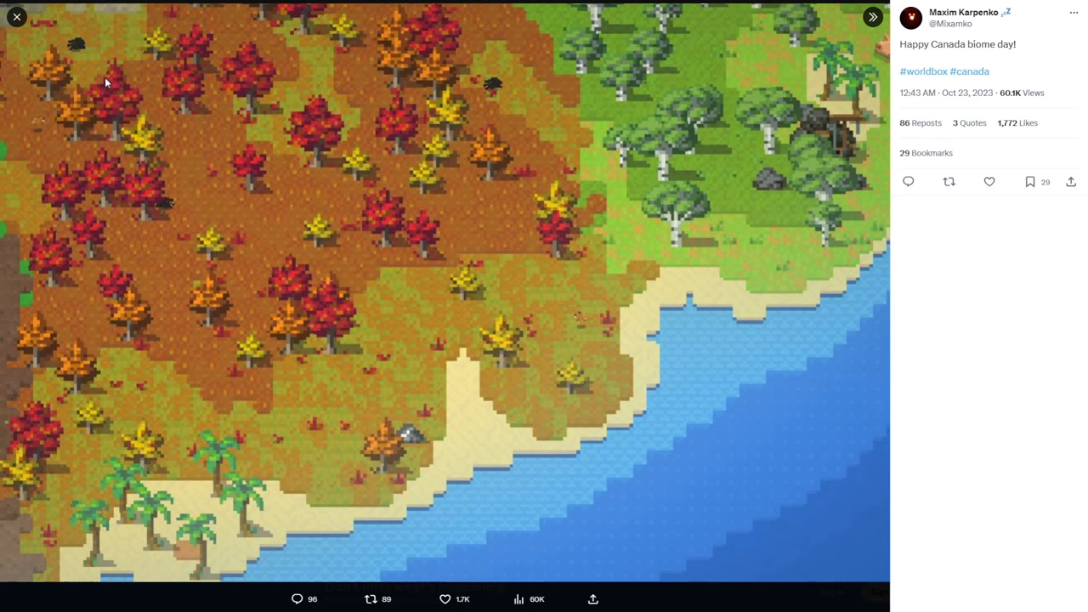
pyautogui.moveTo(42, 14)
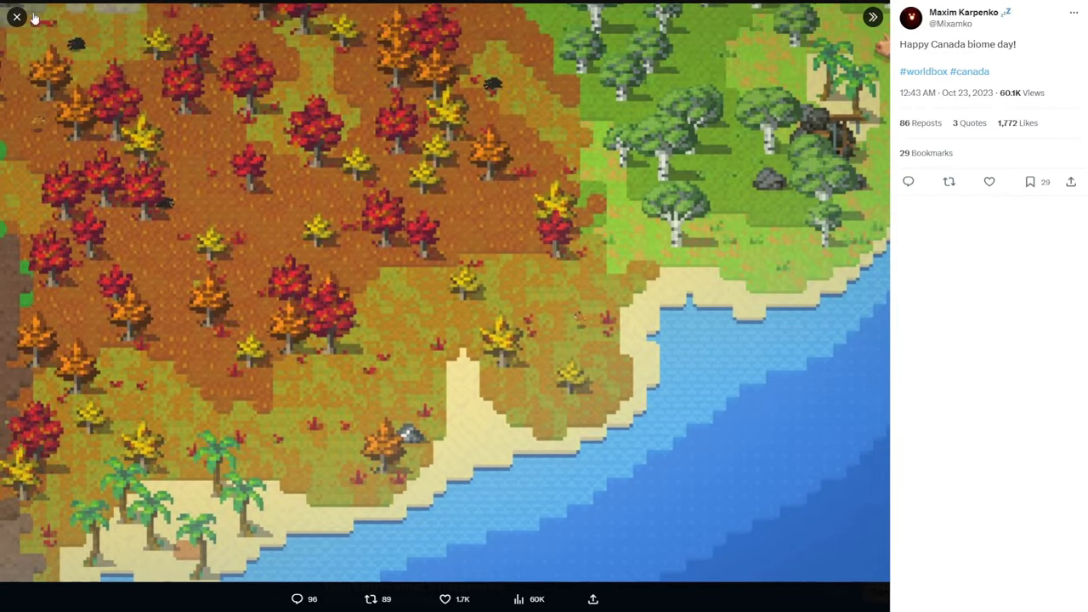
pyautogui.moveTo(28, 6)
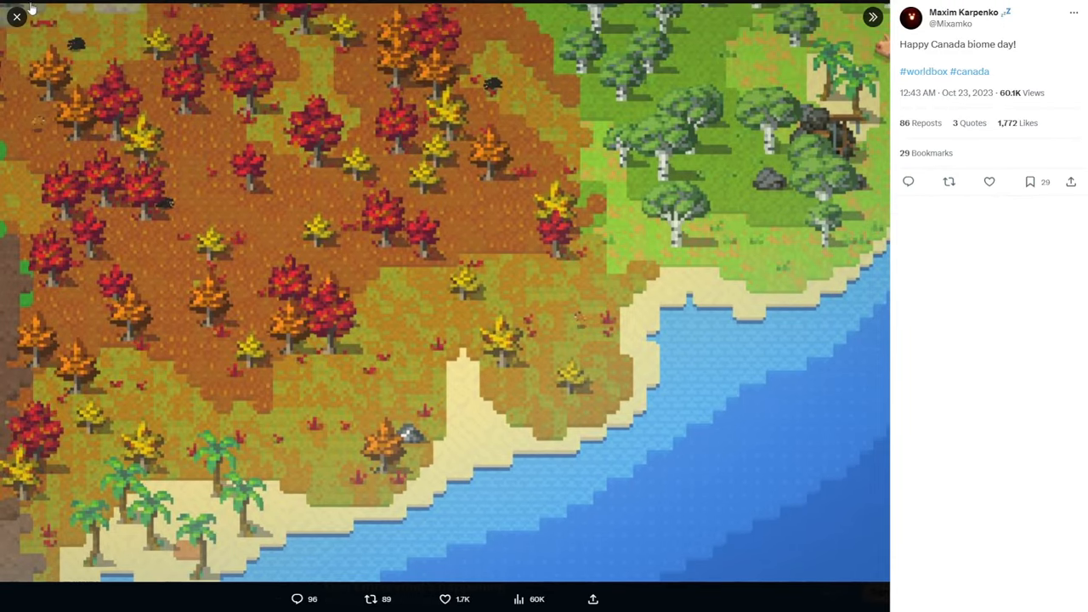
pyautogui.moveTo(334, 408)
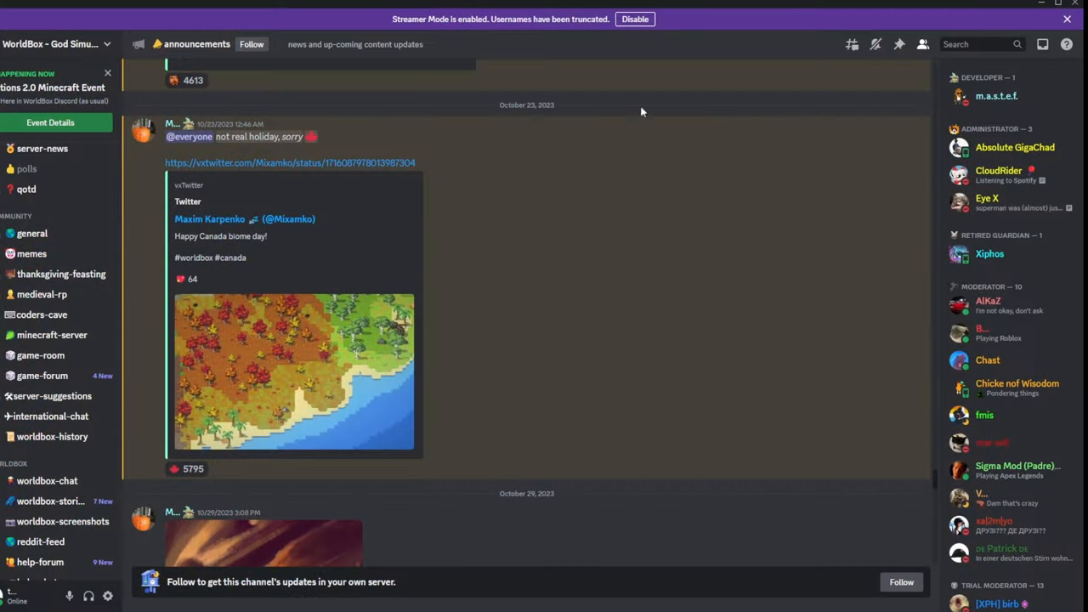
# Step: Scroll the announcements down to the November 5 'Sour-Bitter War' post
pyautogui.scroll(-3)
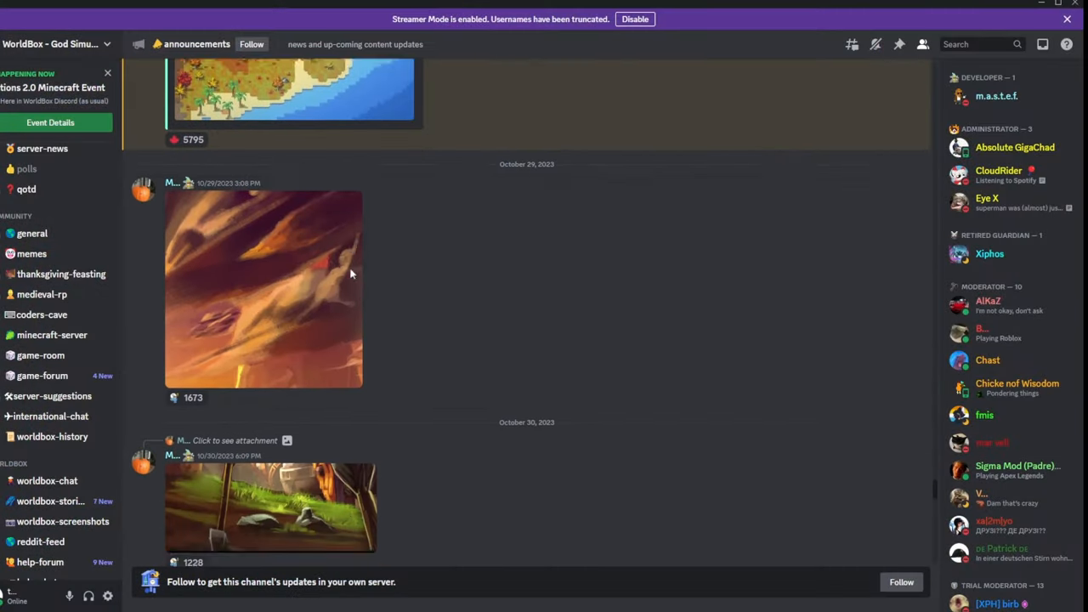
pyautogui.scroll(-3)
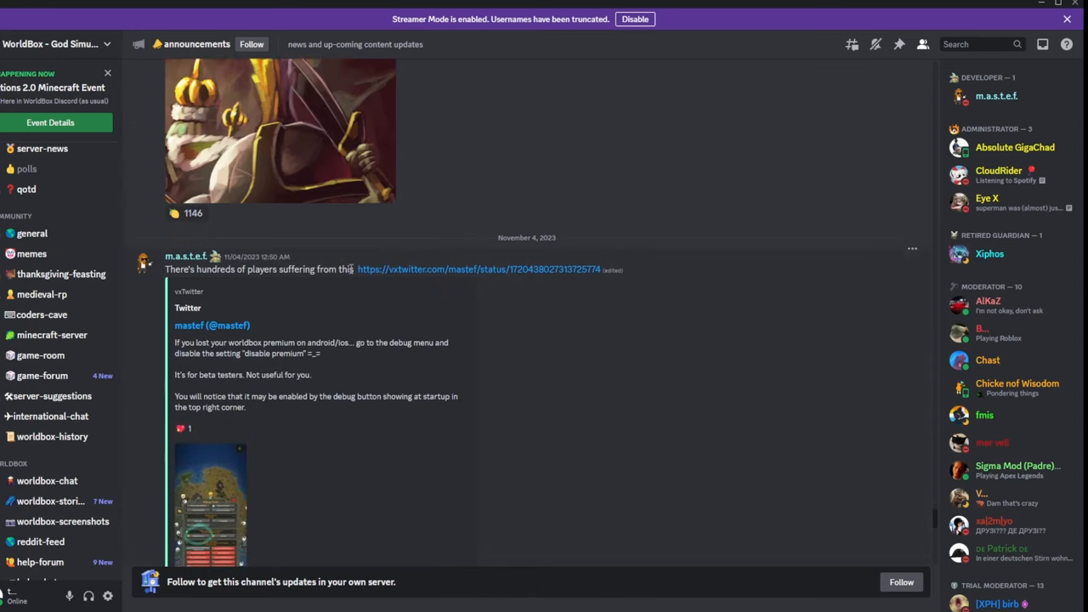
pyautogui.scroll(-3)
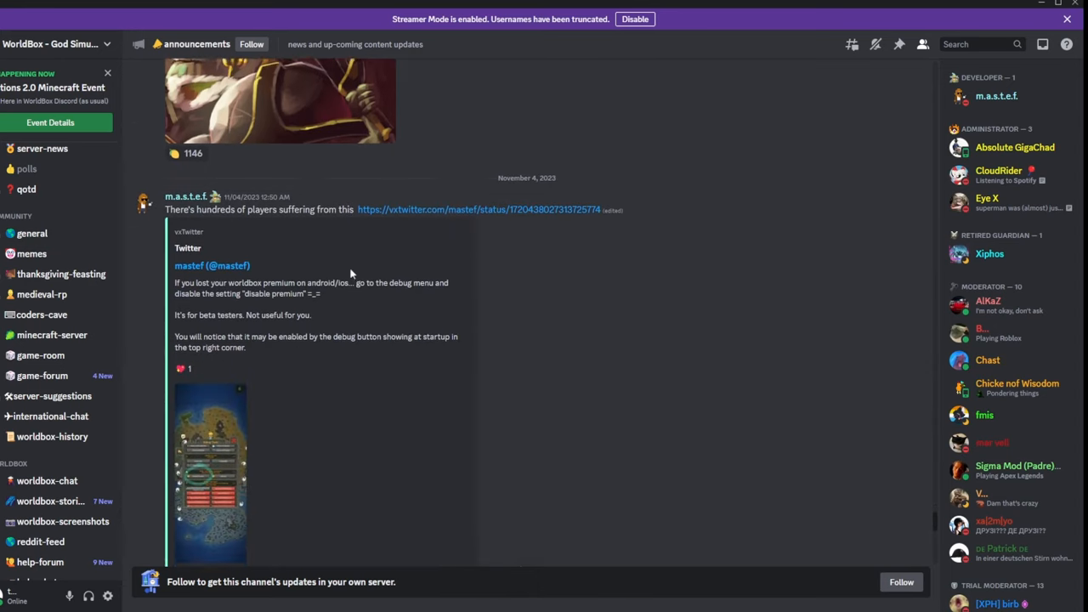
pyautogui.scroll(-3)
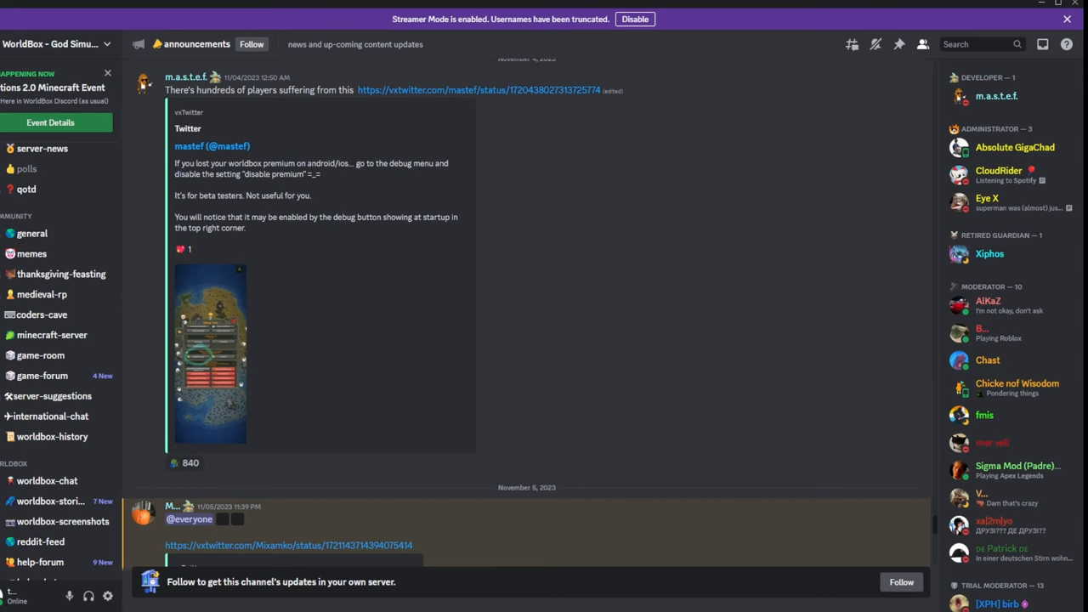
pyautogui.scroll(-3)
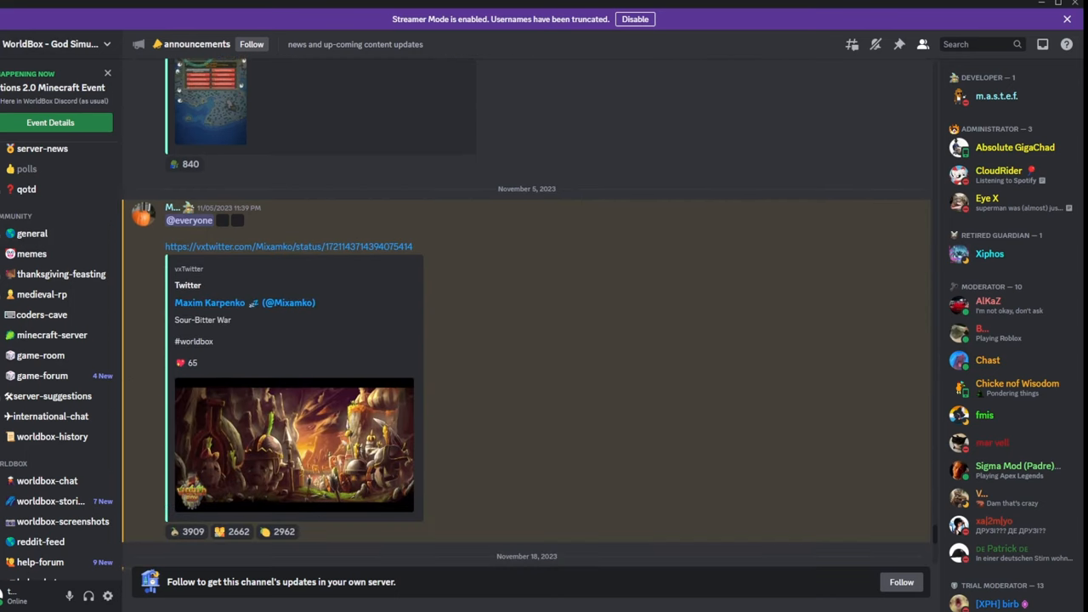
pyautogui.scroll(-3)
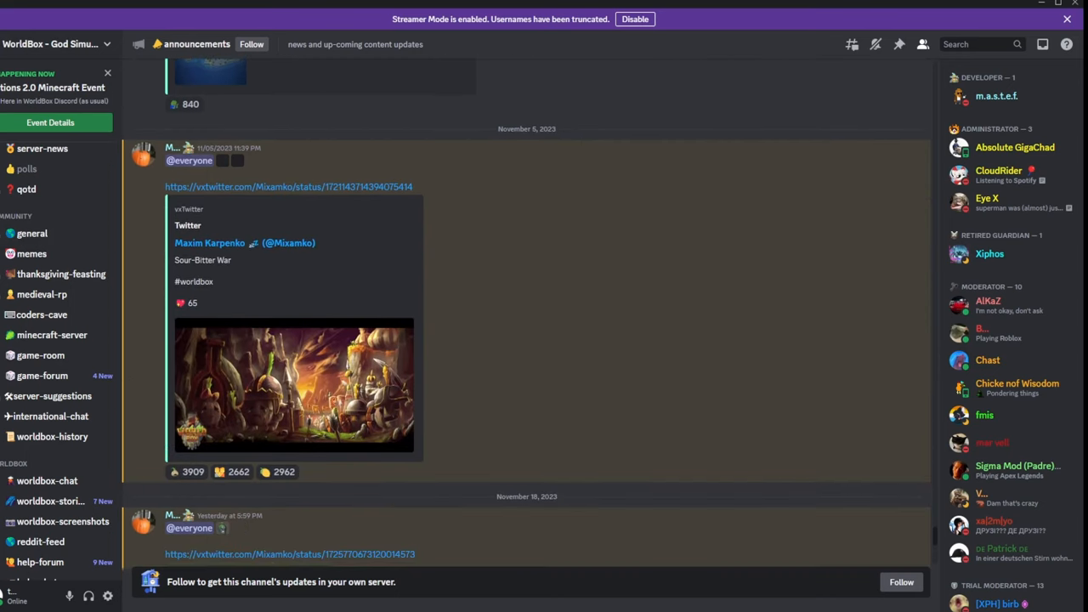
pyautogui.moveTo(251, 279)
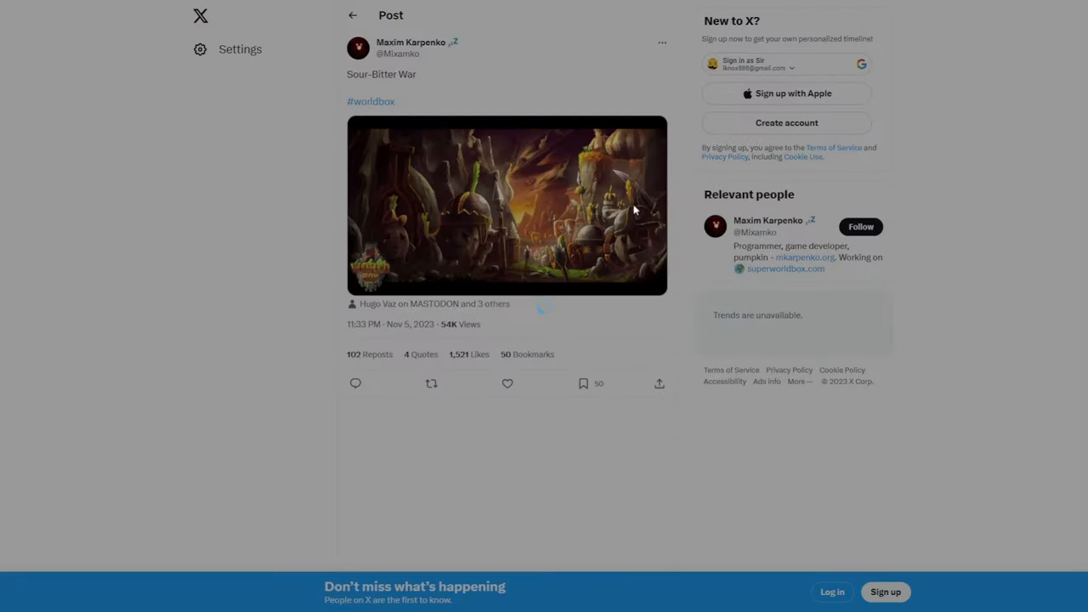
# Step: View the Sour-Bitter War artwork enlarged, then close it and return to Discord
pyautogui.click(507, 204)
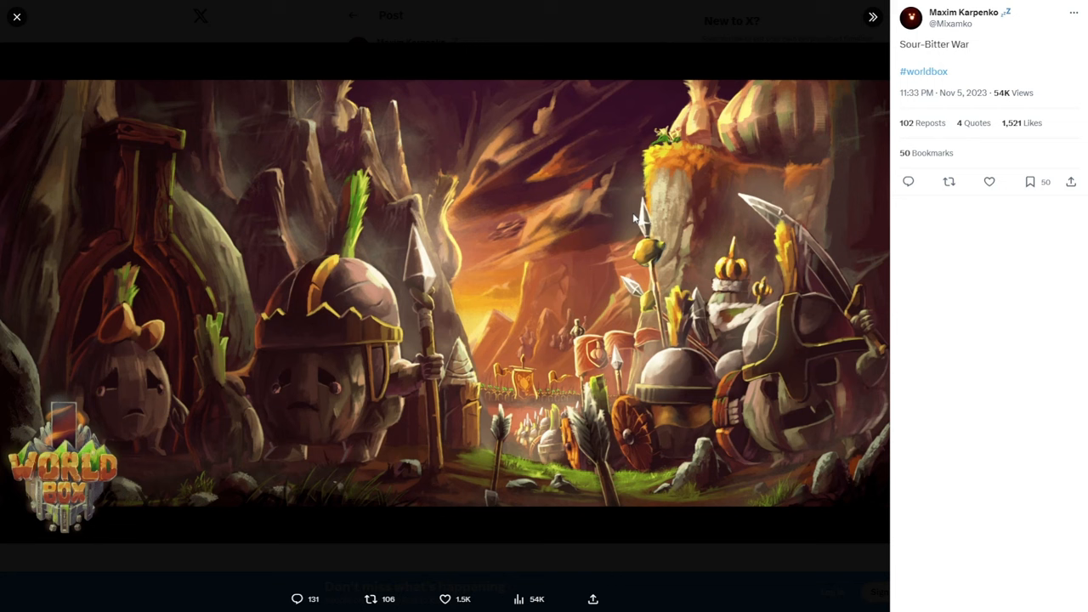
pyautogui.moveTo(169, 573)
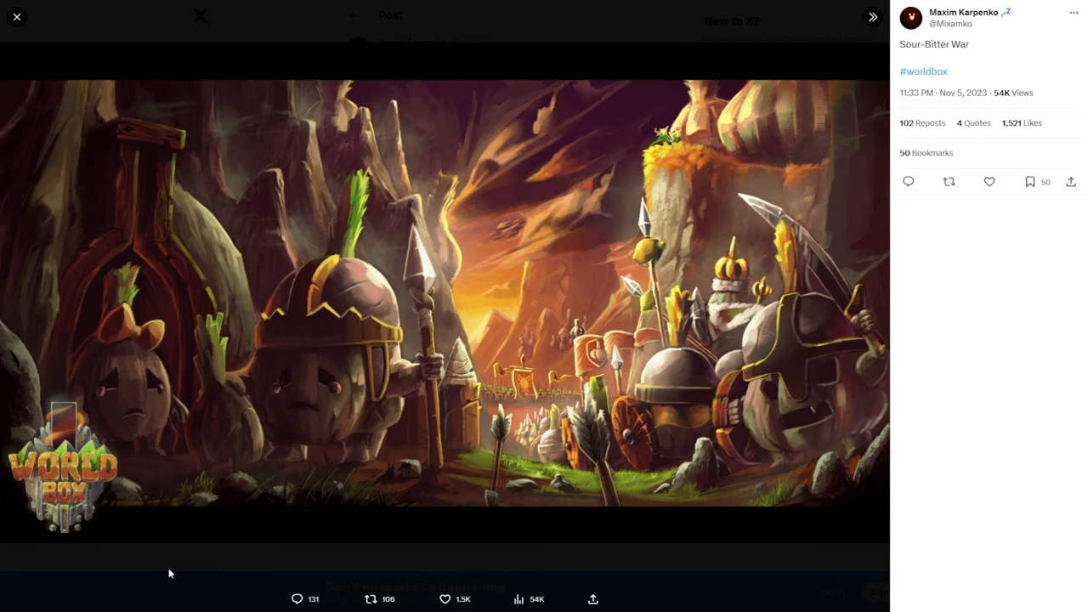
pyautogui.moveTo(66, 467)
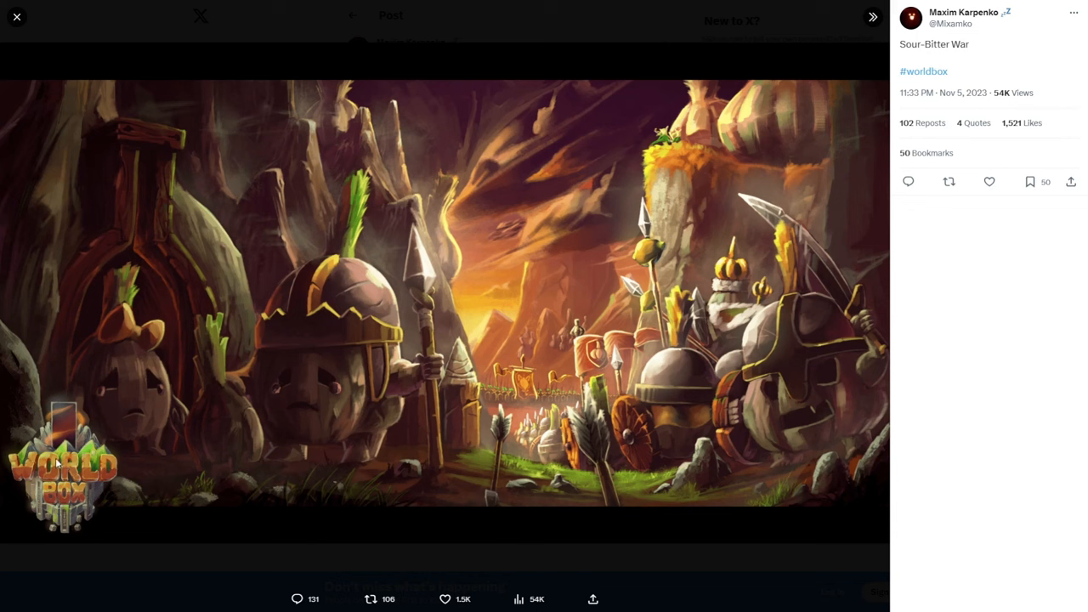
pyautogui.moveTo(310, 425)
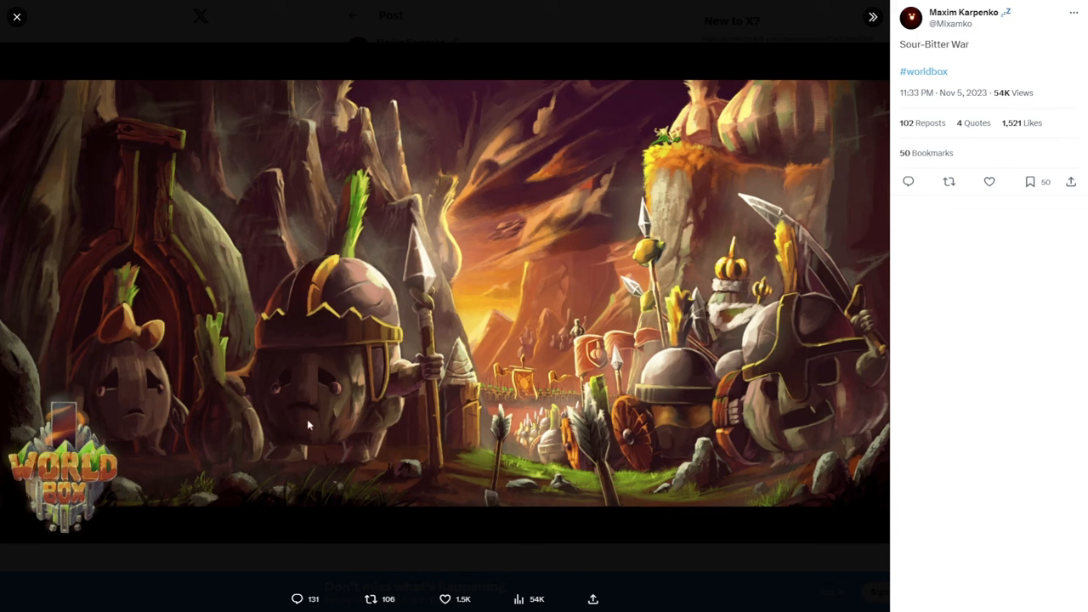
pyautogui.moveTo(117, 433)
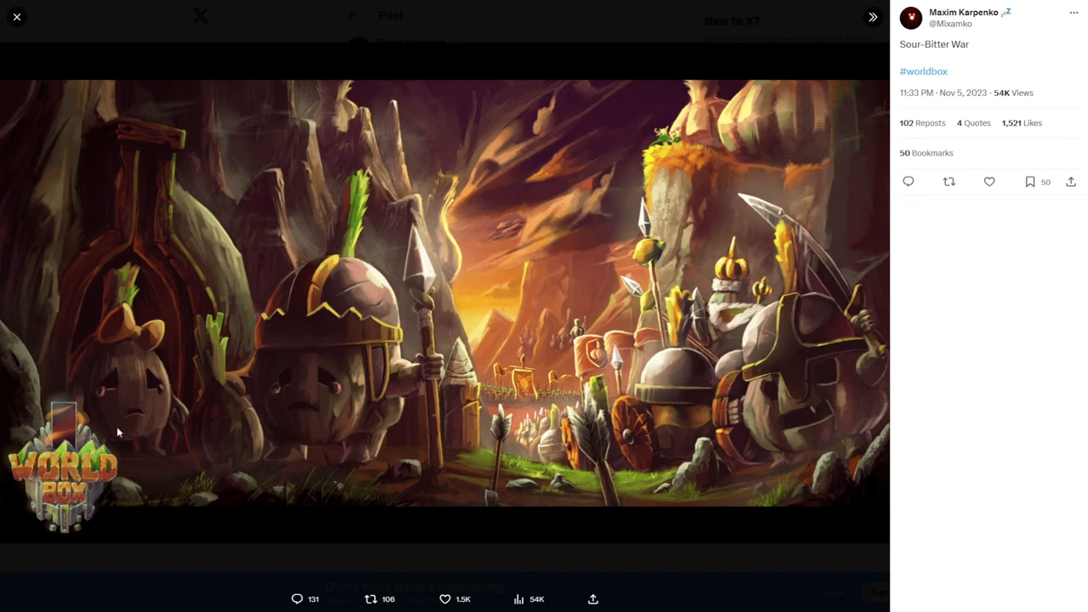
pyautogui.moveTo(174, 368)
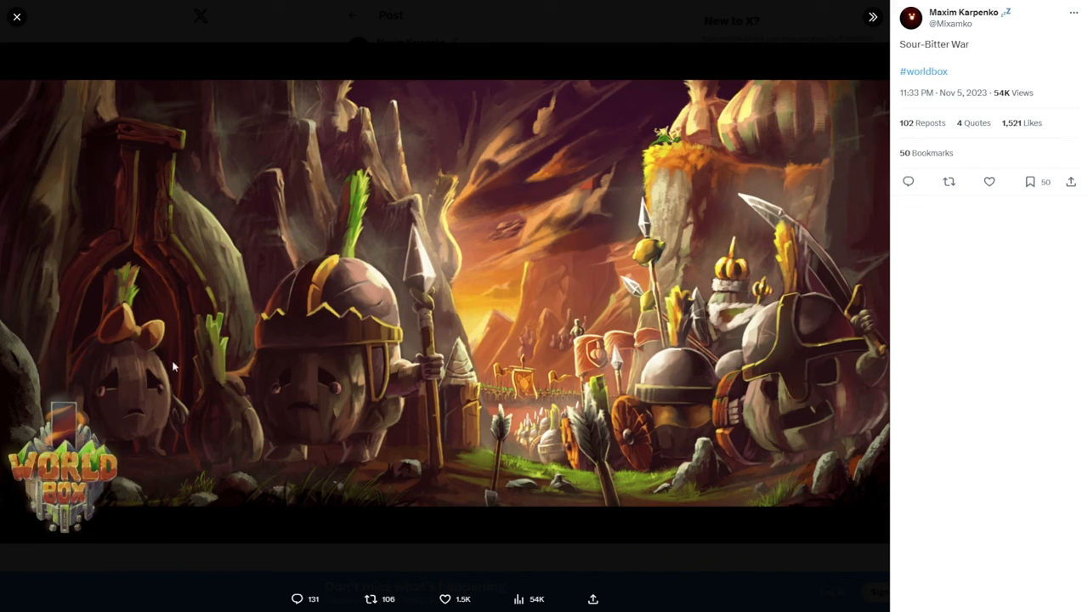
pyautogui.moveTo(326, 374)
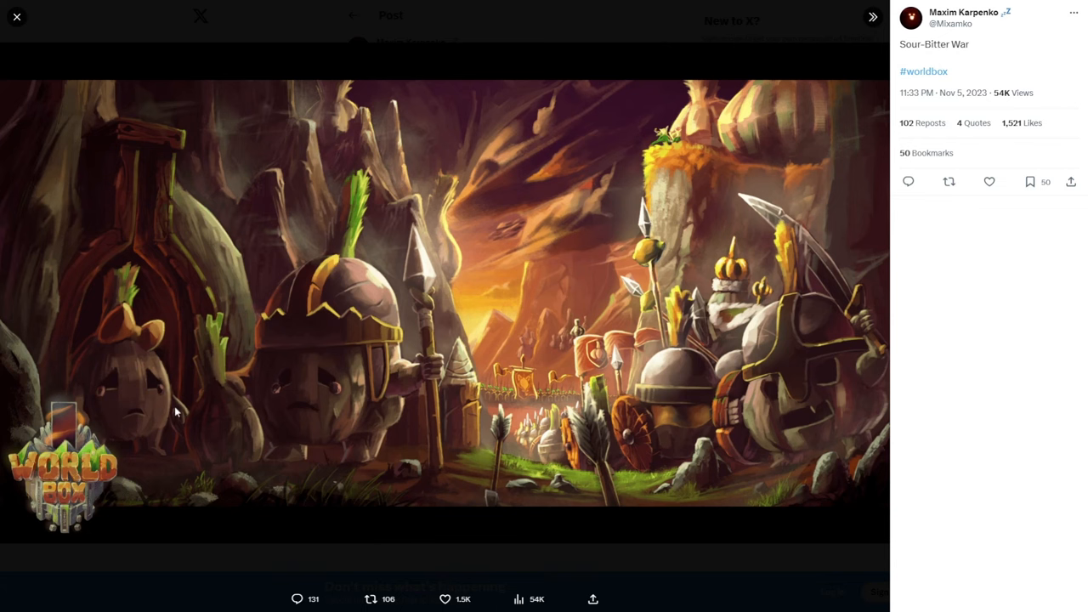
pyautogui.click(17, 17)
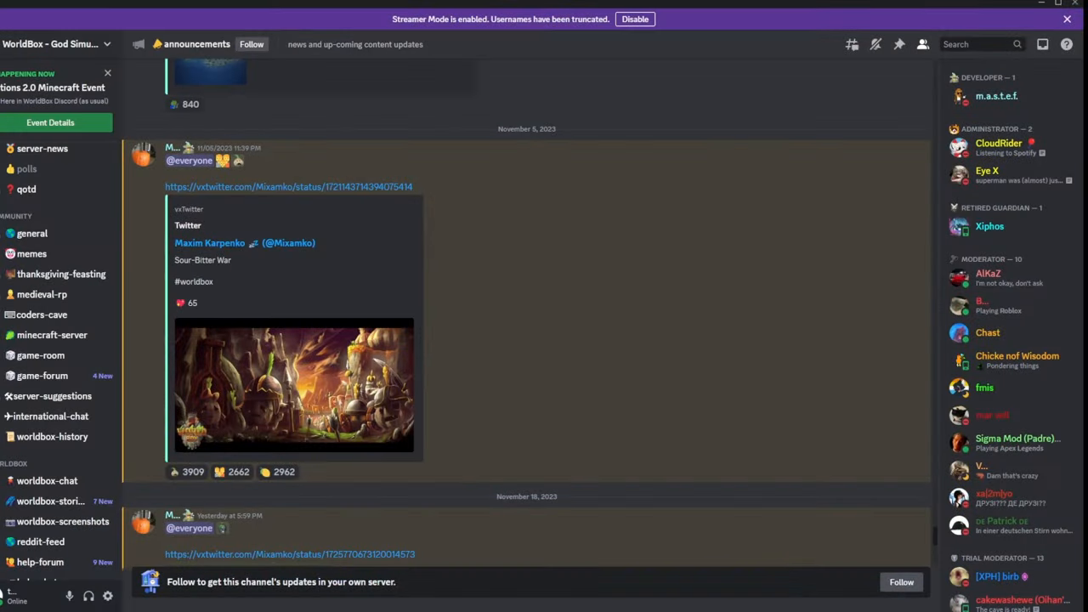
# Step: Scroll to the November 18 announcement and follow its vxtwitter link to X
pyautogui.scroll(-3)
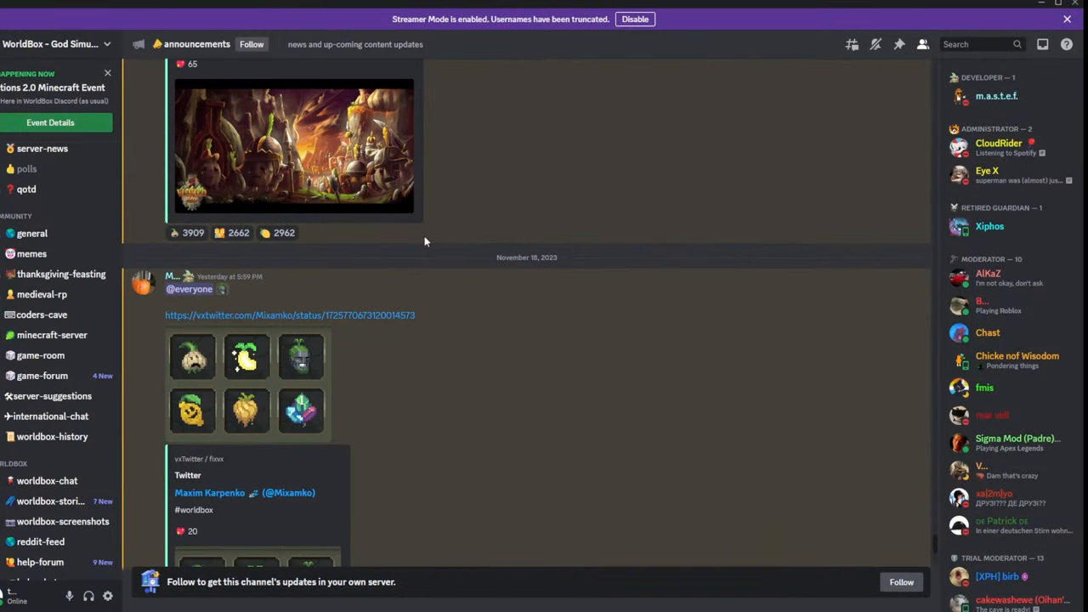
pyautogui.scroll(-3)
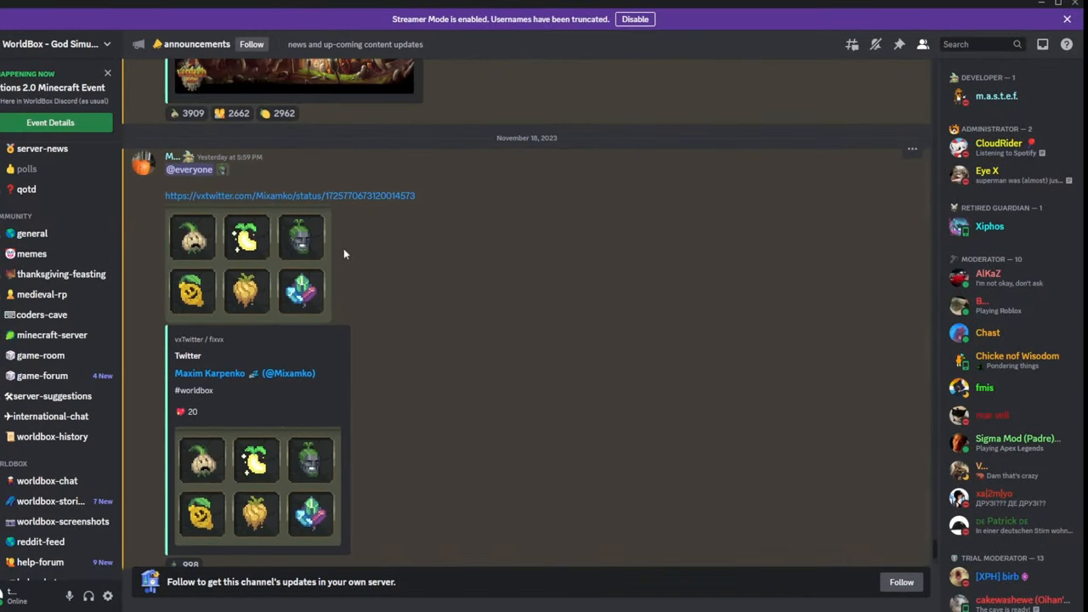
pyautogui.moveTo(259, 141)
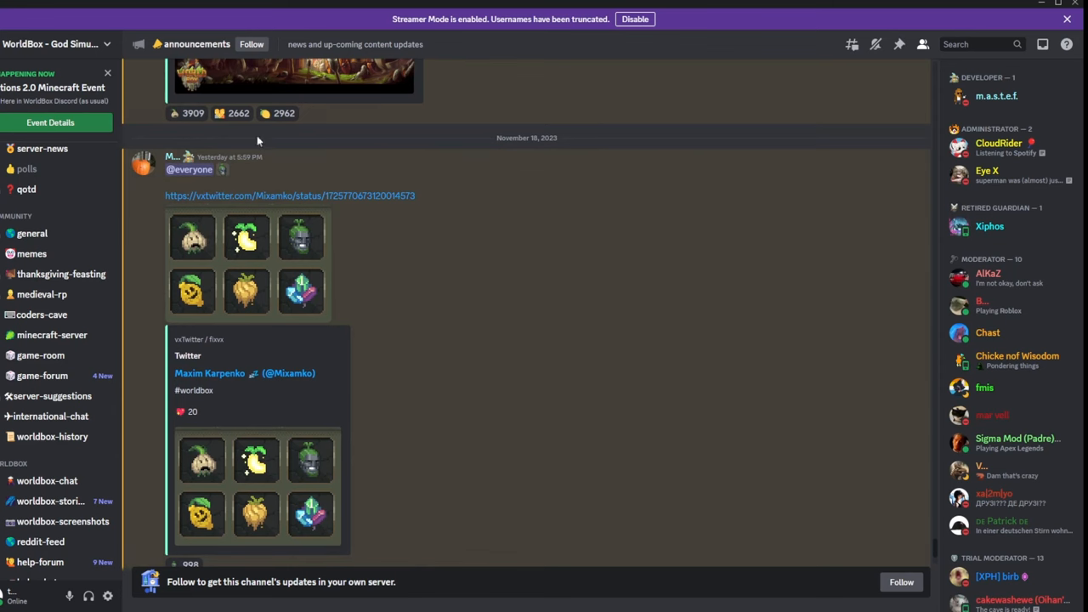
pyautogui.moveTo(26, 189)
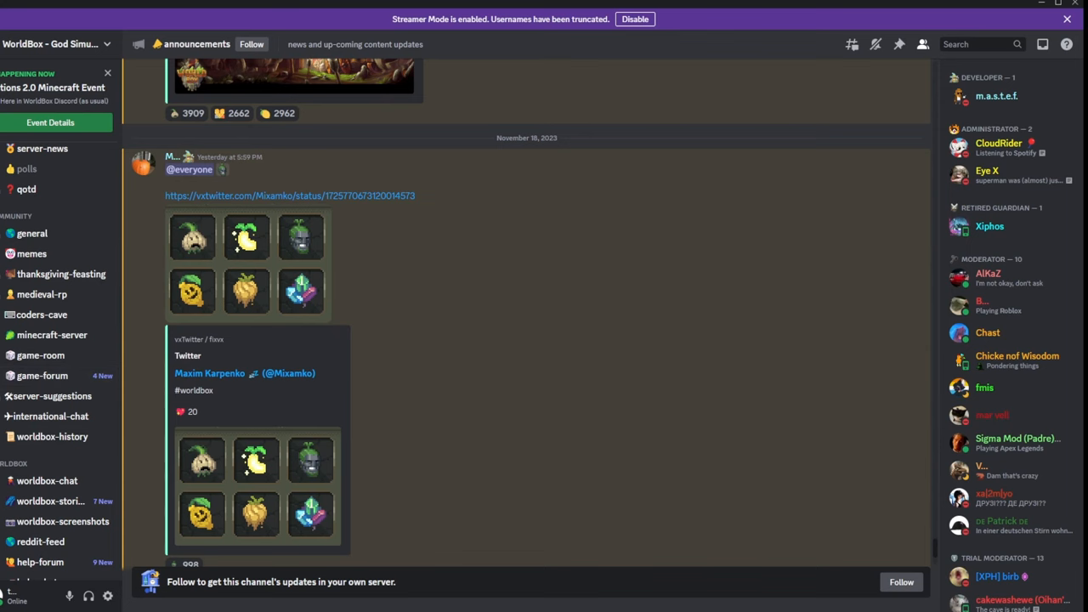
pyautogui.click(319, 195)
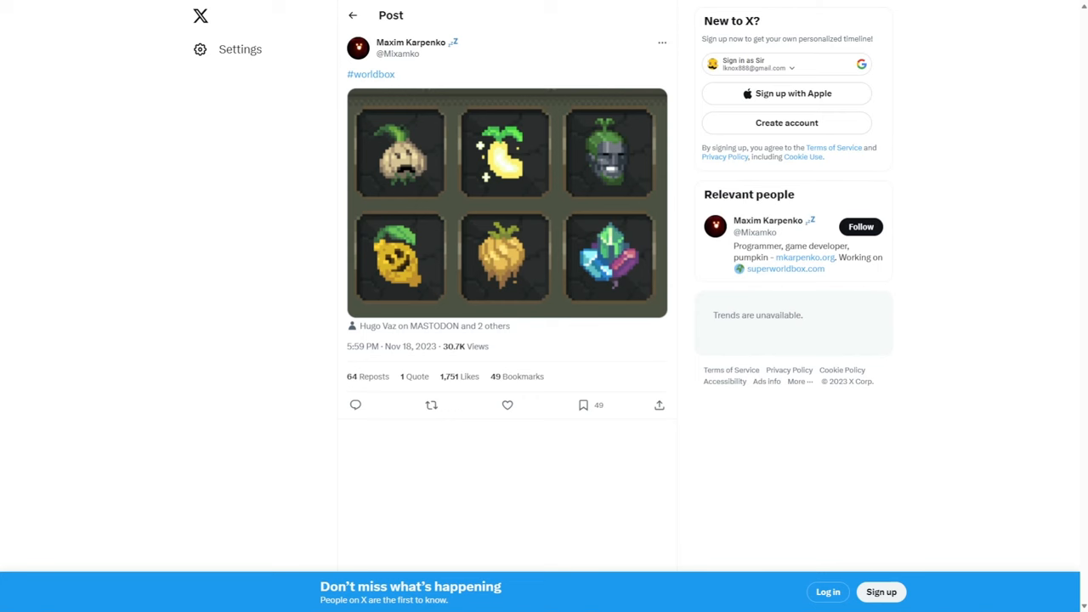
# Step: Enlarge the November 18 post's image of six pixel-art vegetable icons
pyautogui.click(399, 153)
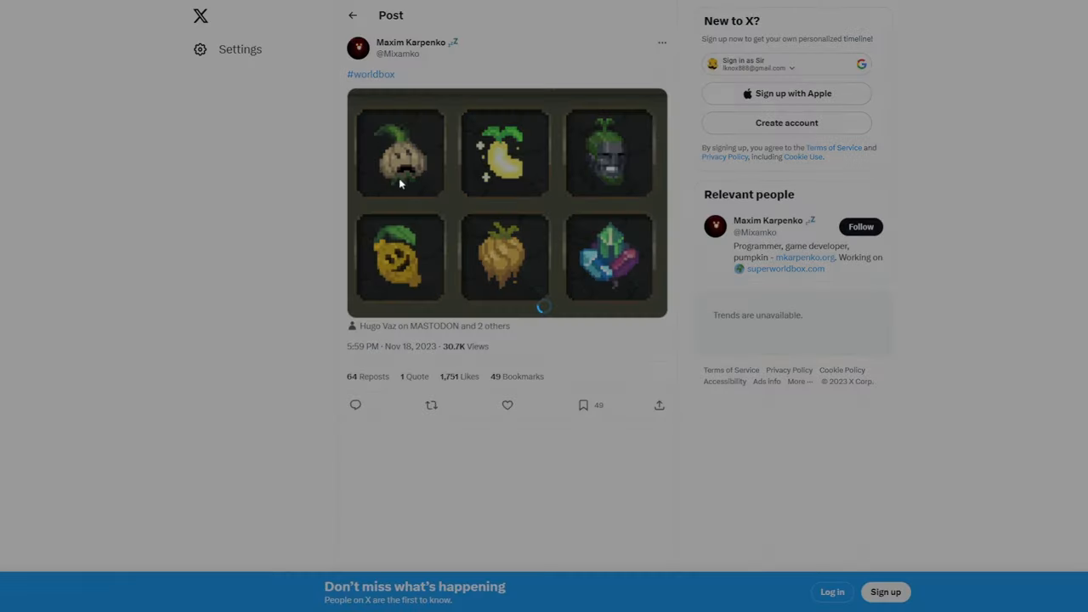
pyautogui.click(398, 153)
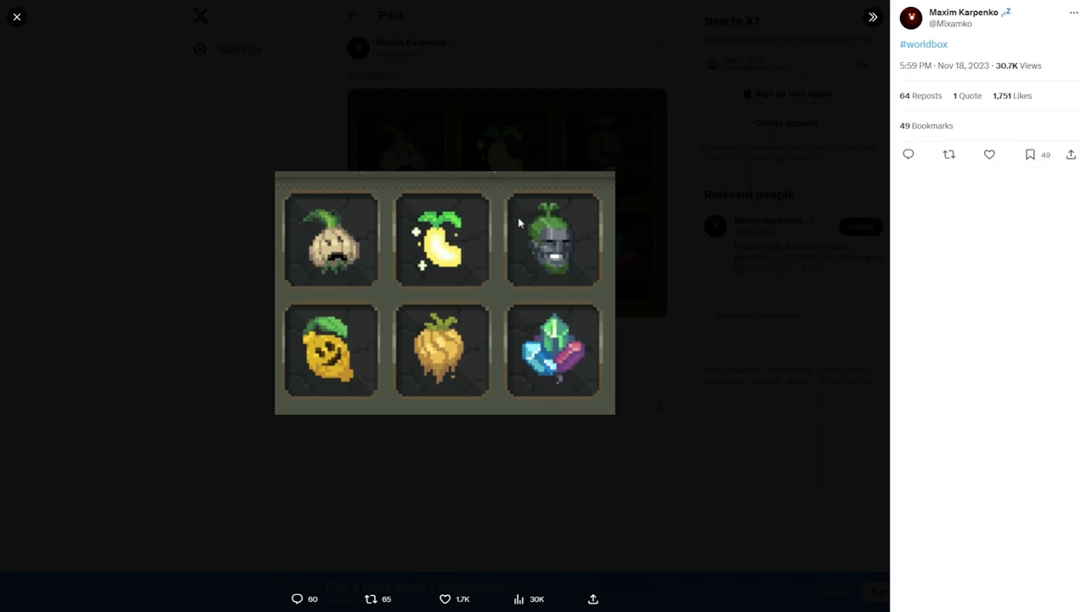
pyautogui.moveTo(569, 246)
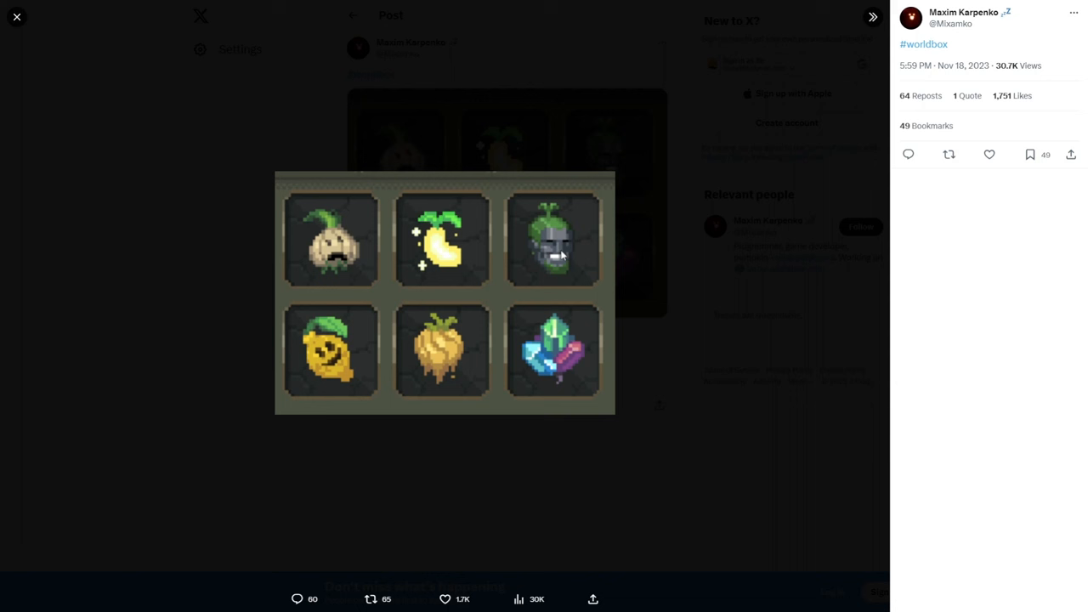
pyautogui.moveTo(550, 266)
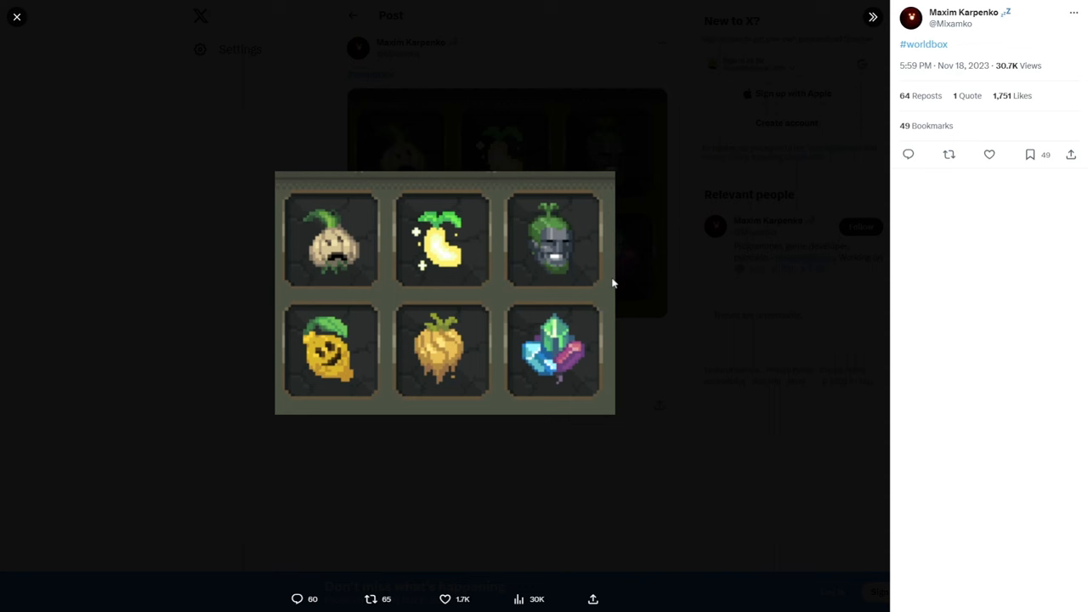
pyautogui.moveTo(869, 21)
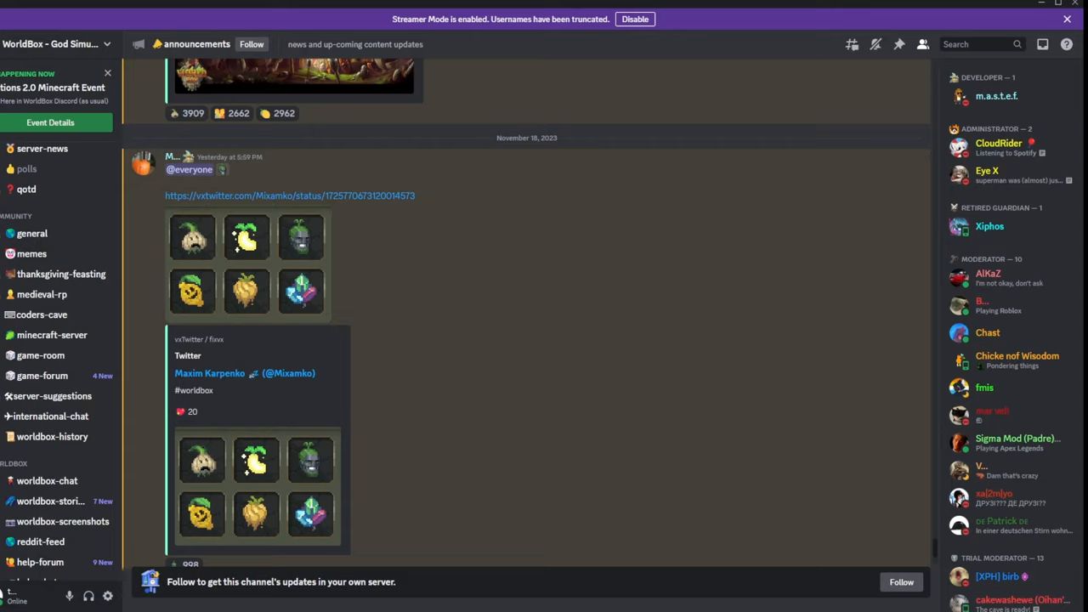
# Step: Scroll past the November 18 icons post to the horned-creature image below
pyautogui.scroll(-3)
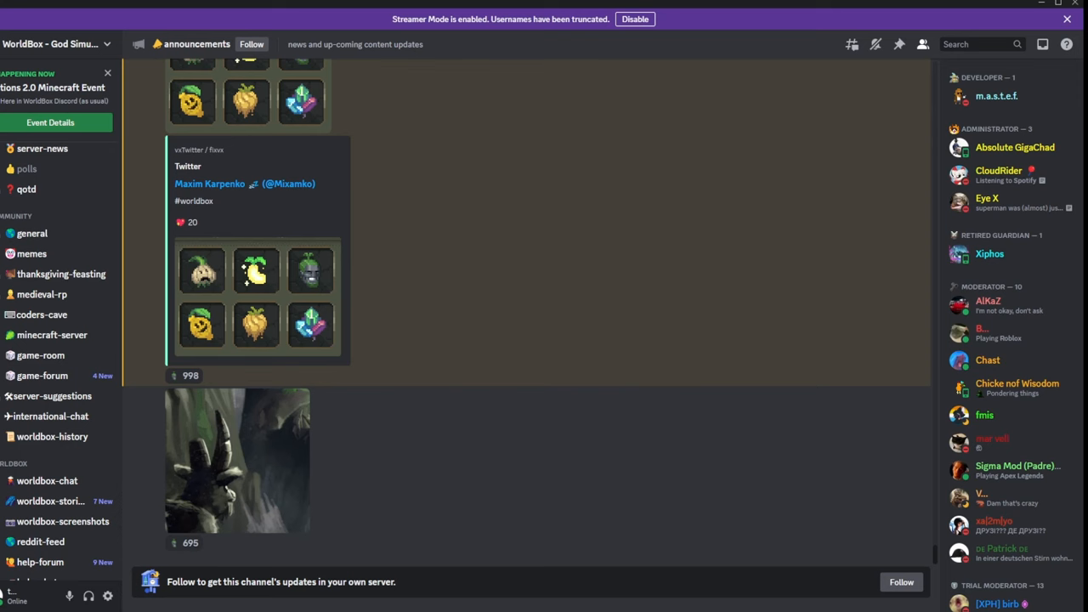
pyautogui.scroll(3)
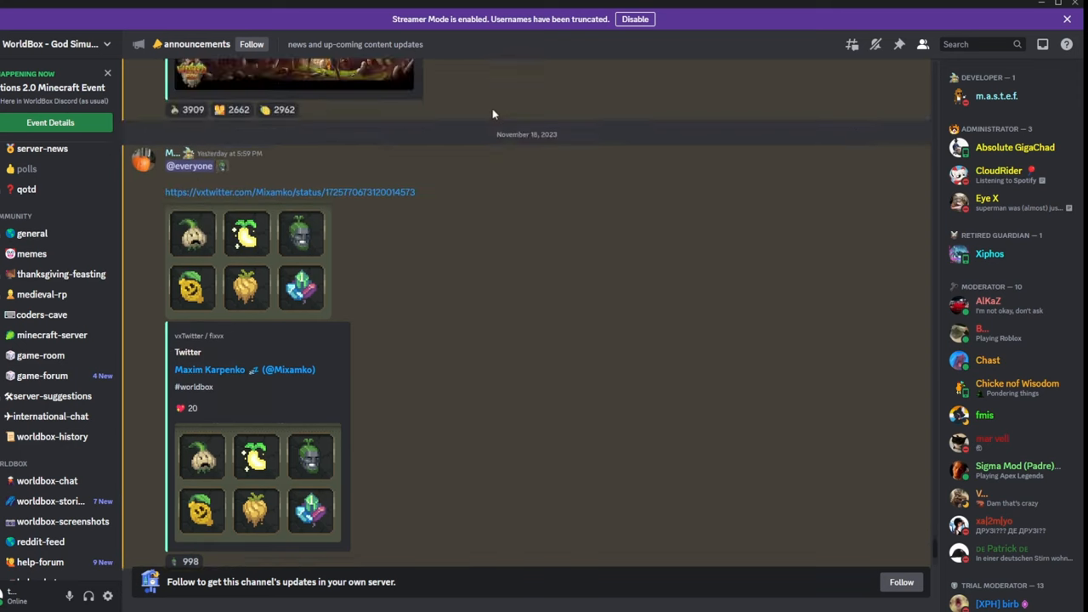
pyautogui.scroll(-3)
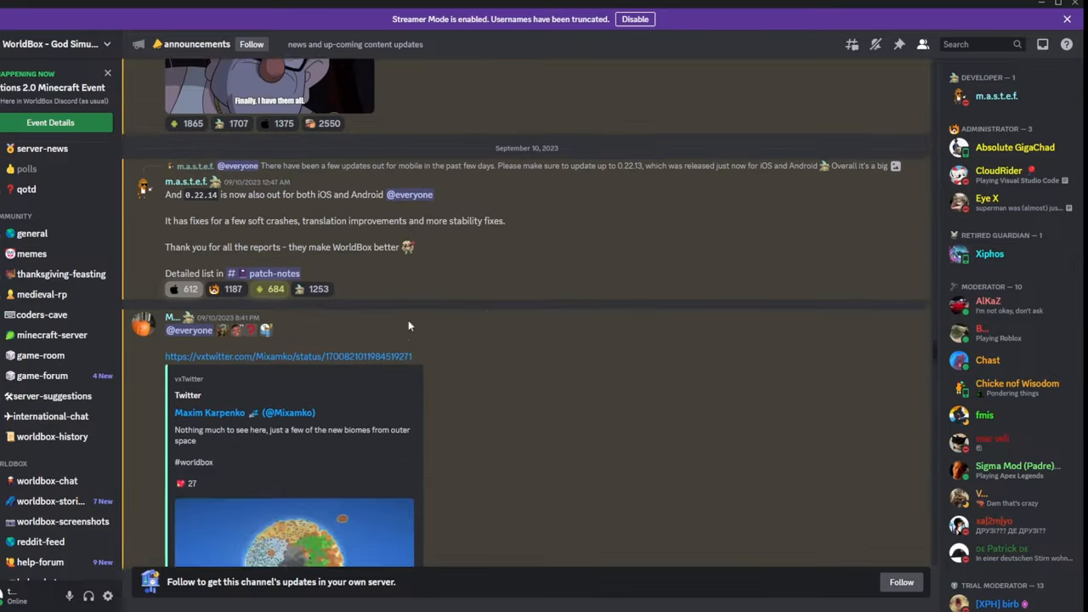
pyautogui.scroll(-3)
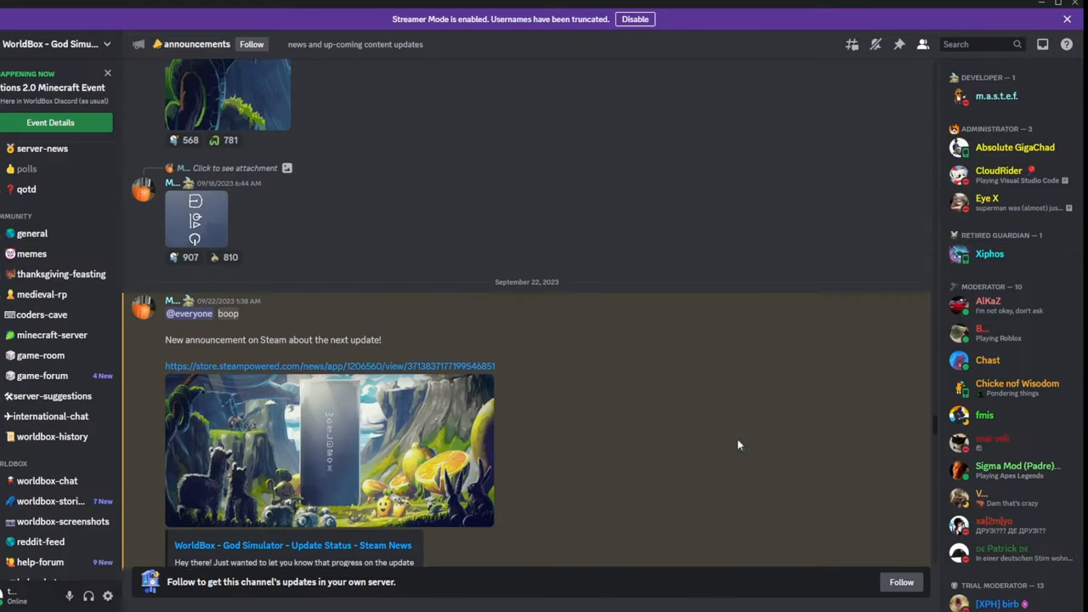
pyautogui.scroll(-3)
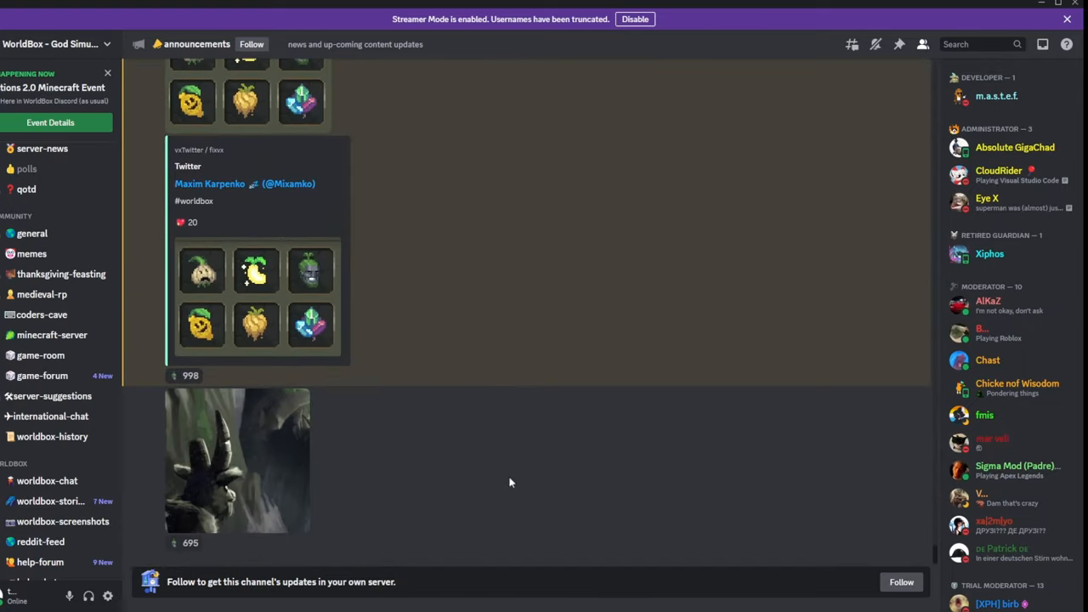
pyautogui.moveTo(452, 537)
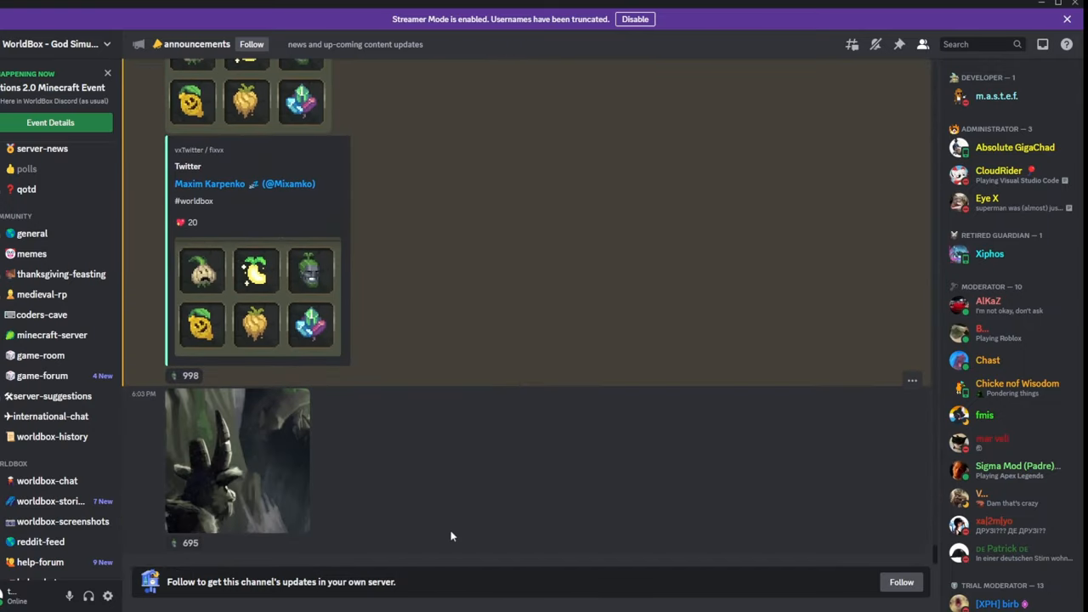